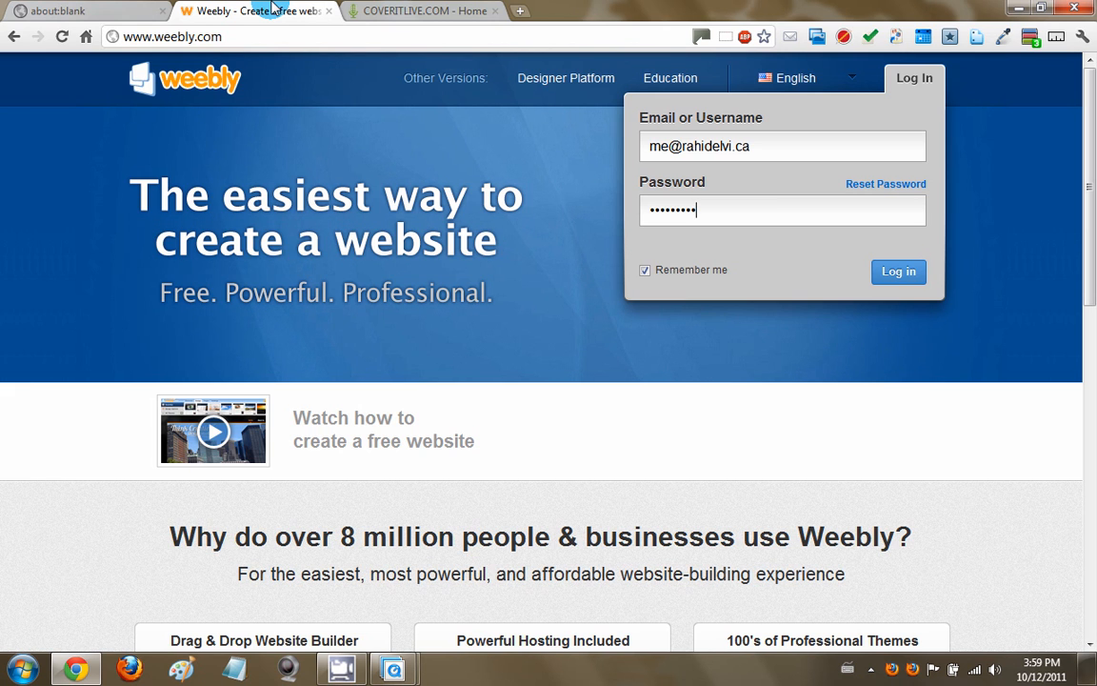
- Log in to Weebly and open the CiL site in the editor
click(897, 271)
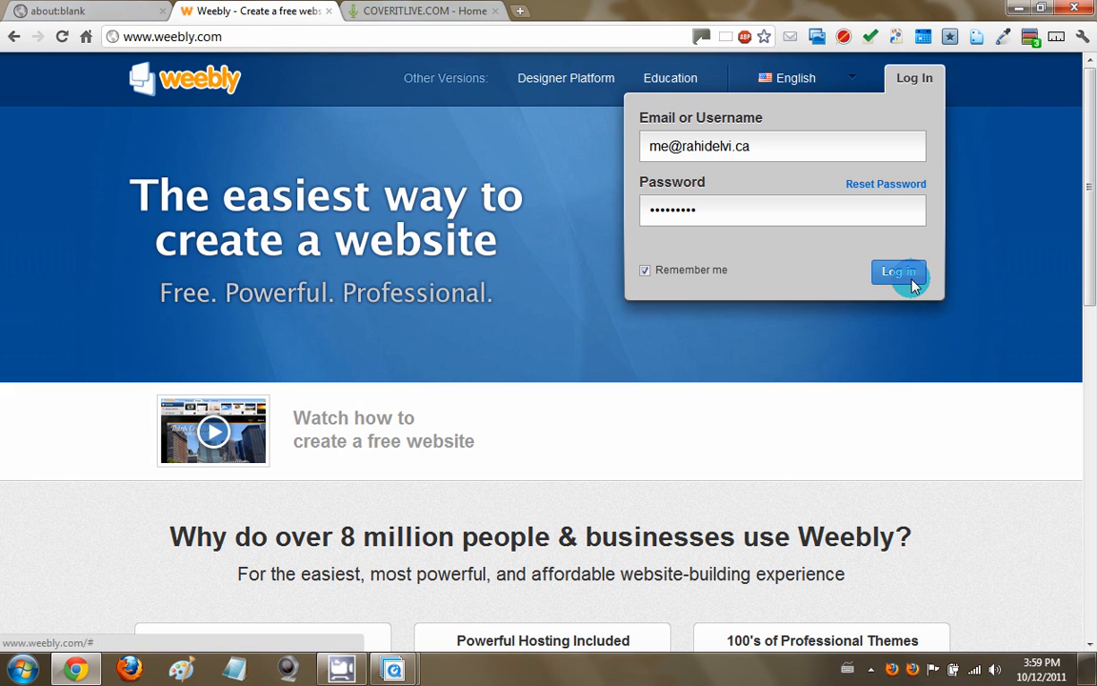
click(898, 271)
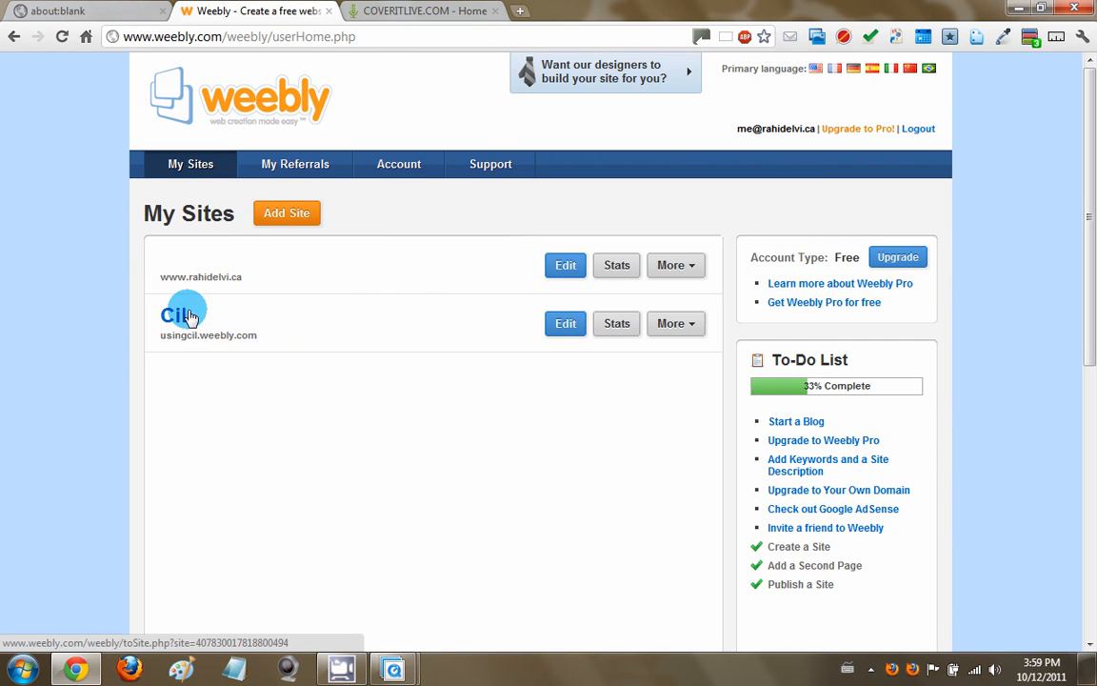
click(175, 316)
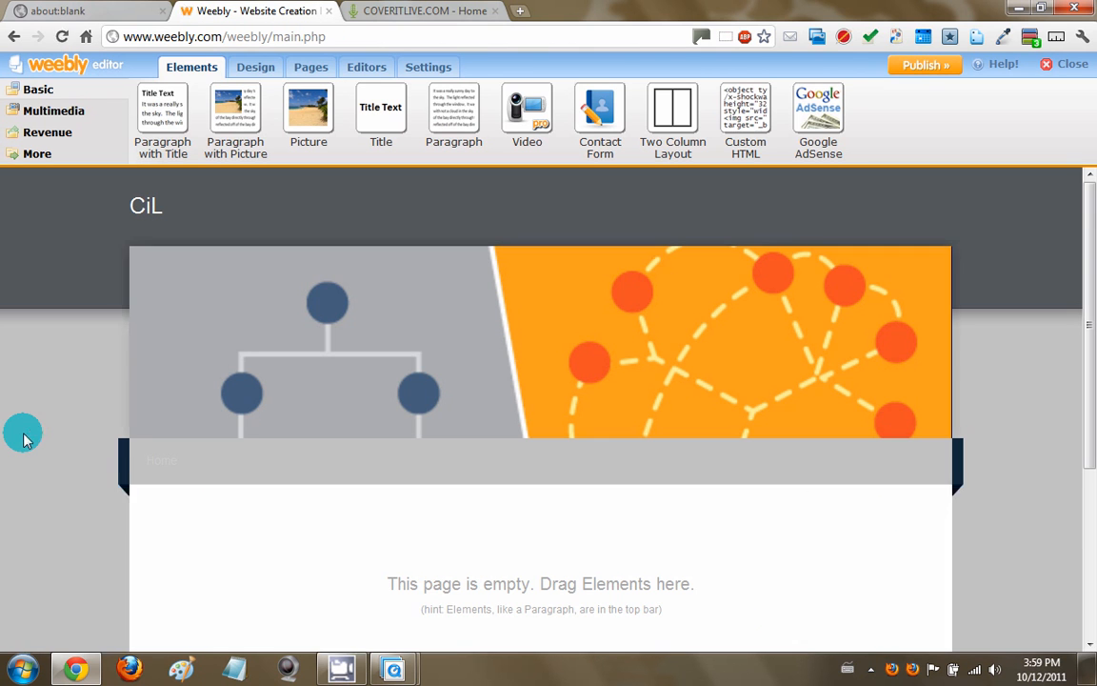
mouse_move(1090, 257)
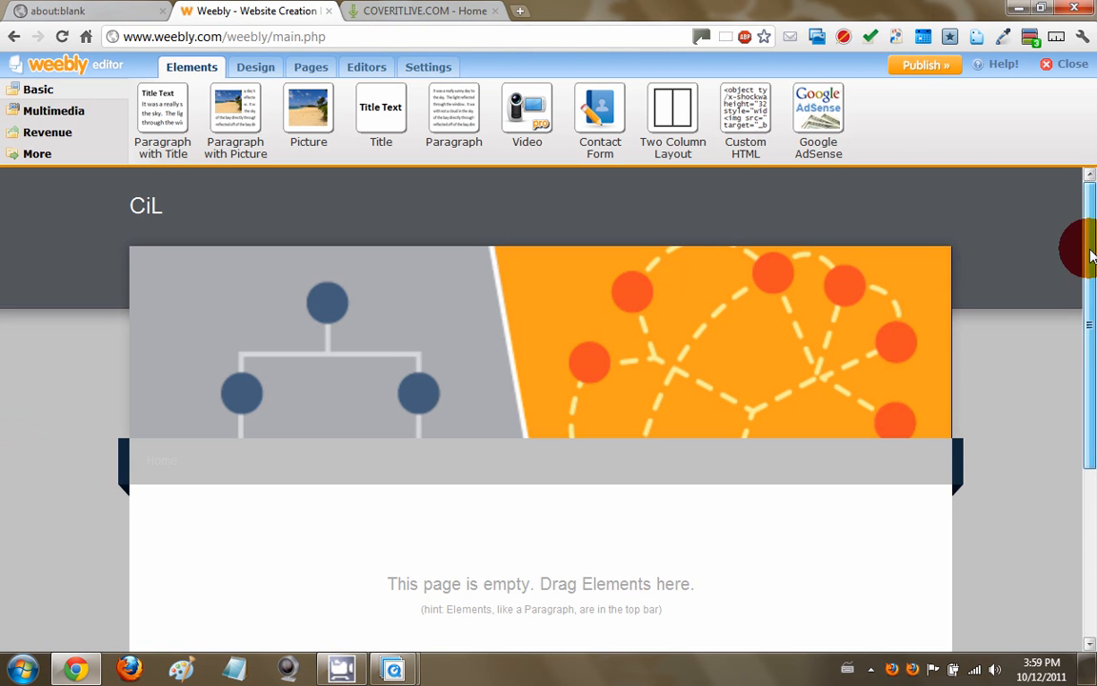
- Drag a Custom HTML element onto the empty CiL page
scroll(down, 3)
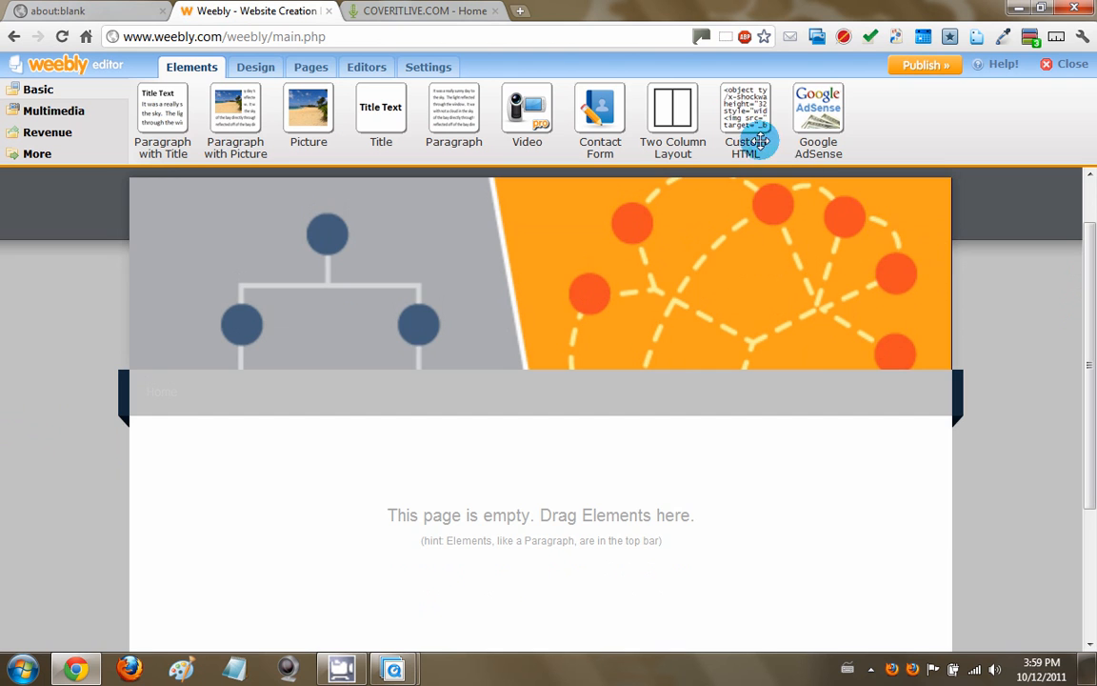
drag(745, 114, 541, 518)
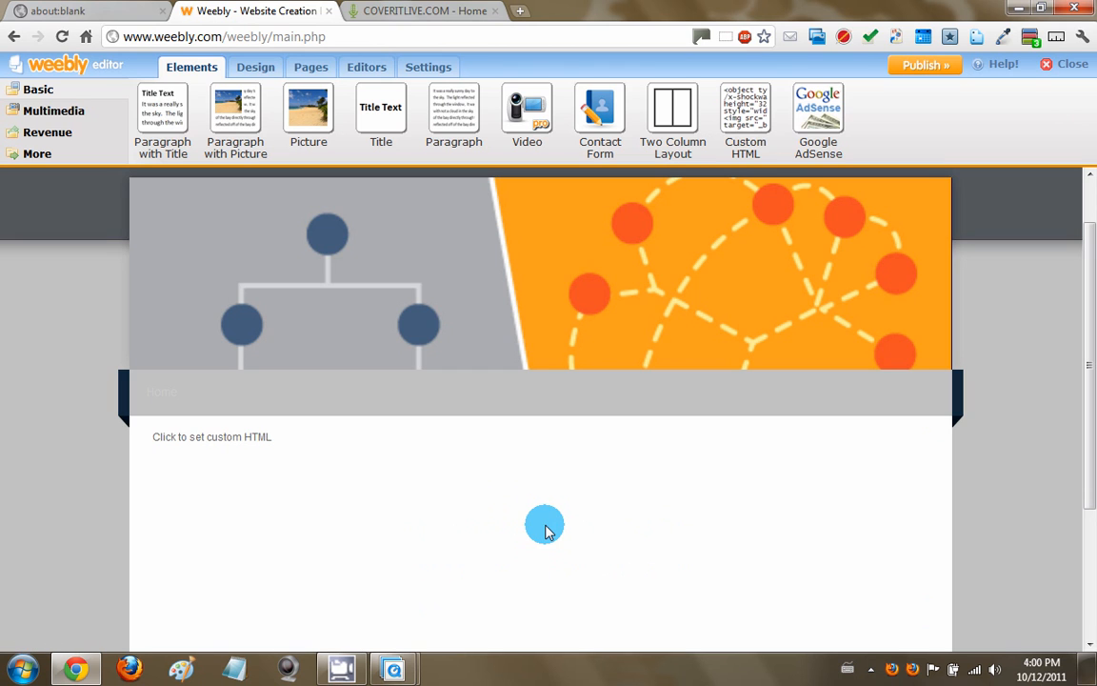
mouse_move(590, 469)
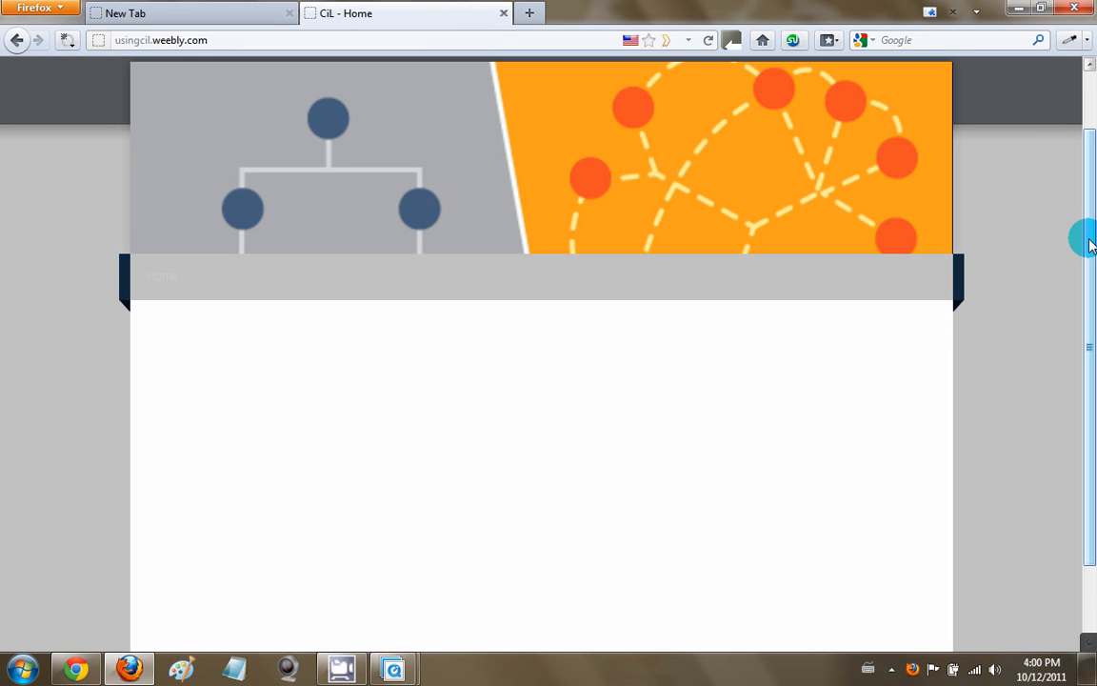
- Scroll through the published usingcil.weebly.com page, still blank
scroll(down, 3)
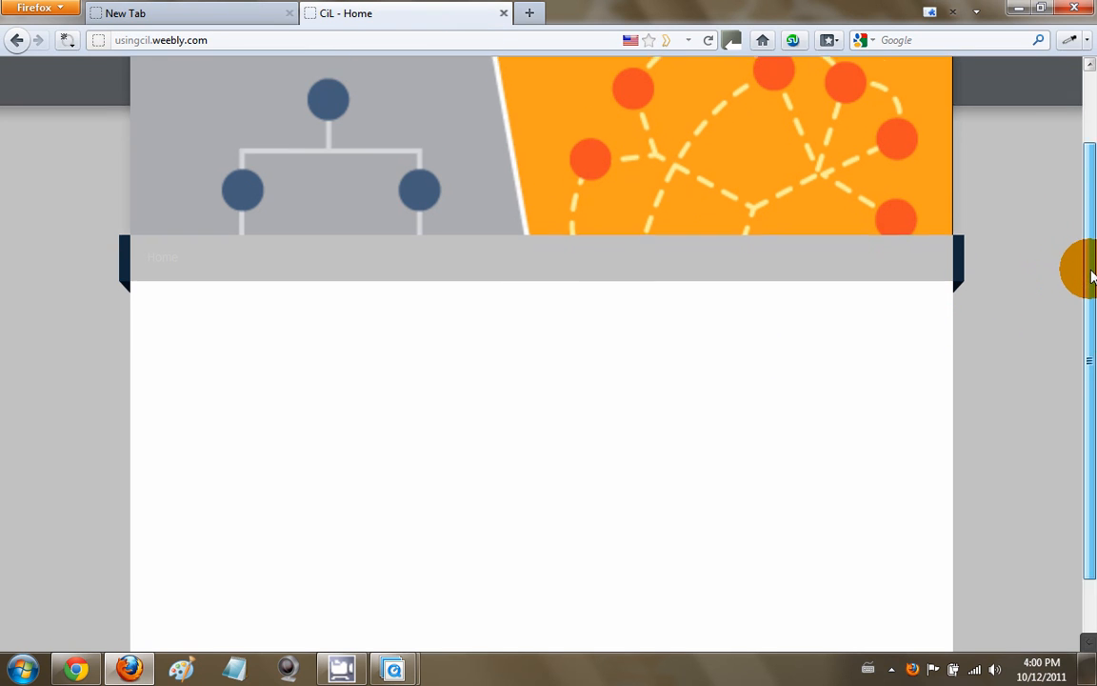
scroll(down, 3)
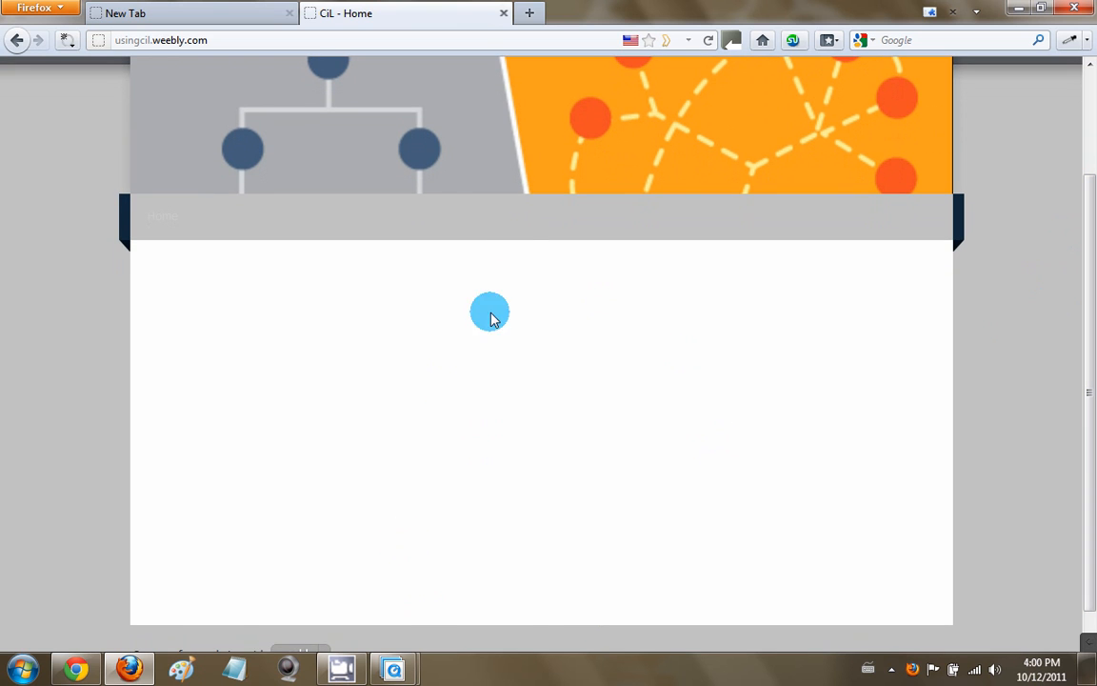
mouse_move(495, 328)
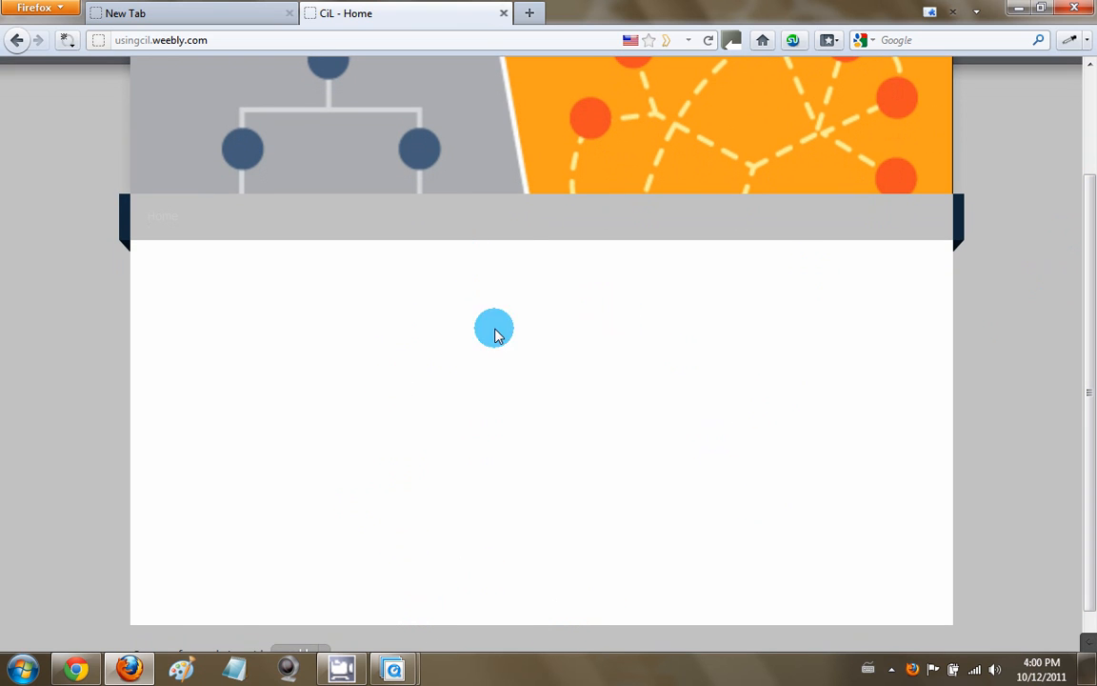
mouse_move(450, 399)
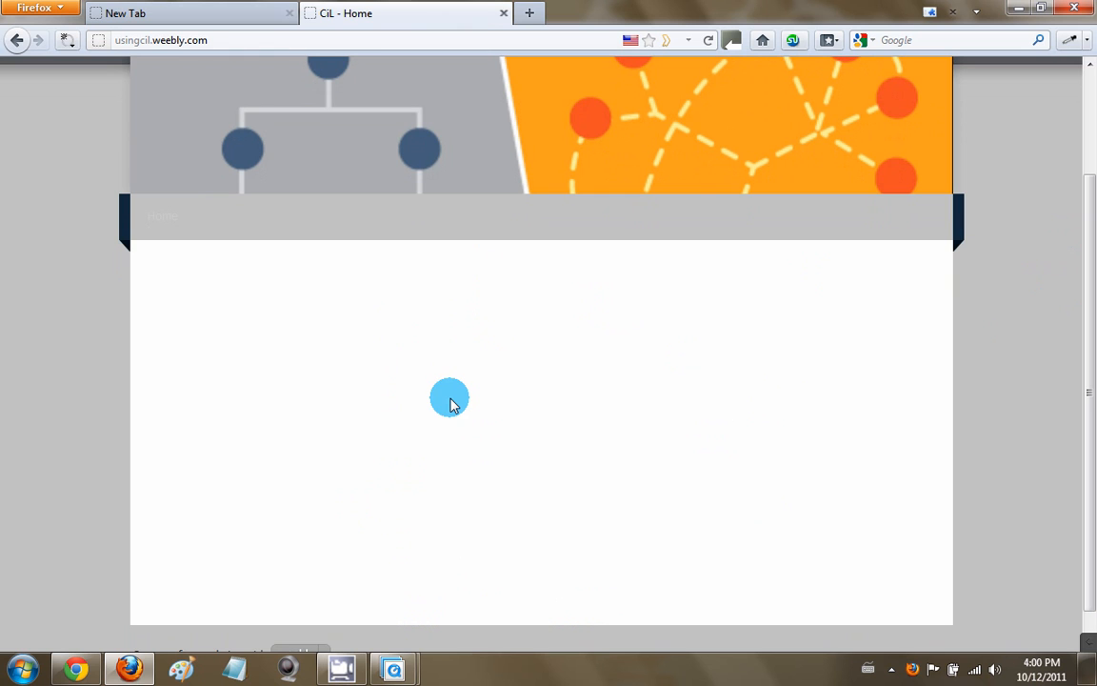
mouse_move(301, 124)
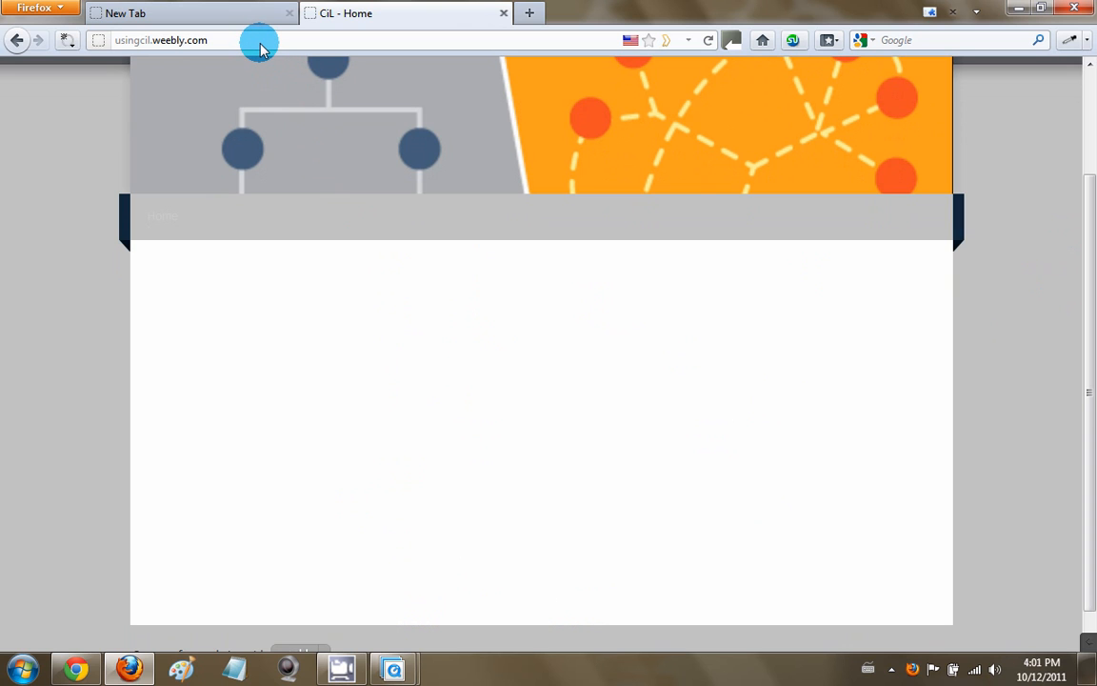
mouse_move(156, 91)
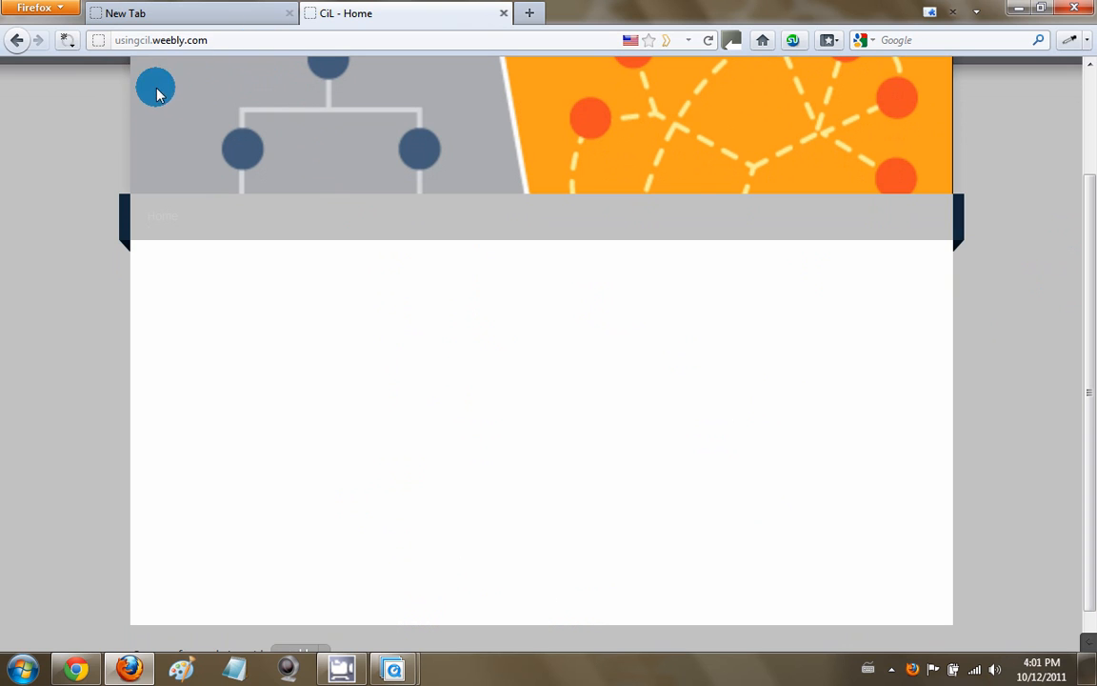
mouse_move(168, 72)
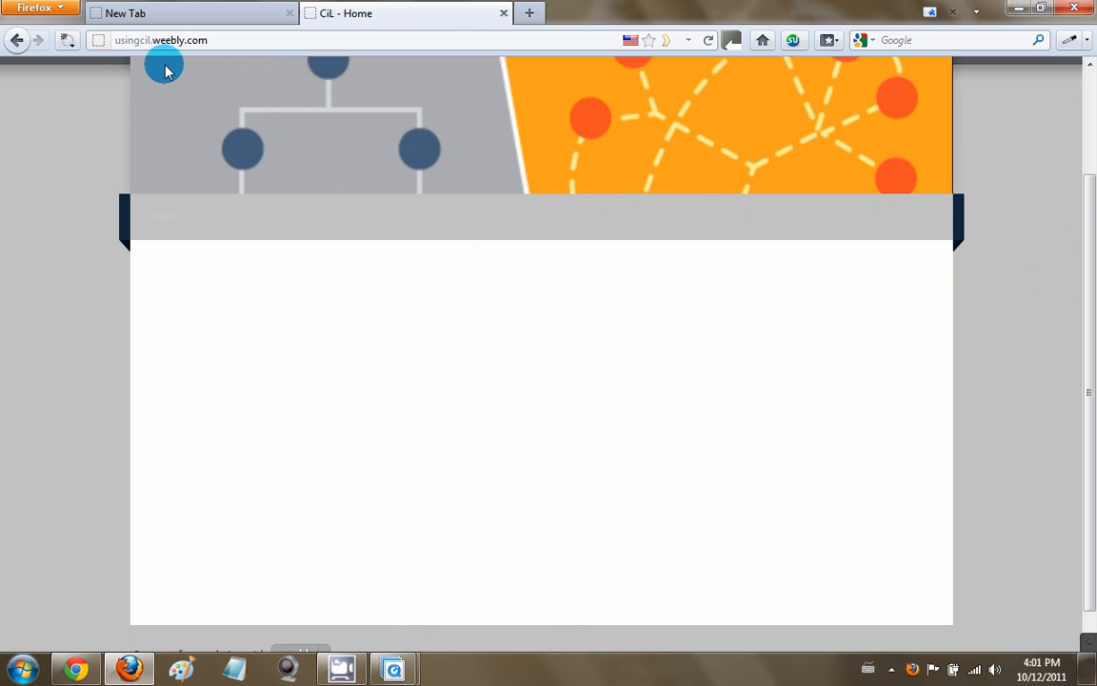
mouse_move(141, 100)
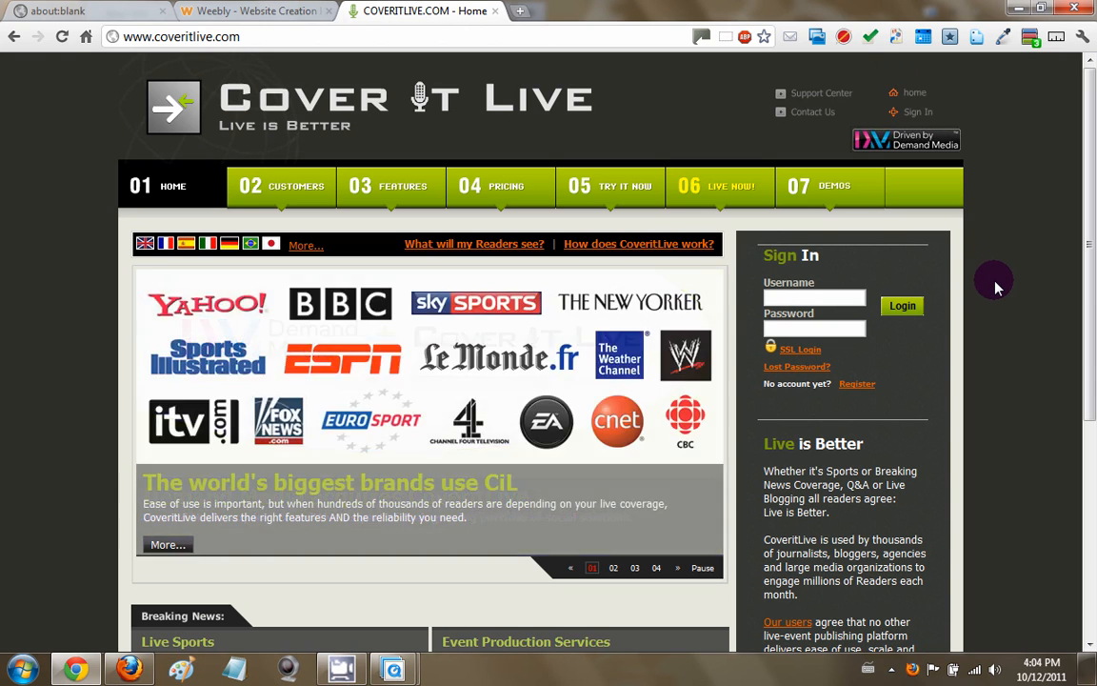
mouse_move(918, 360)
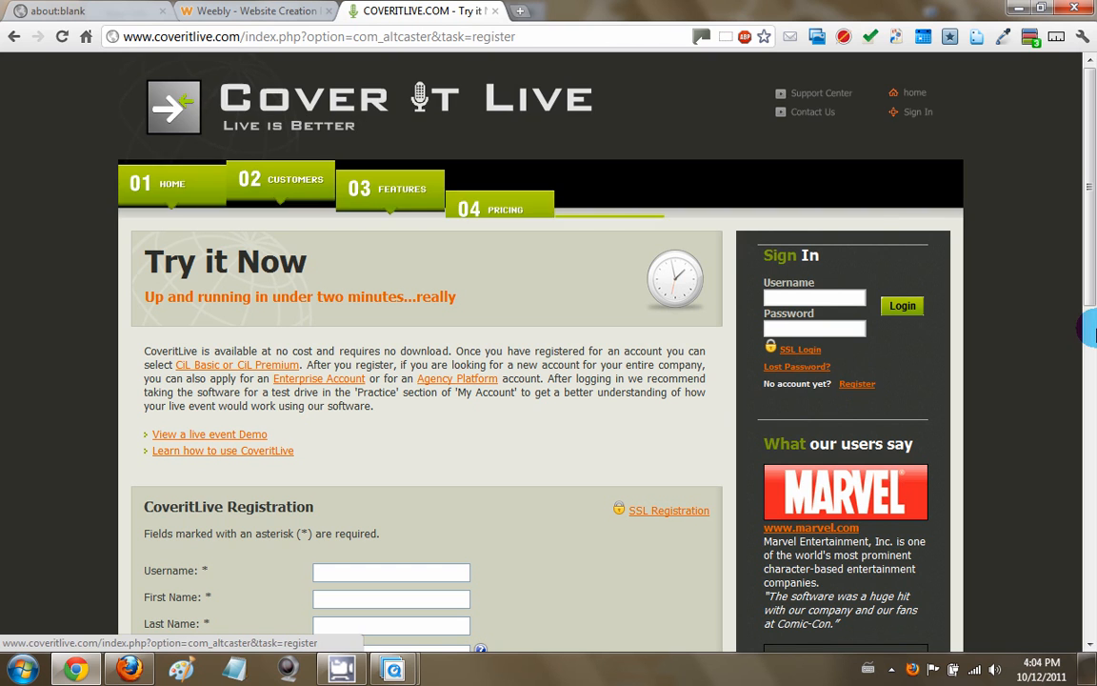
- Accept the terms of service and send the CoverItLive registration
scroll(down, 3)
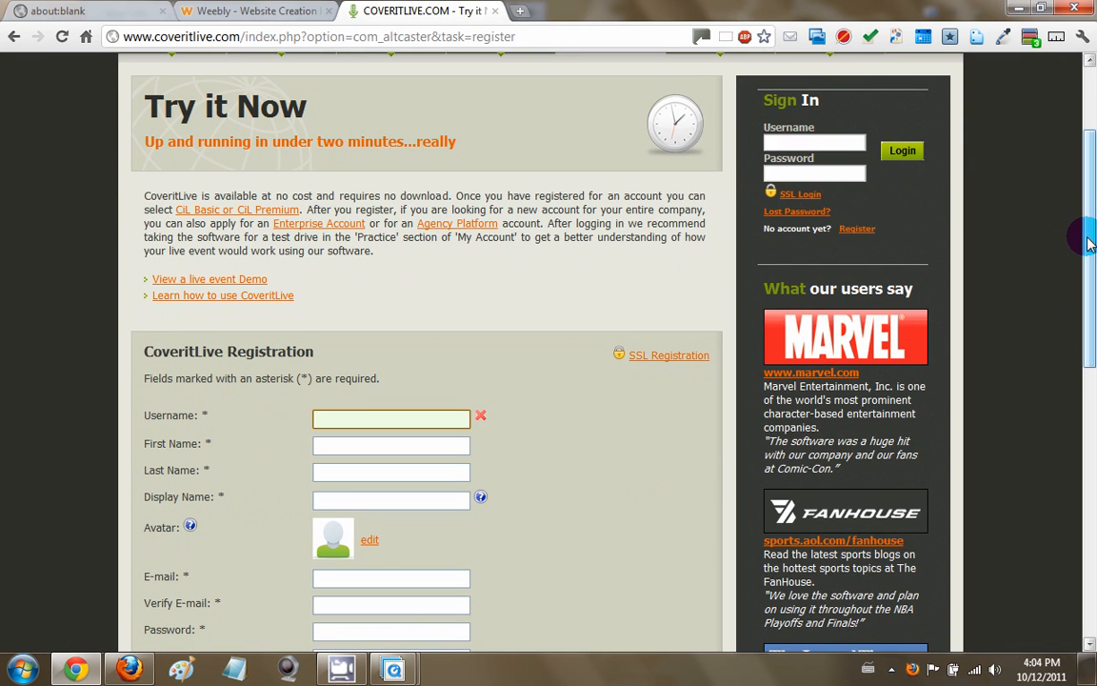
scroll(down, 3)
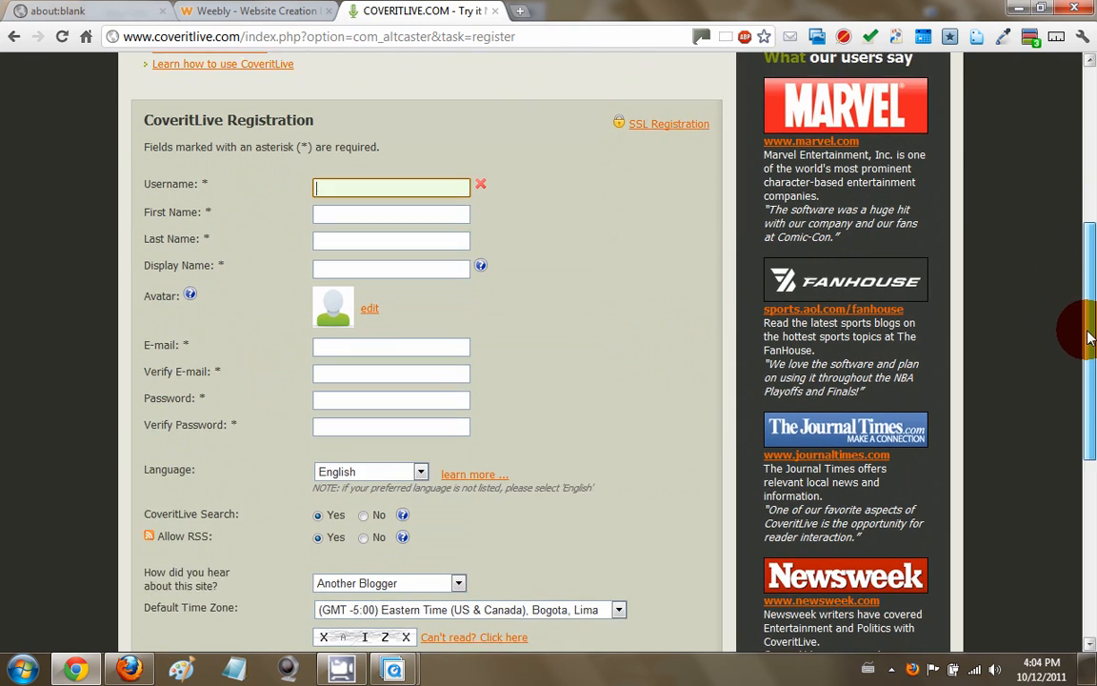
scroll(down, 3)
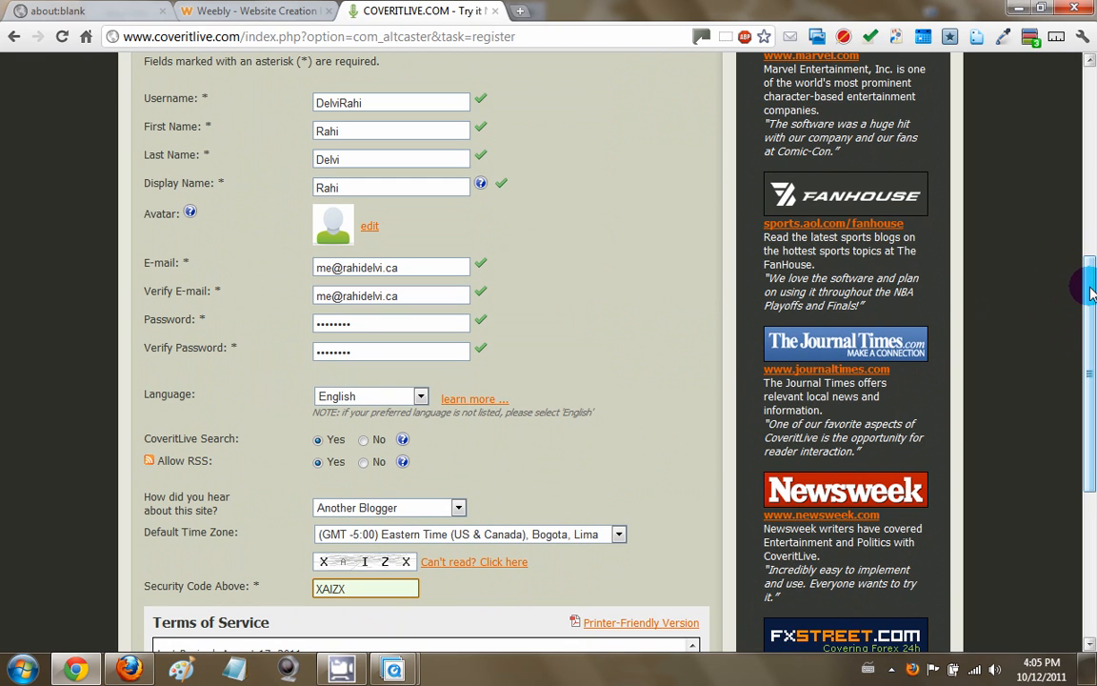
scroll(down, 3)
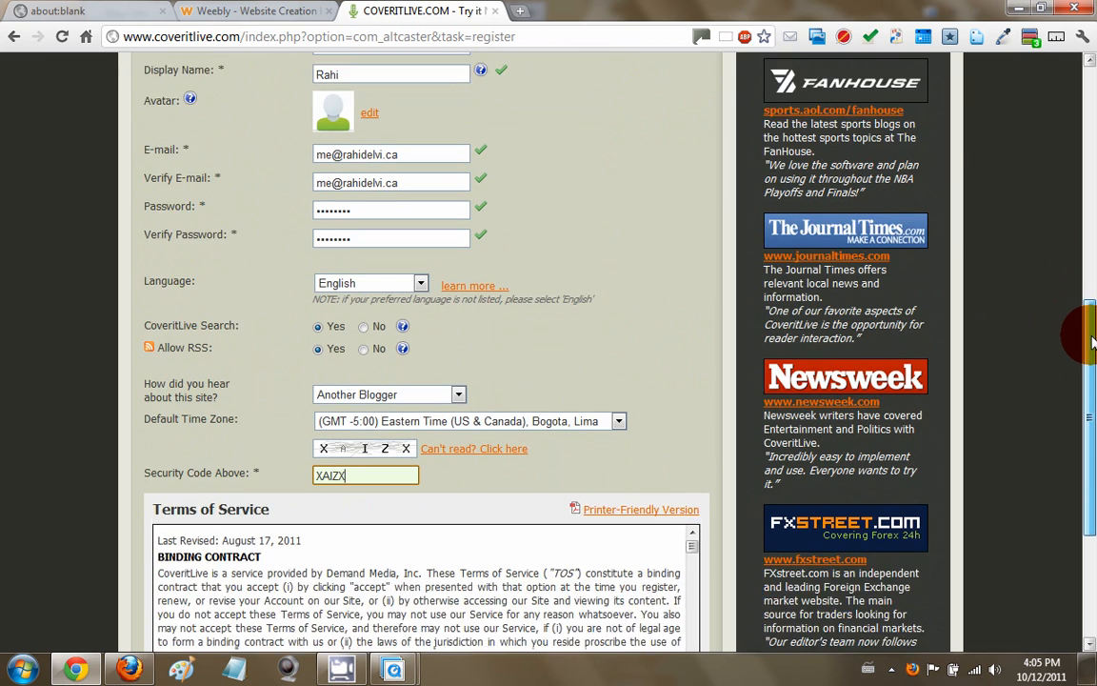
scroll(down, 3)
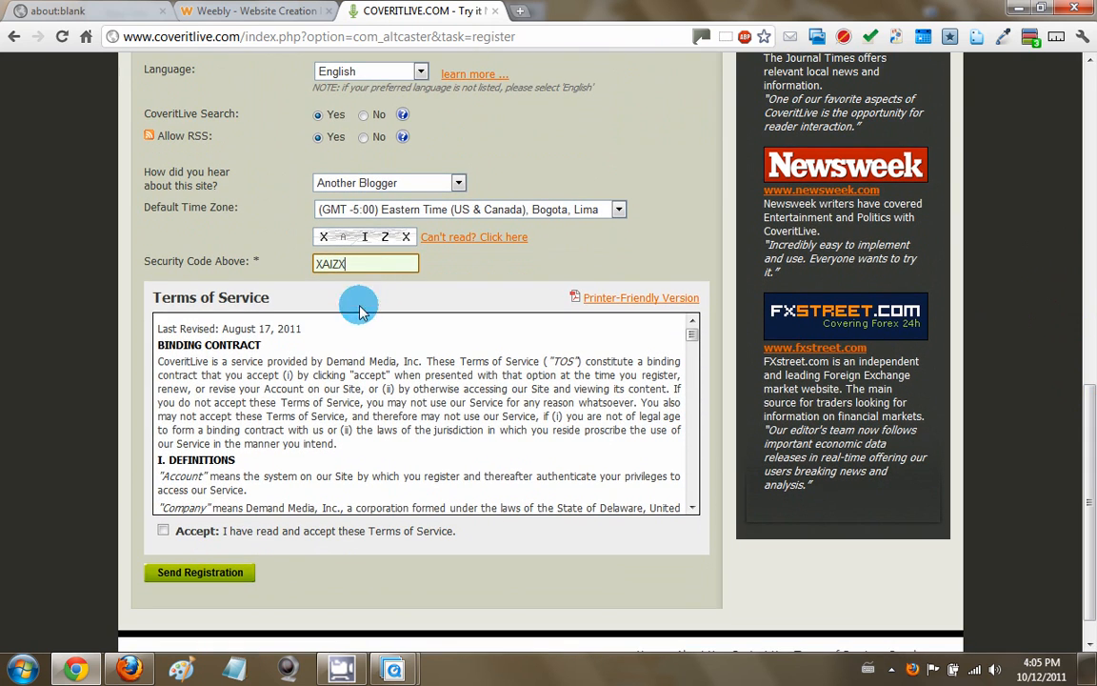
click(164, 530)
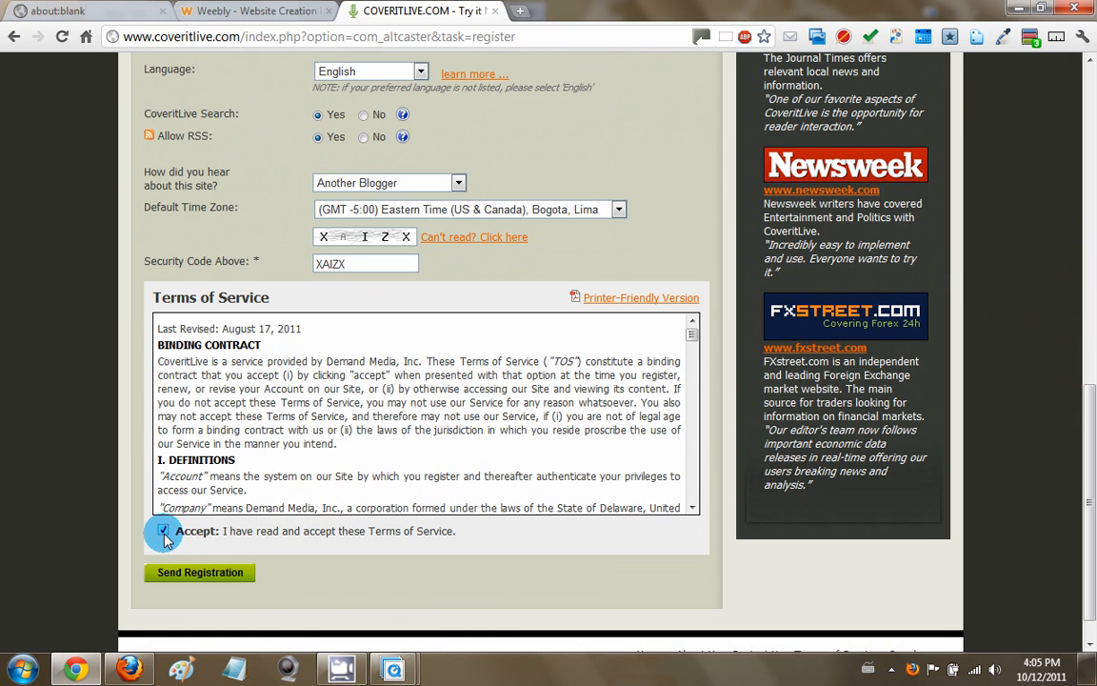
click(163, 530)
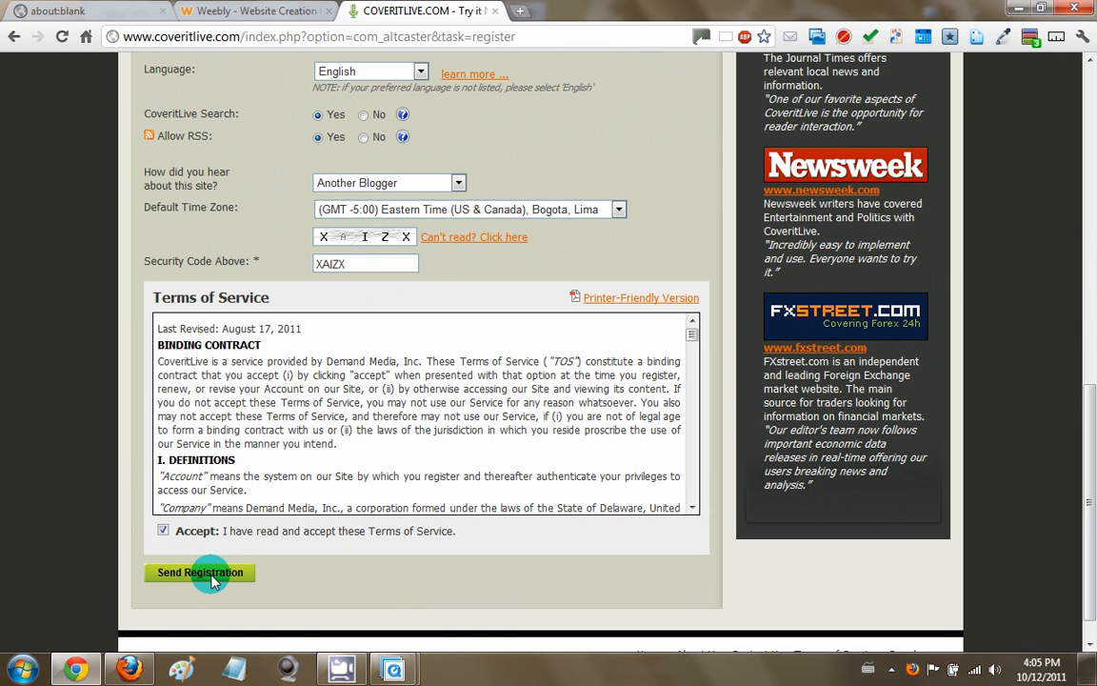
click(200, 571)
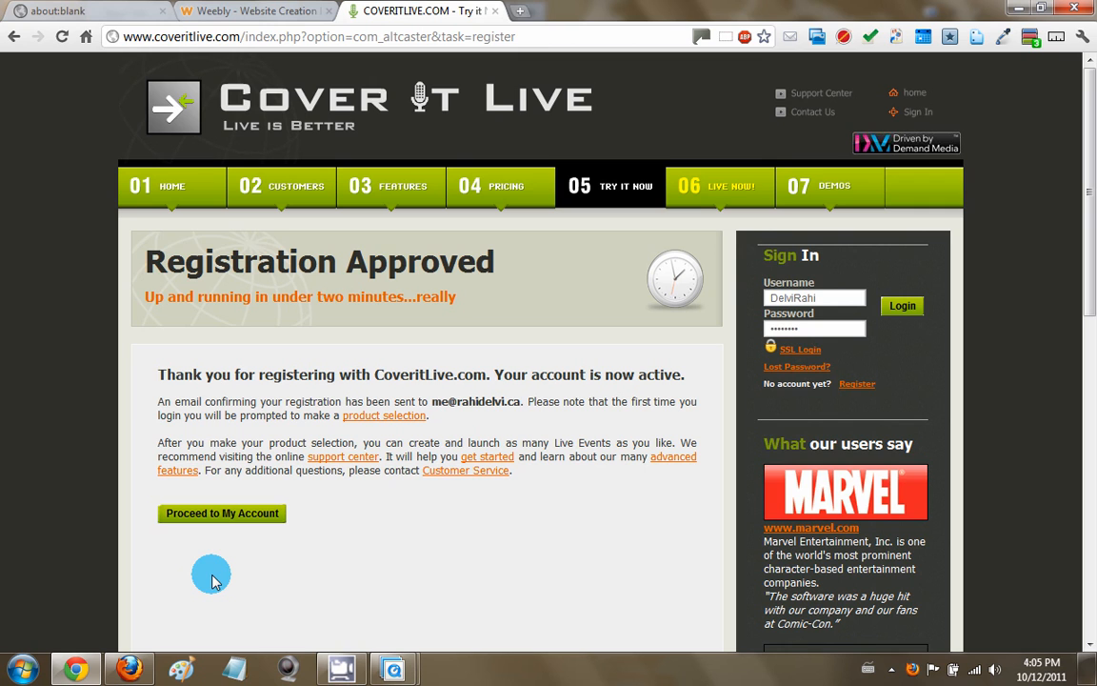
mouse_move(226, 557)
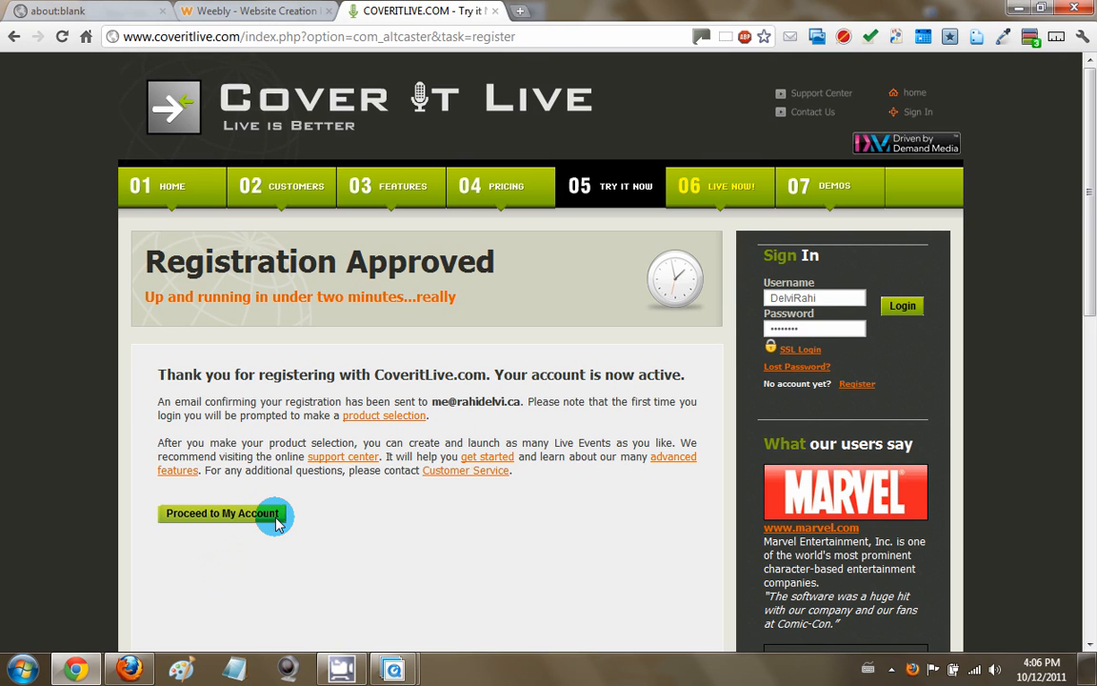
- Proceed from the Registration Approved page to My Account
click(221, 514)
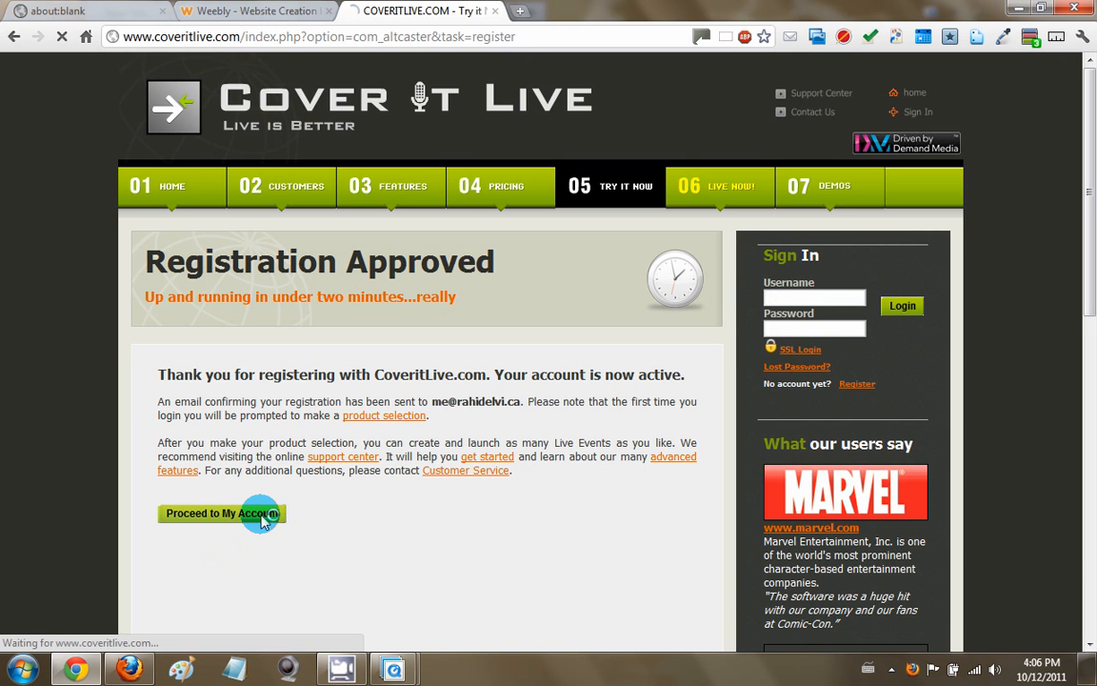
click(221, 515)
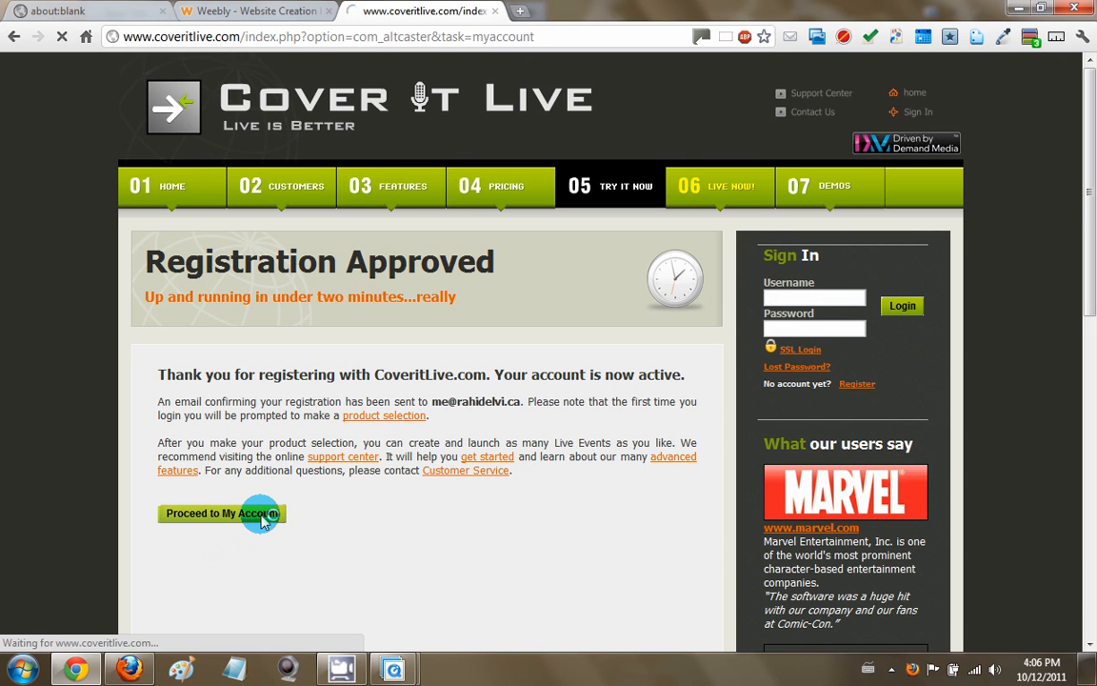
click(221, 515)
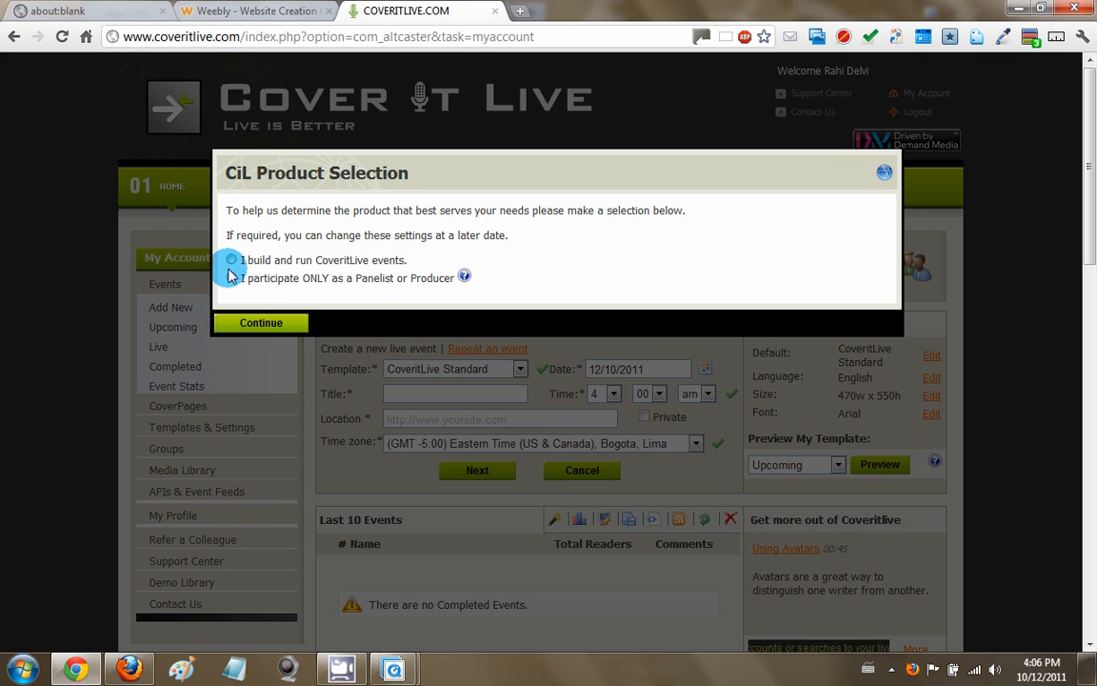
- Choose the event-builder role and the free CiL Basic product, then return to My Account
click(232, 259)
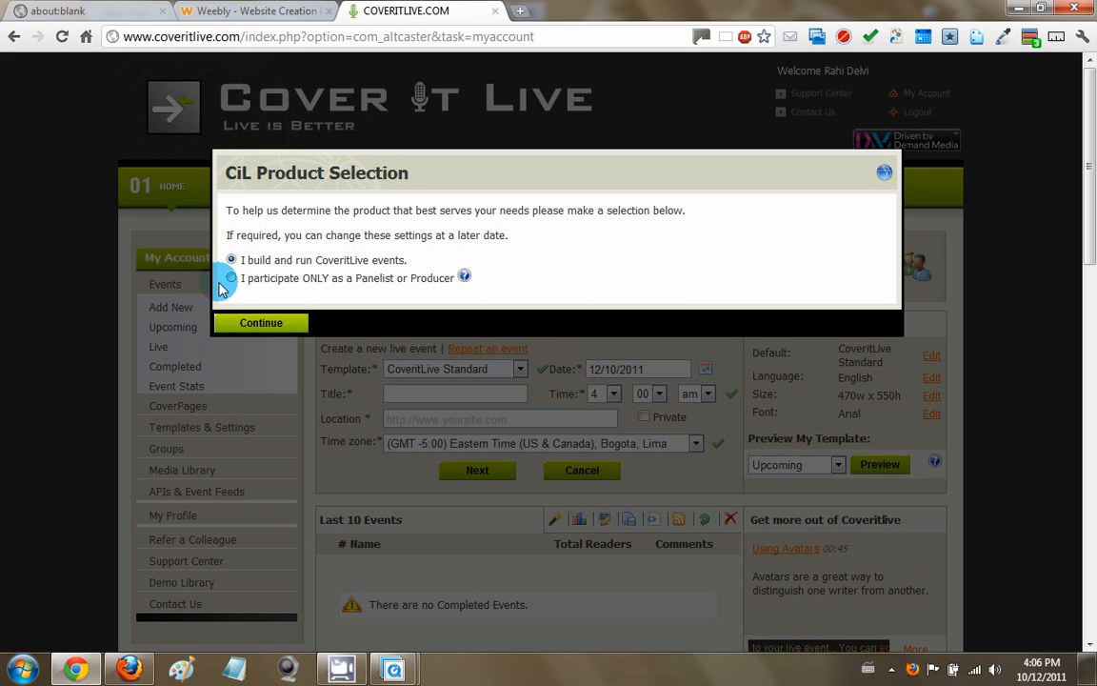
click(262, 322)
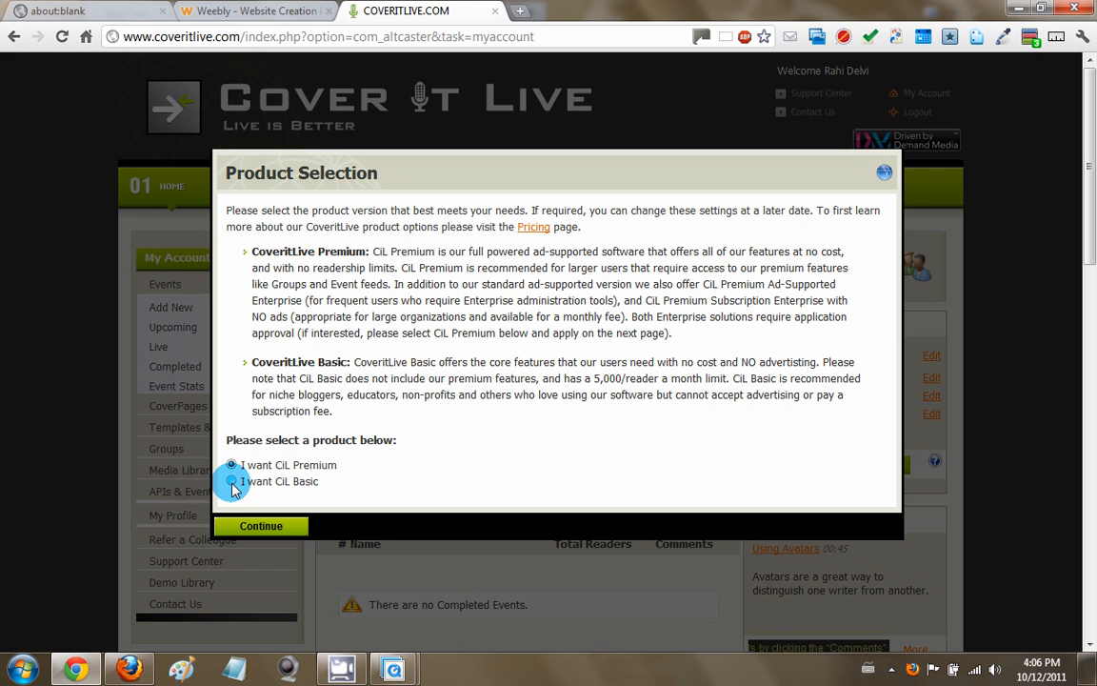
click(232, 480)
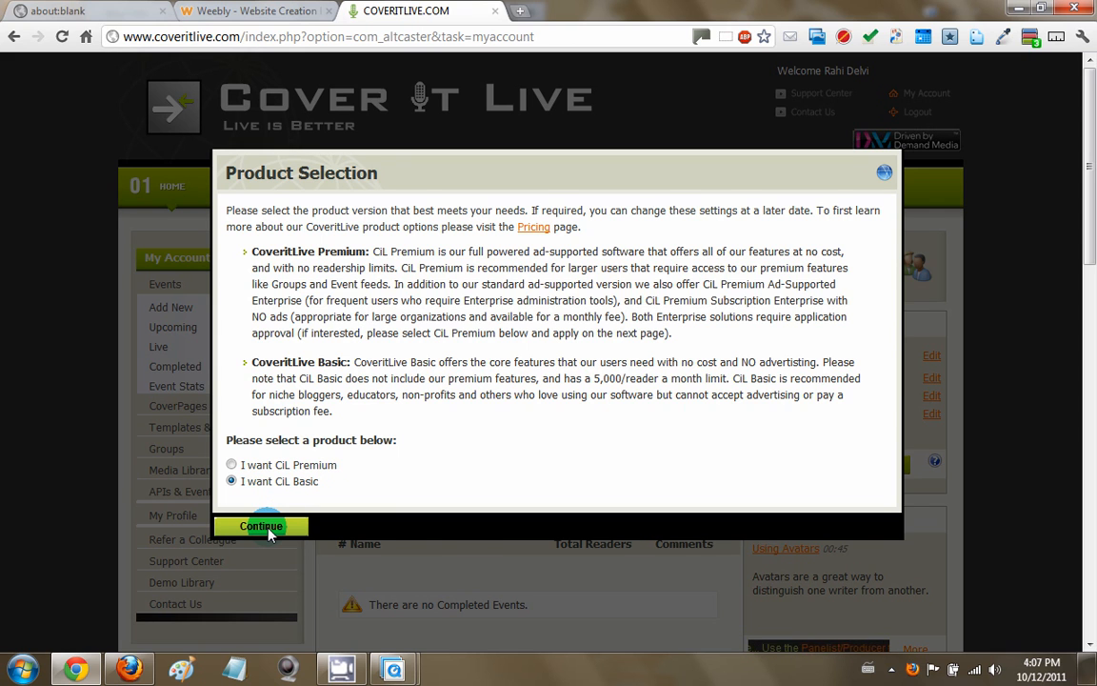
click(261, 525)
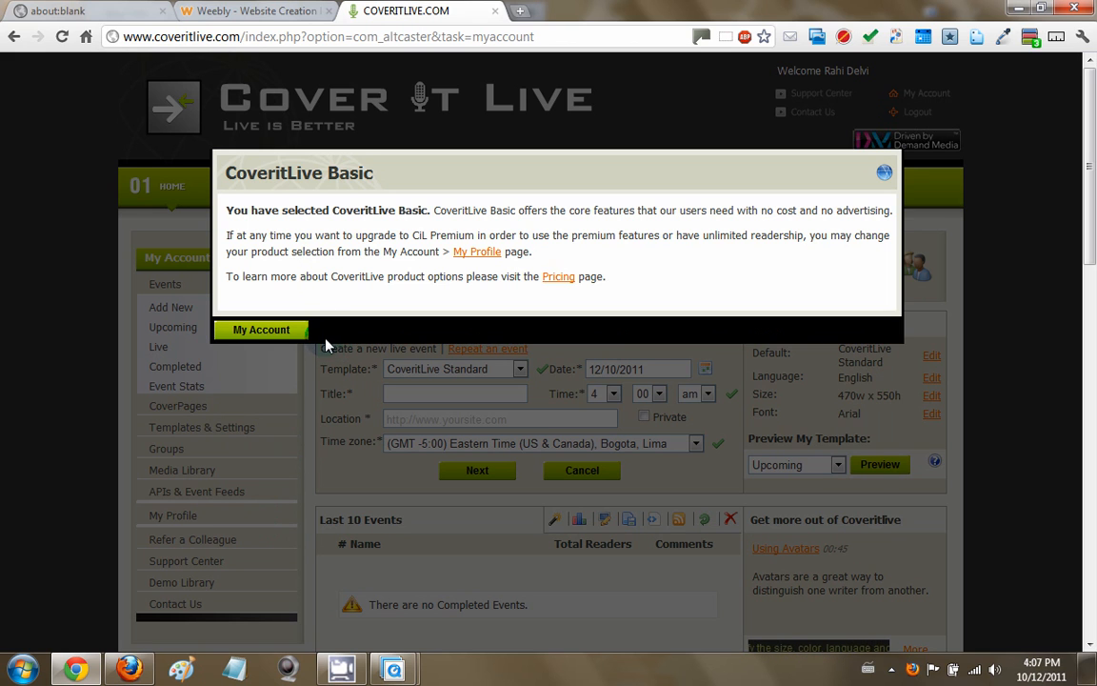
click(263, 330)
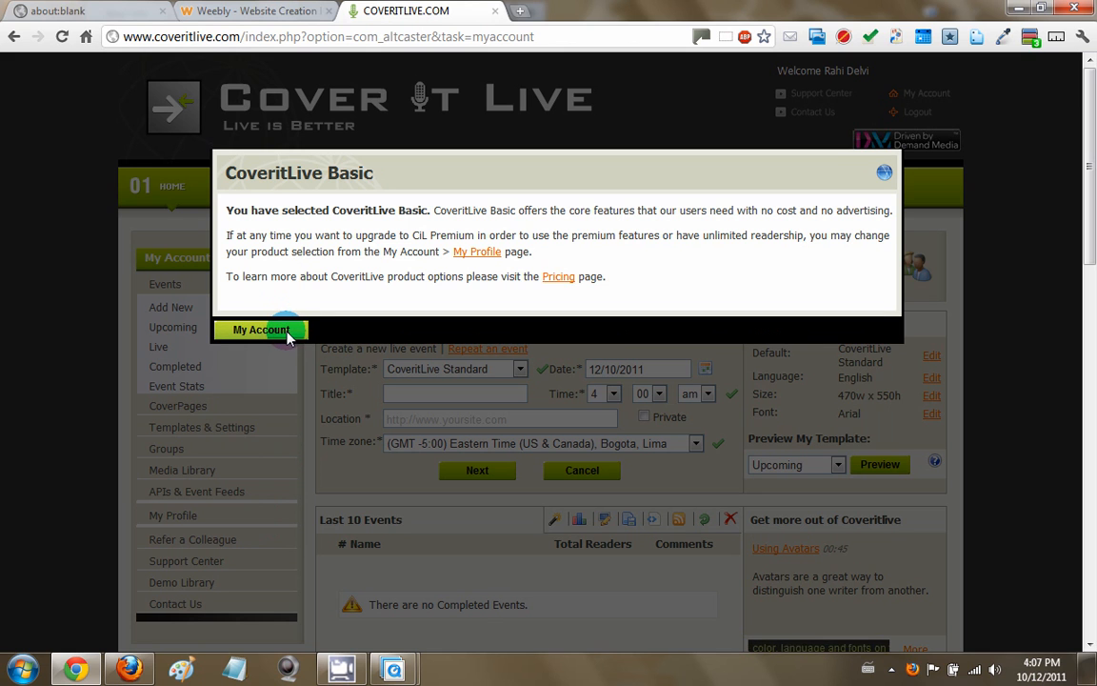
click(259, 330)
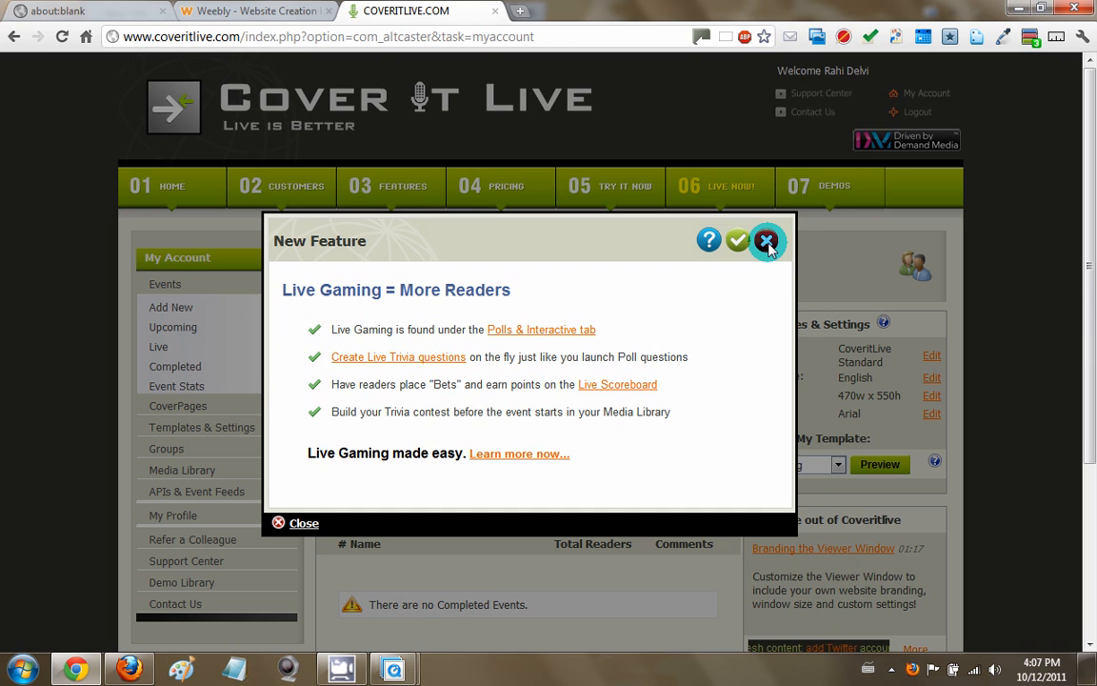
- Close the New Feature announcement and start a new live event via Events > Add New
click(766, 240)
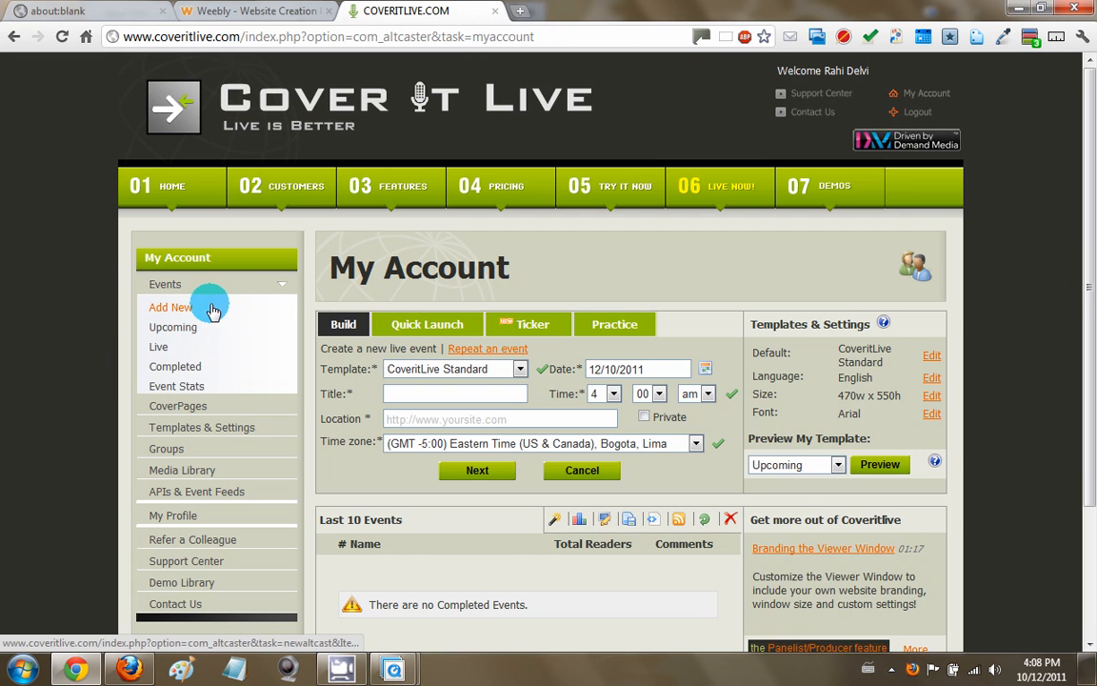
click(170, 307)
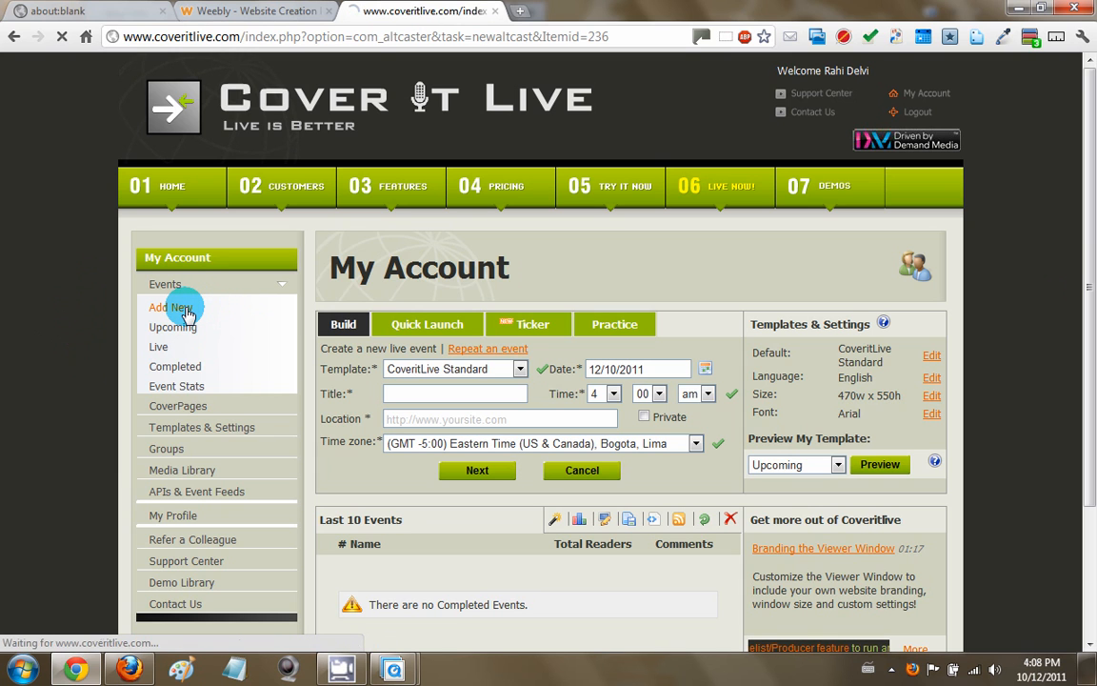
click(173, 306)
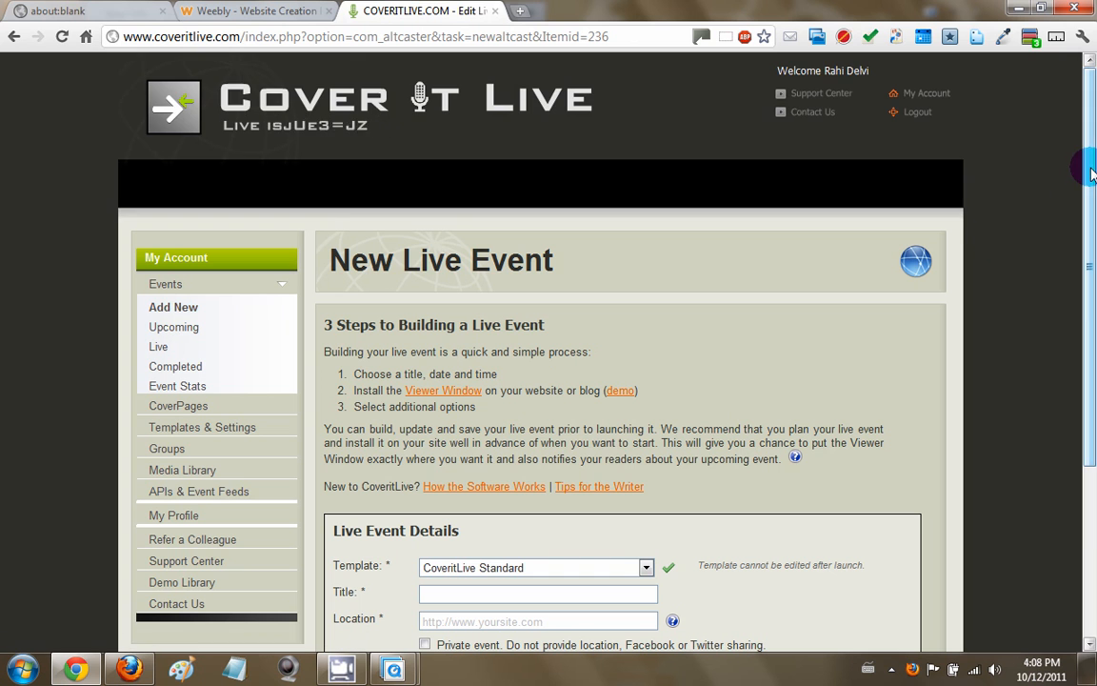
- Enter 'My event' as the live event title
scroll(down, 3)
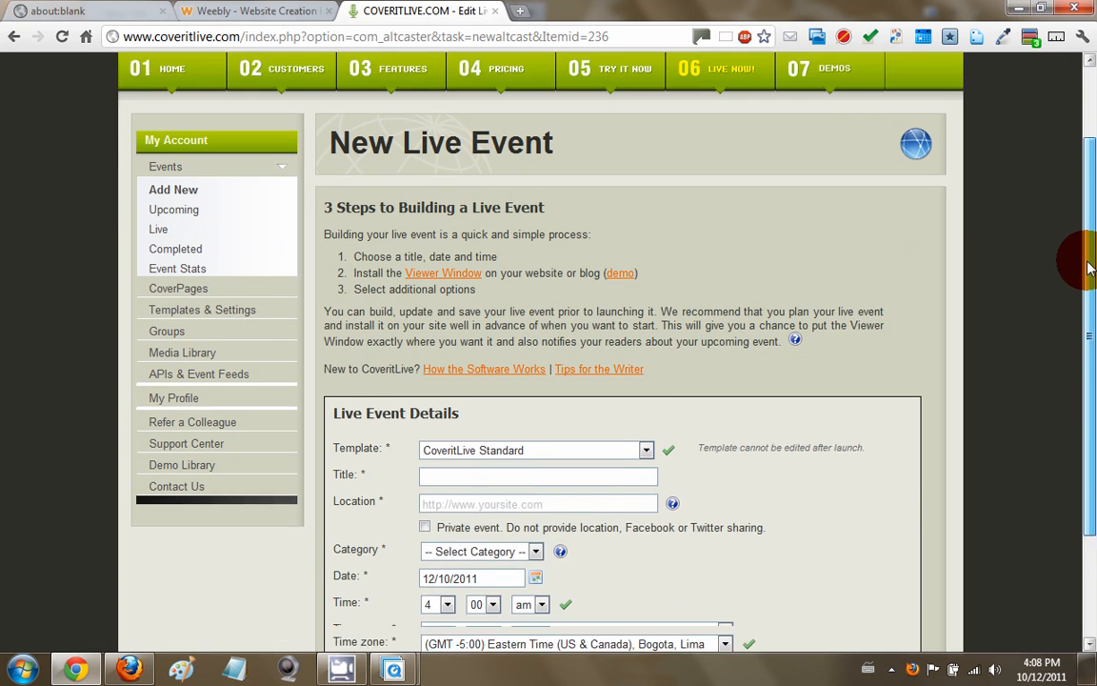
scroll(down, 3)
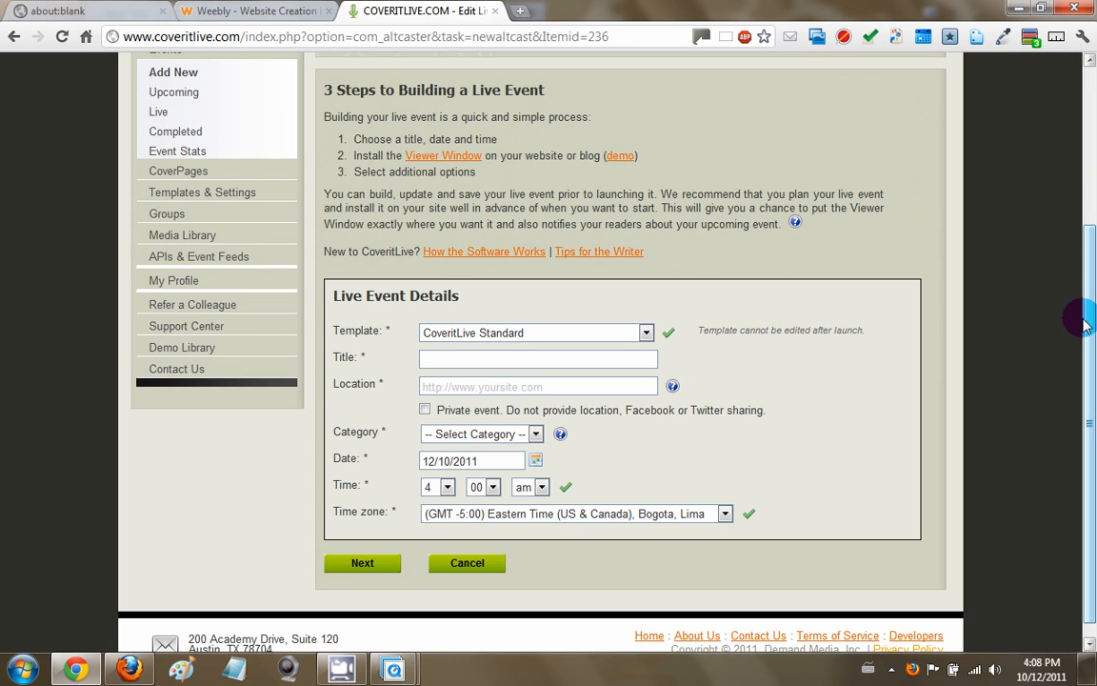
click(537, 358)
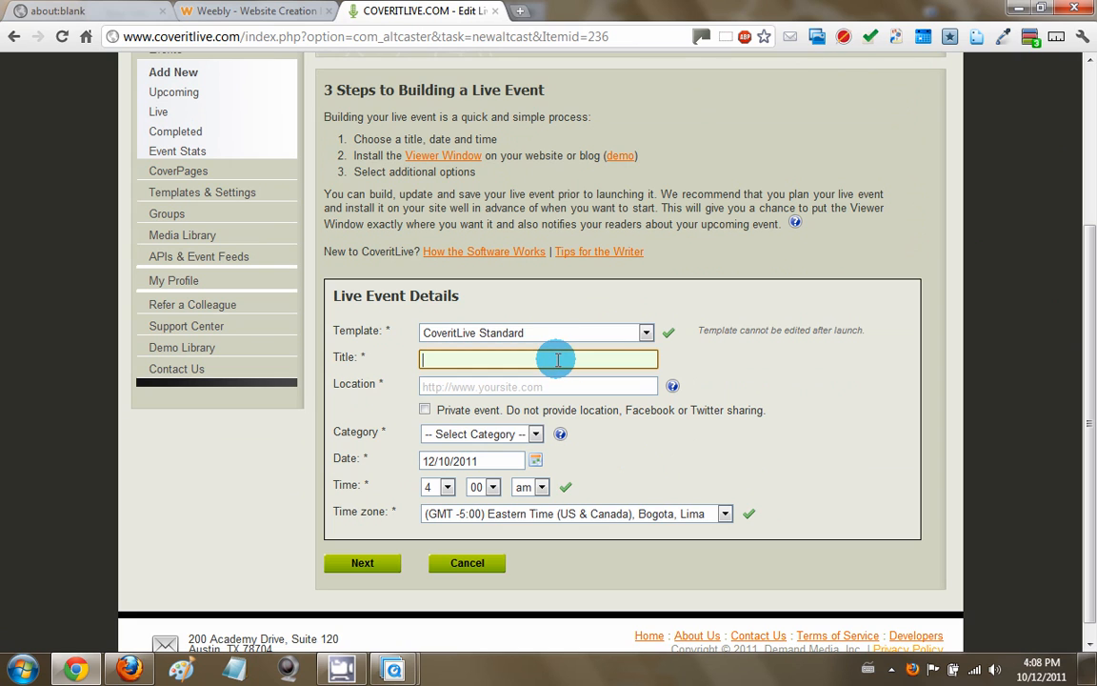
text(My)
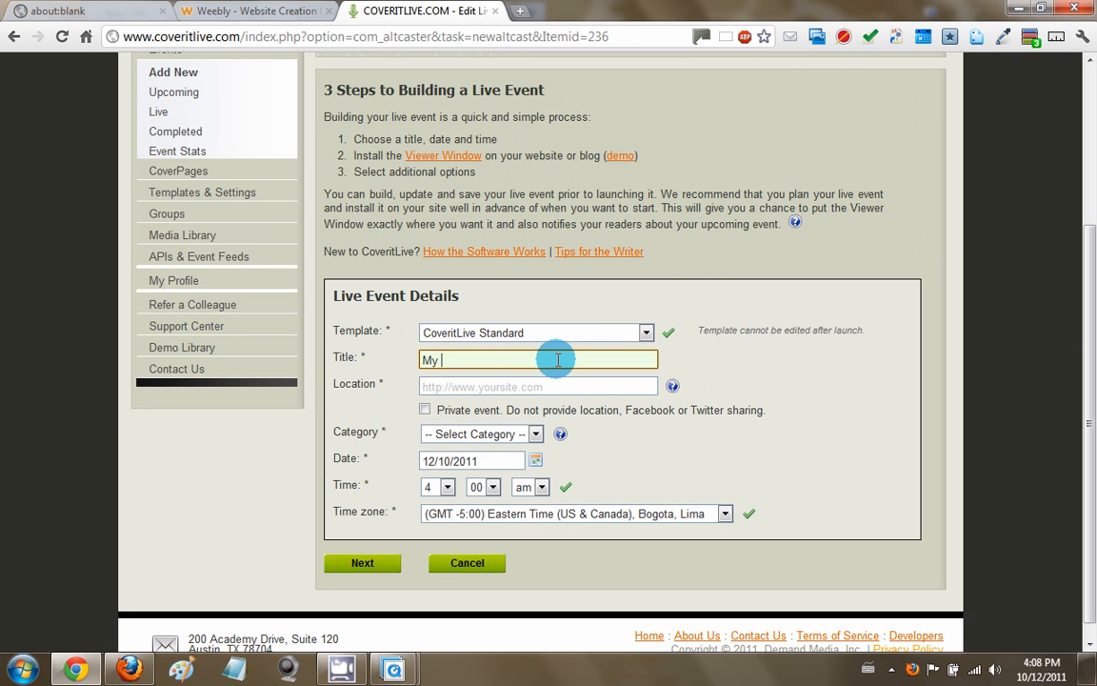
text(e)
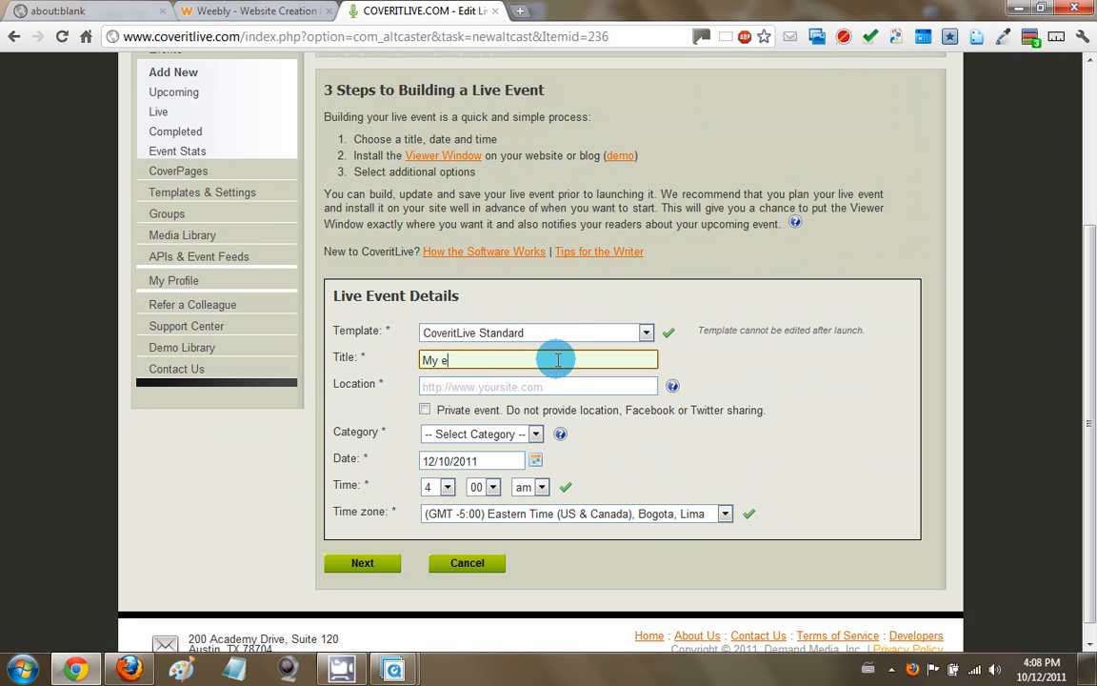
text(vent)
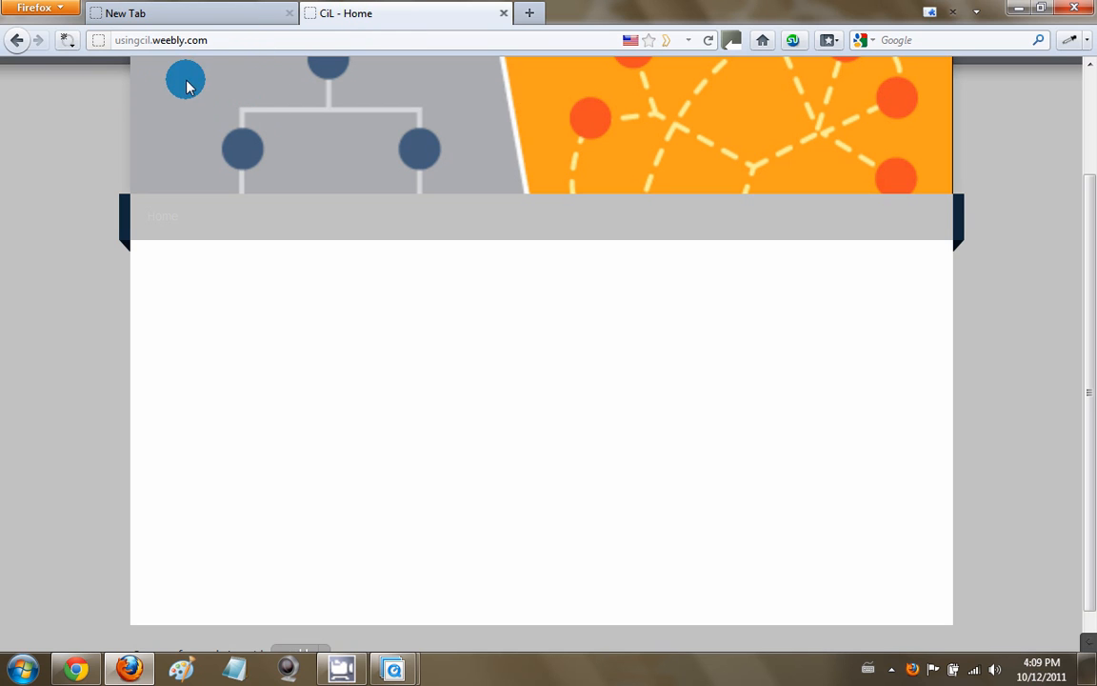
click(162, 40)
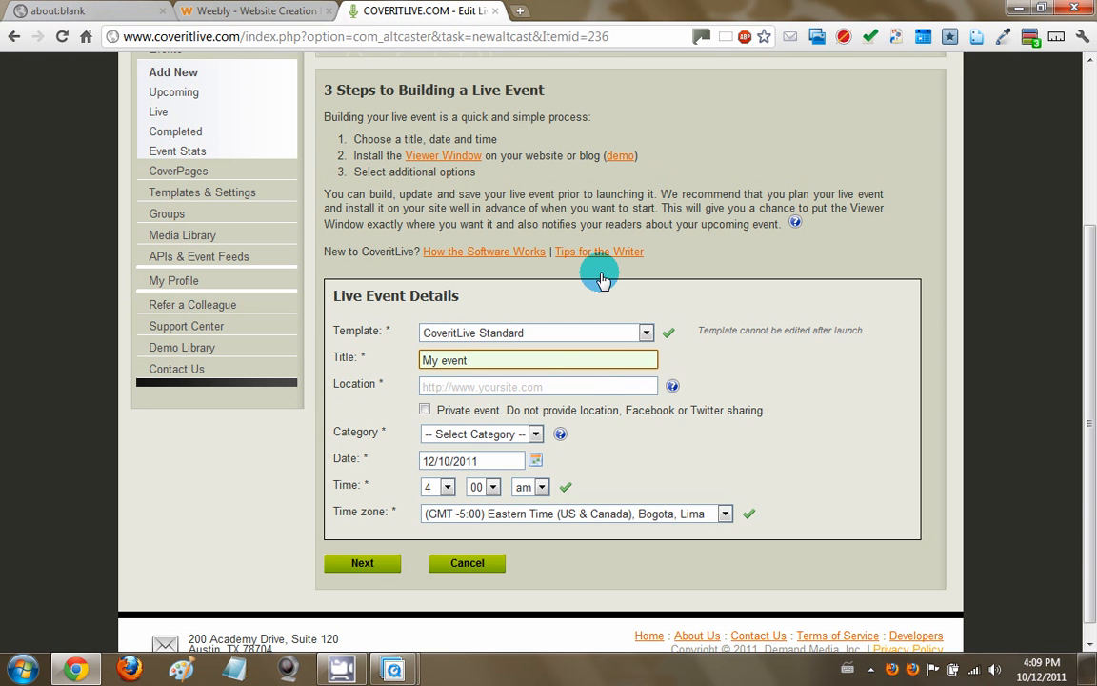
click(537, 385)
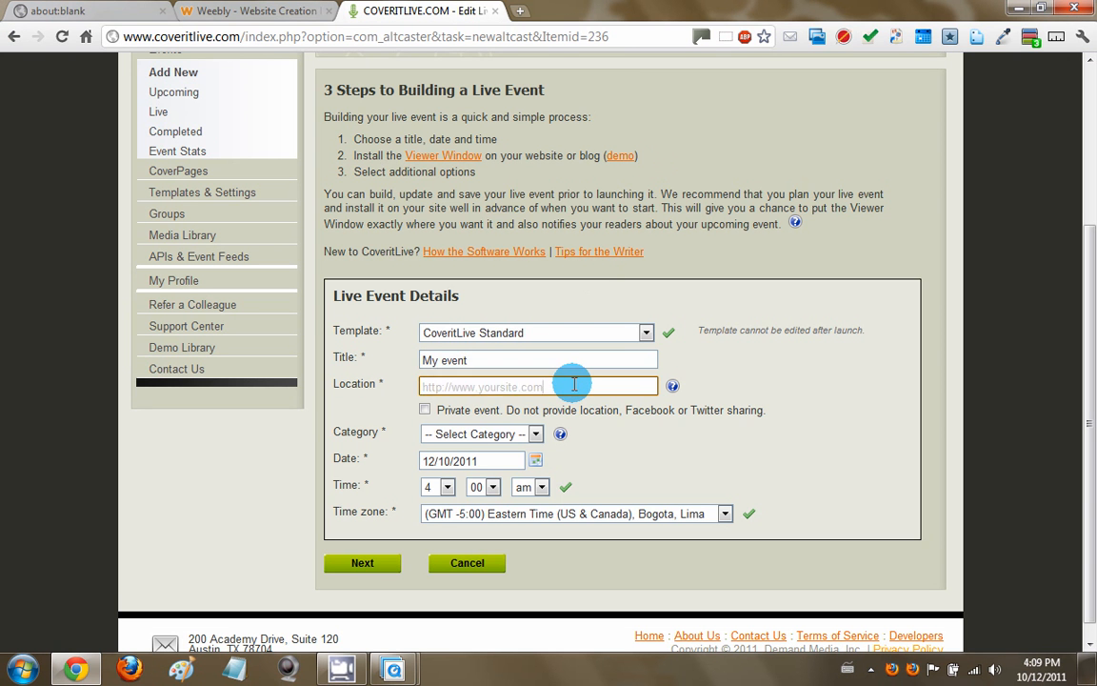
text(http://usingcil.weebly.com/)
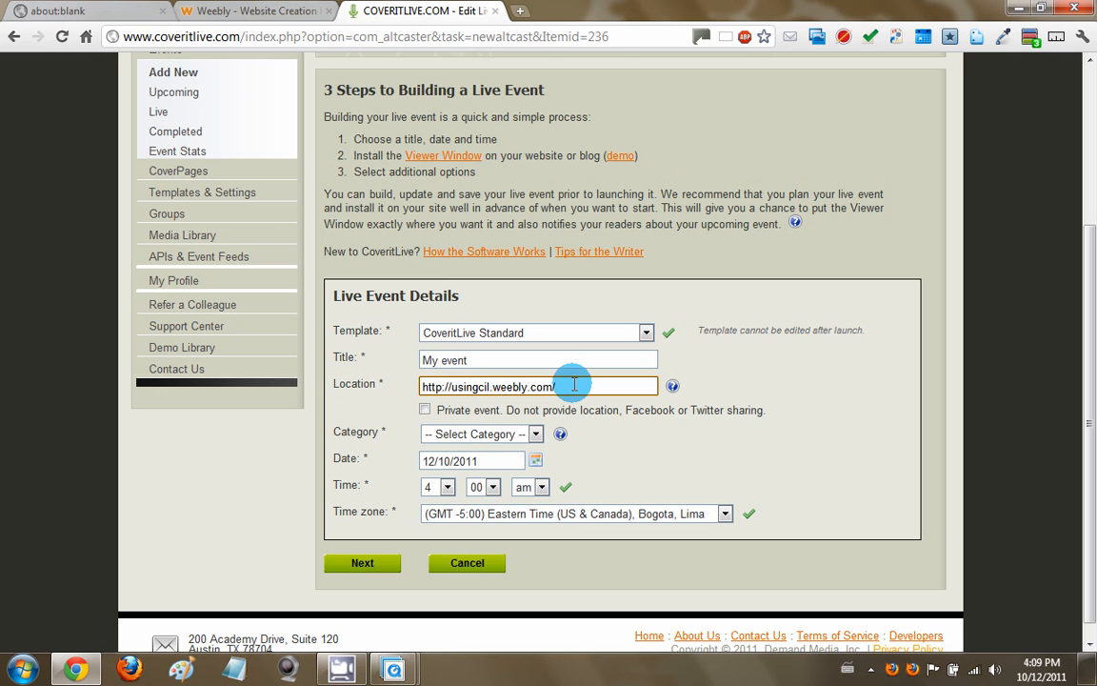
mouse_move(408, 434)
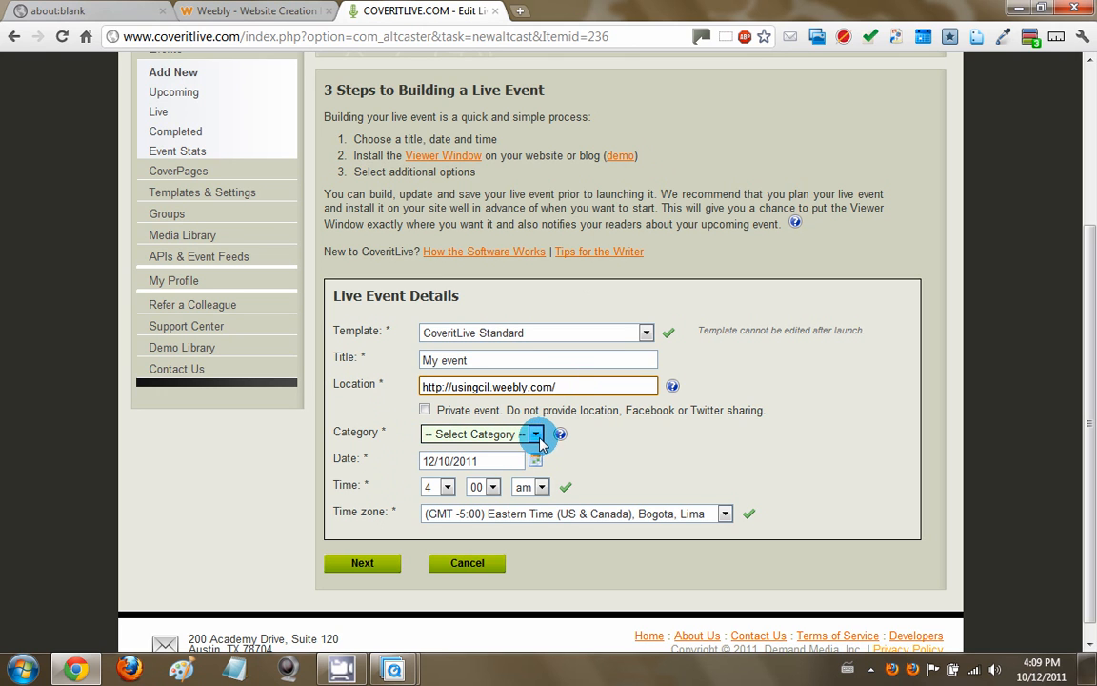
click(535, 434)
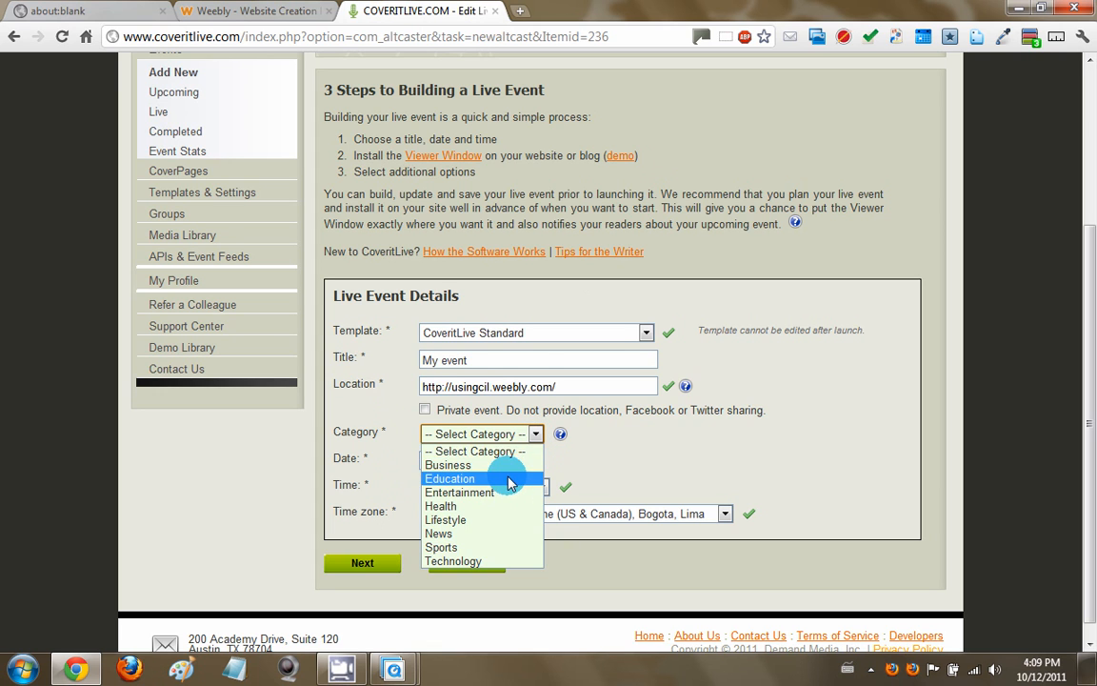
click(450, 479)
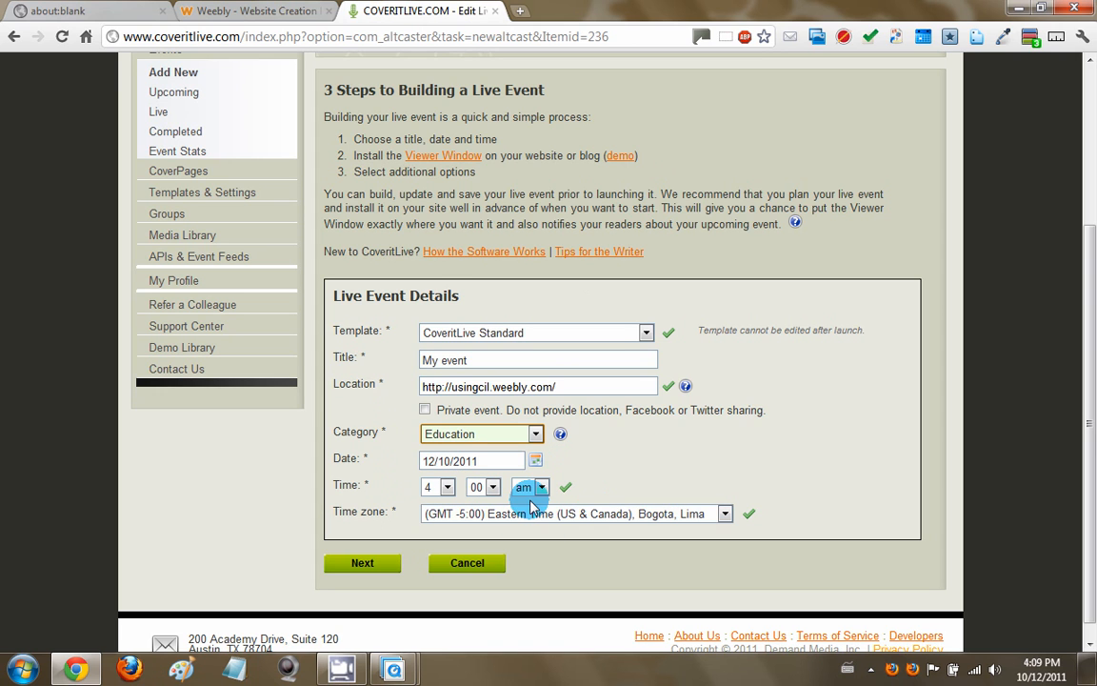
- Save the live event with Next, reaching the Viewer Window & Options page
click(362, 562)
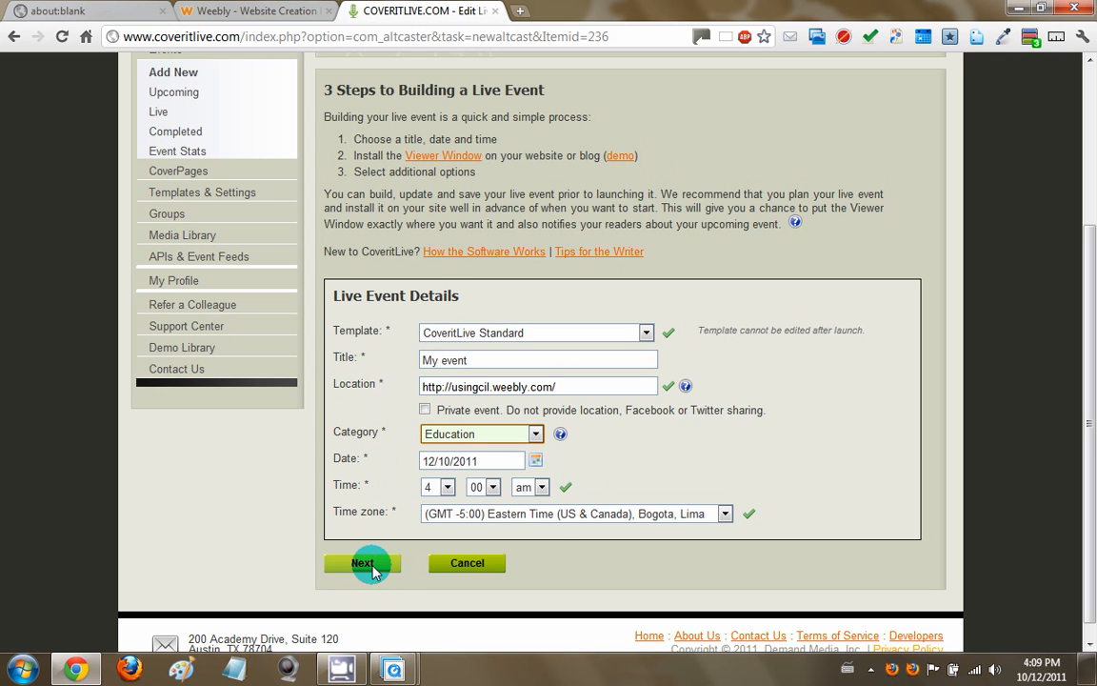
click(362, 564)
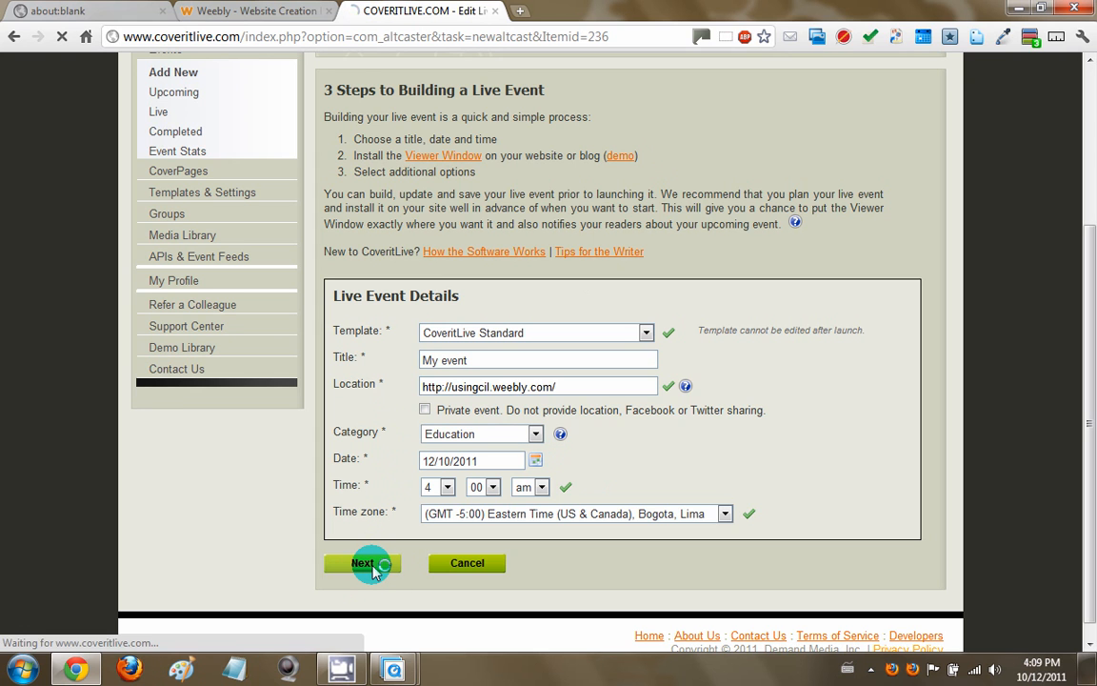
click(362, 564)
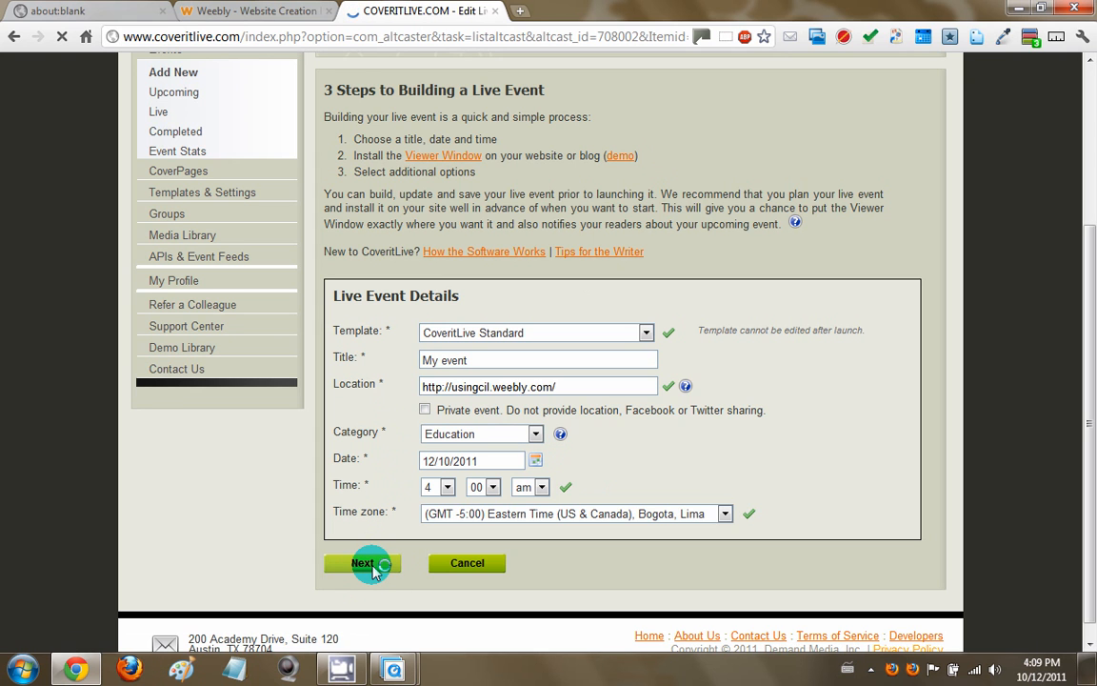
click(362, 564)
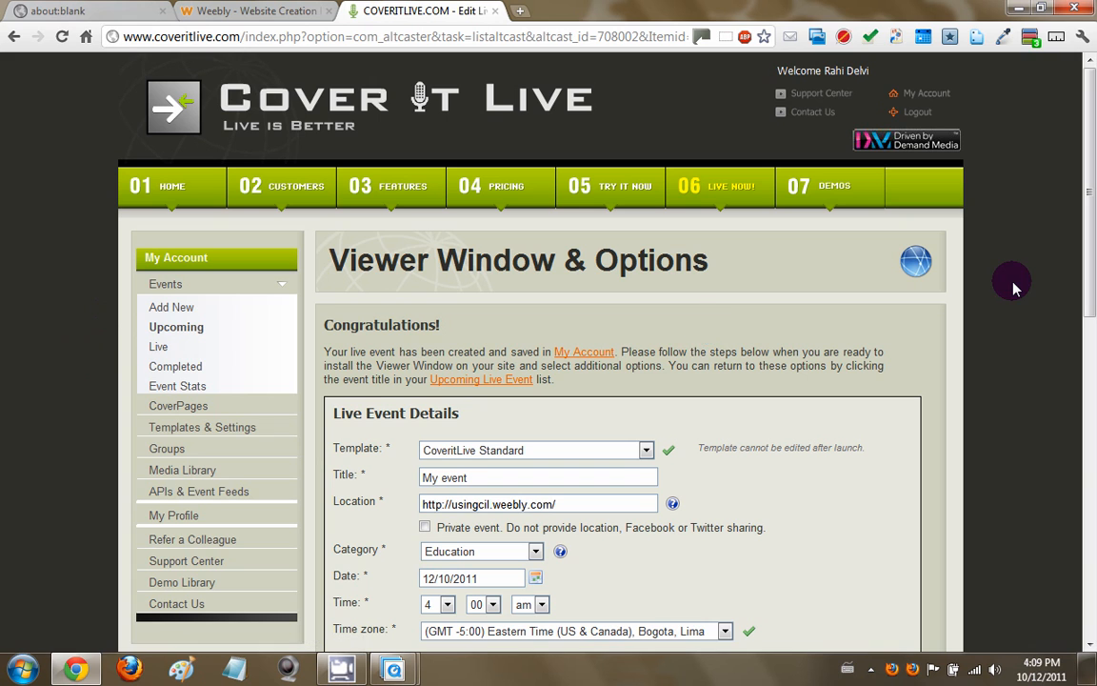
mouse_move(1082, 219)
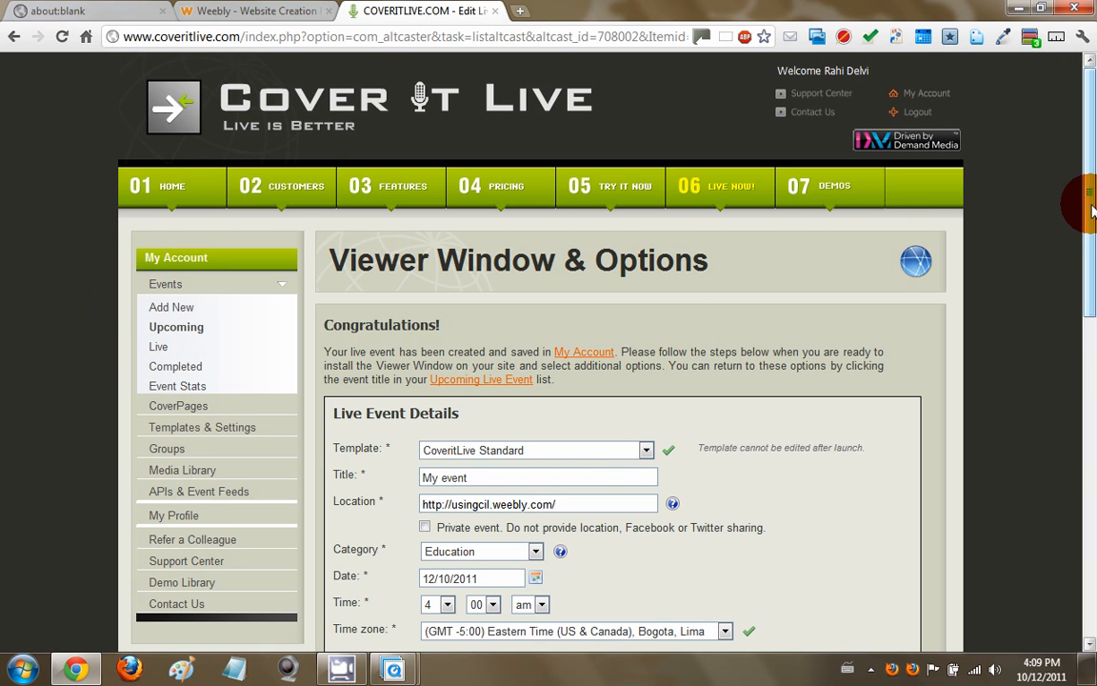
- Uncheck Enable Reader Attachments and Show in Live Listings, and check Add Twitter Feeds
scroll(down, 3)
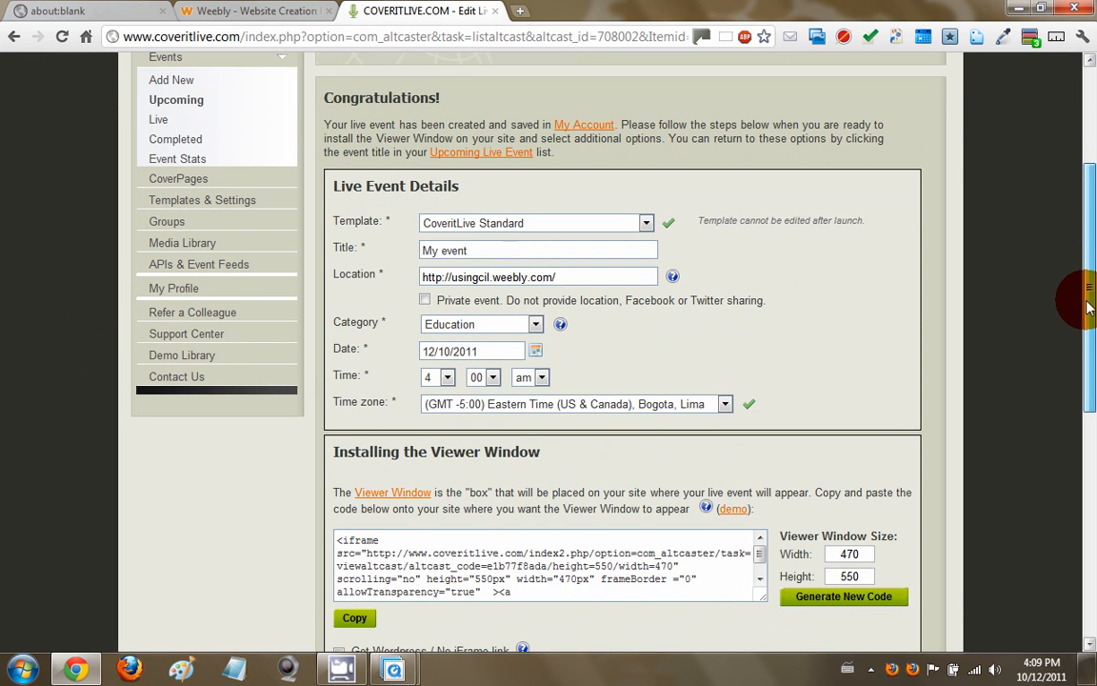
scroll(down, 3)
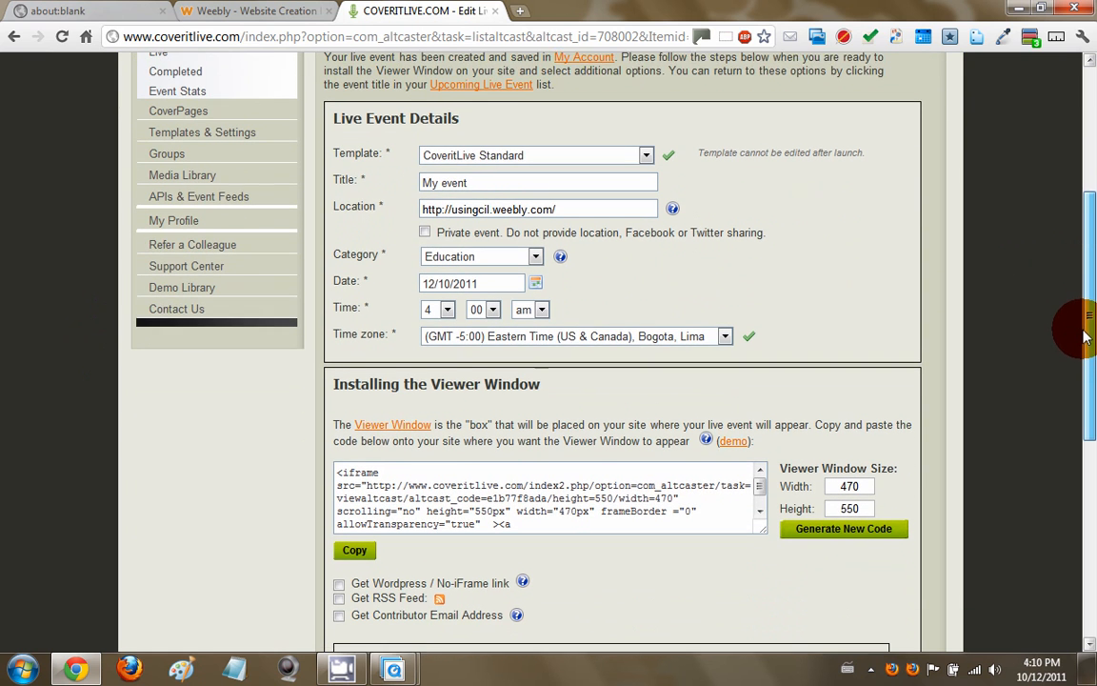
scroll(down, 3)
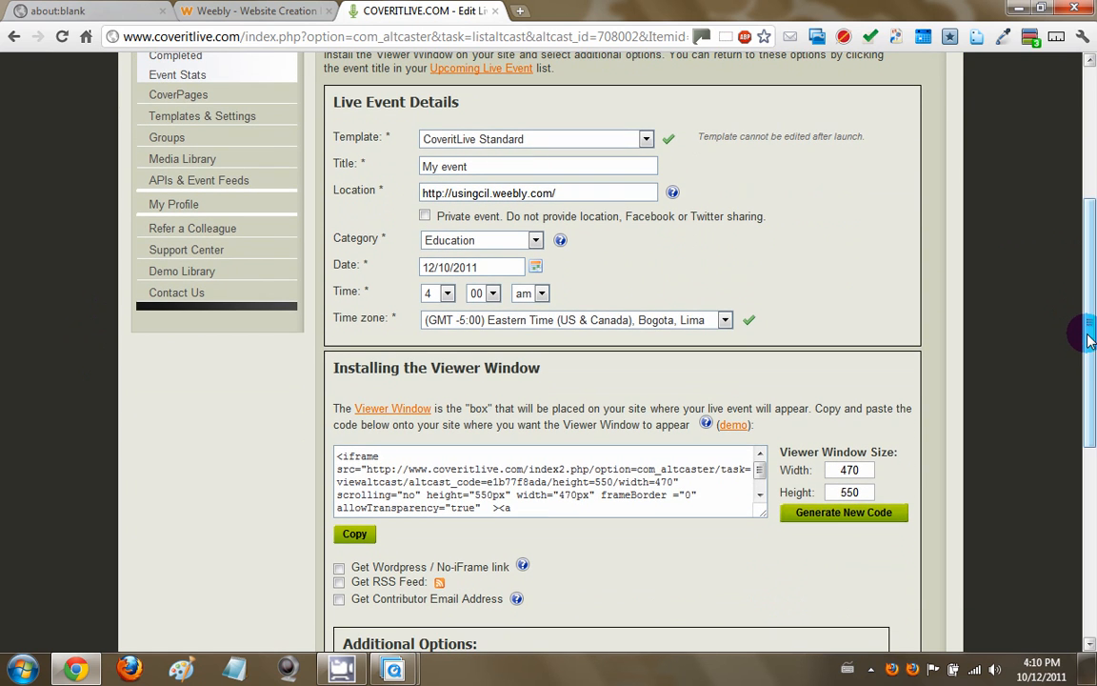
scroll(down, 3)
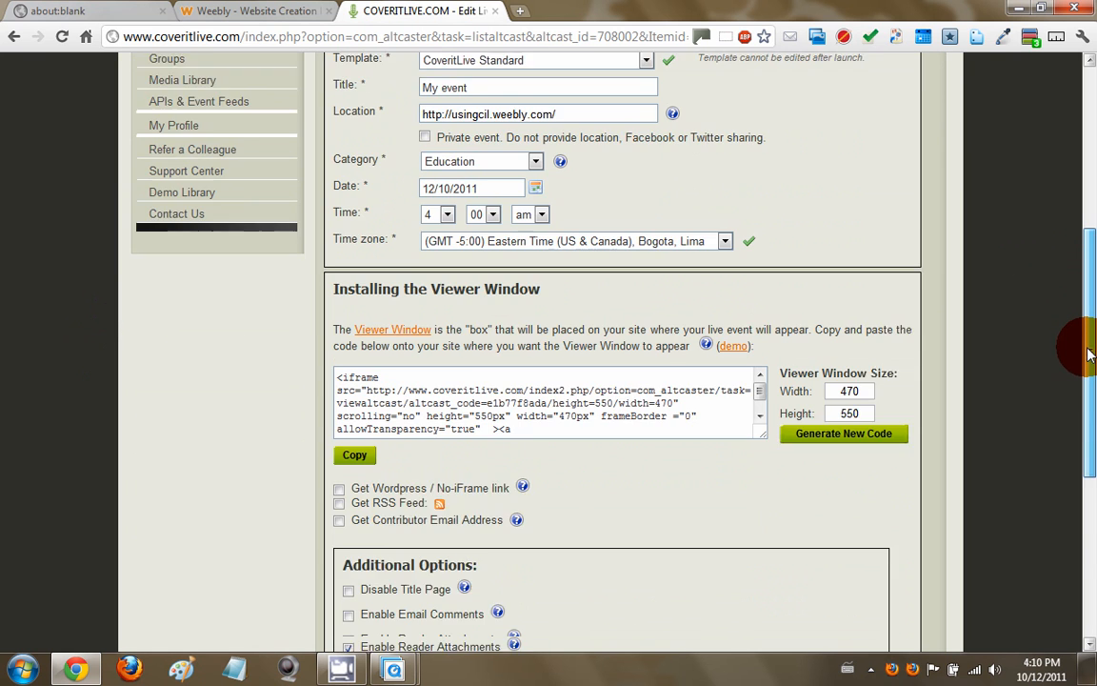
scroll(down, 3)
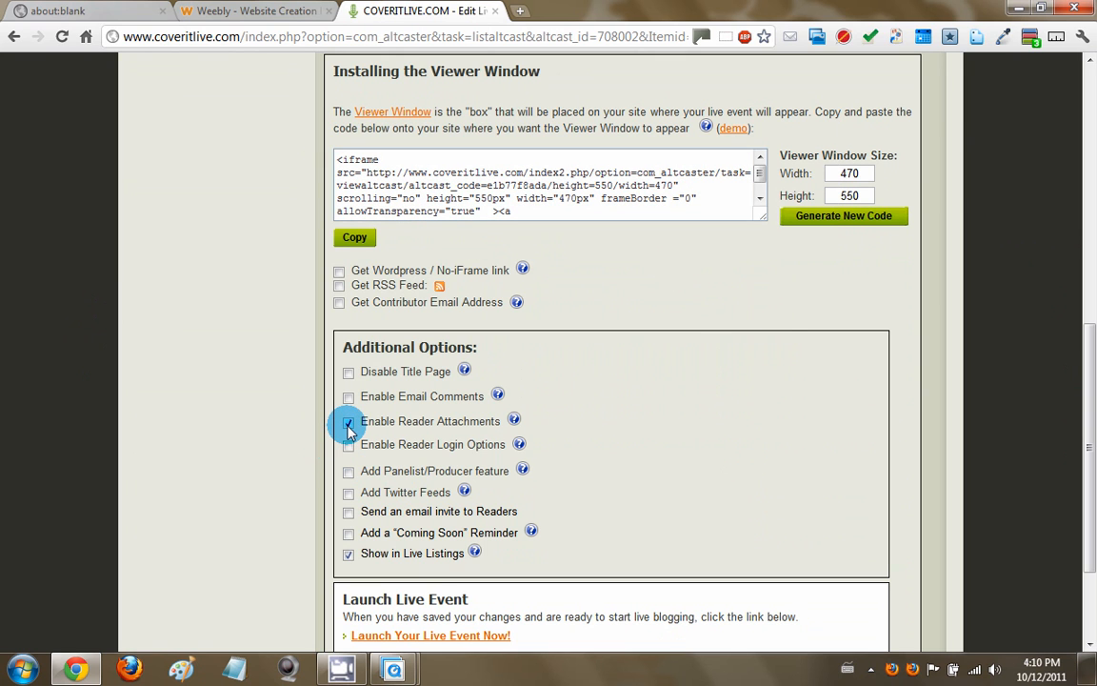
click(347, 421)
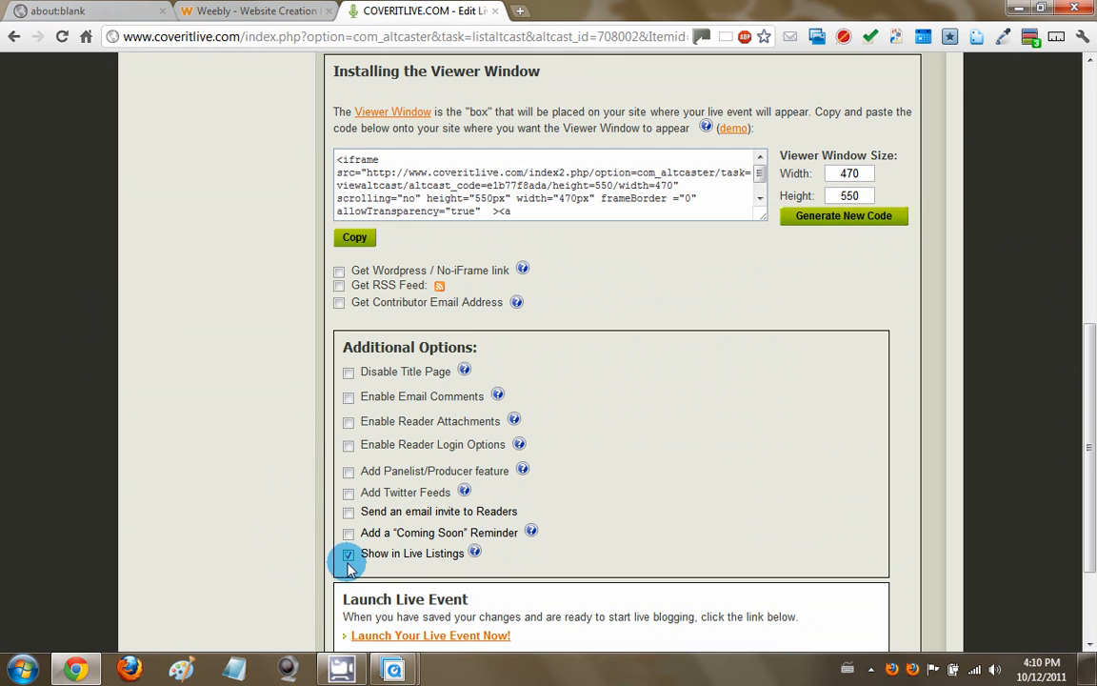
click(347, 553)
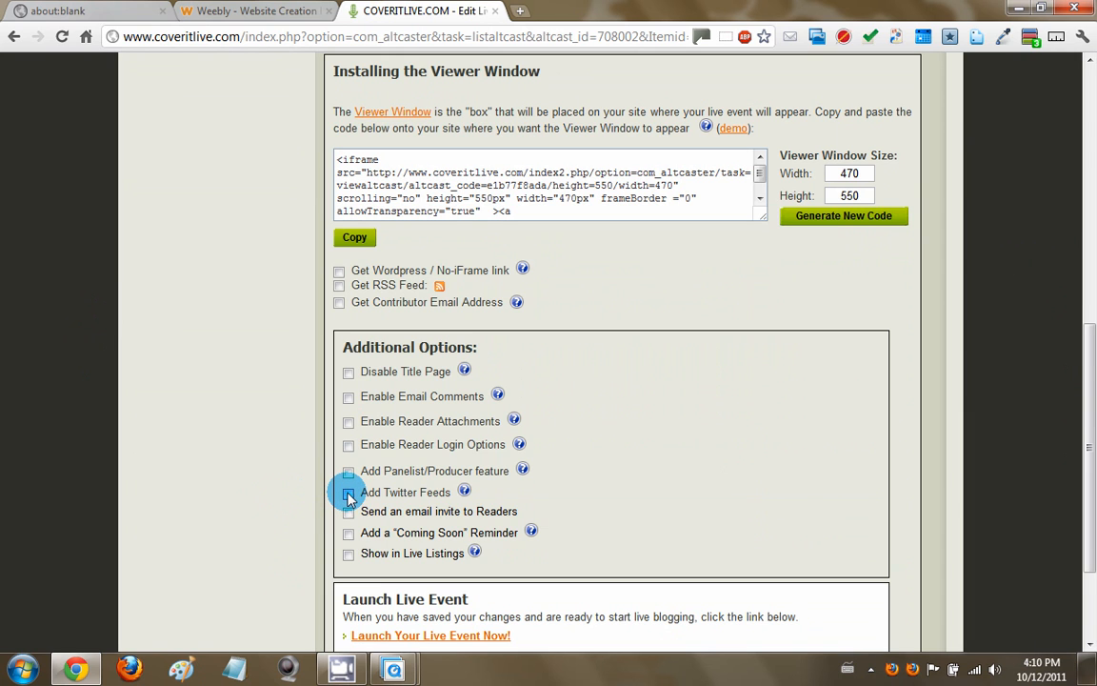
click(349, 492)
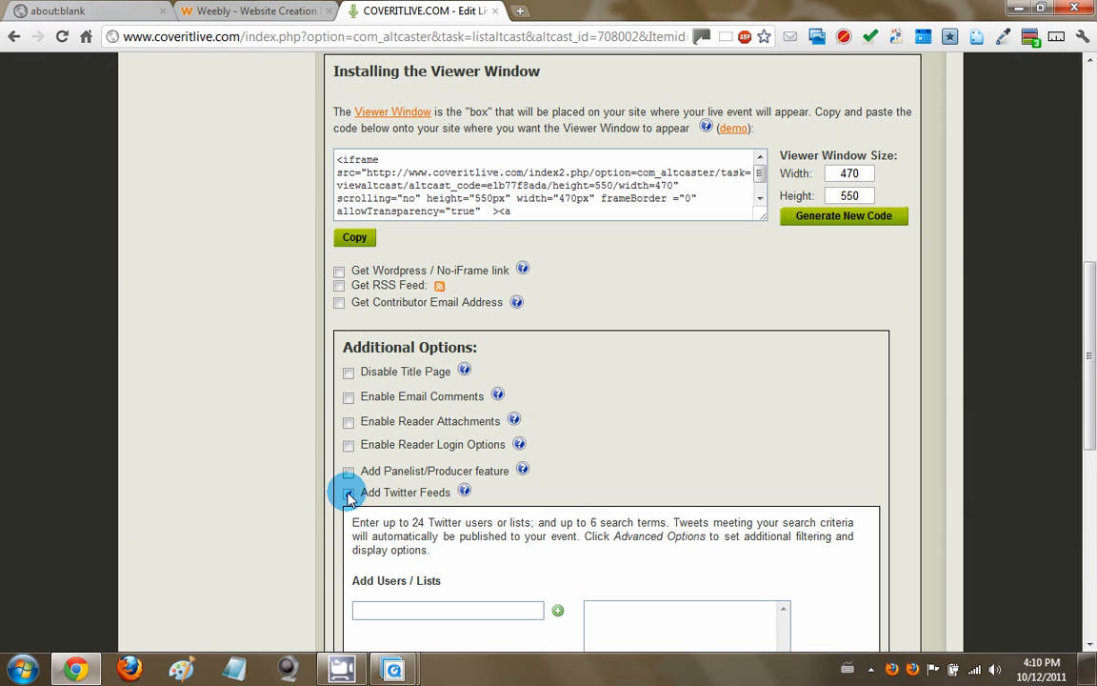
click(347, 492)
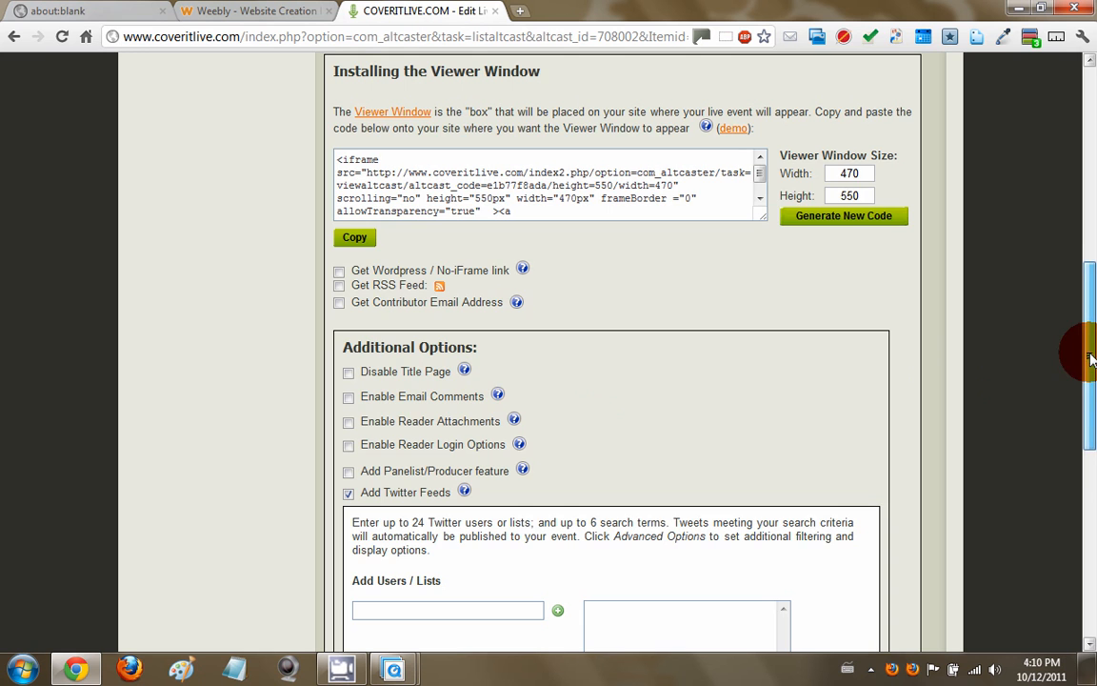
scroll(down, 3)
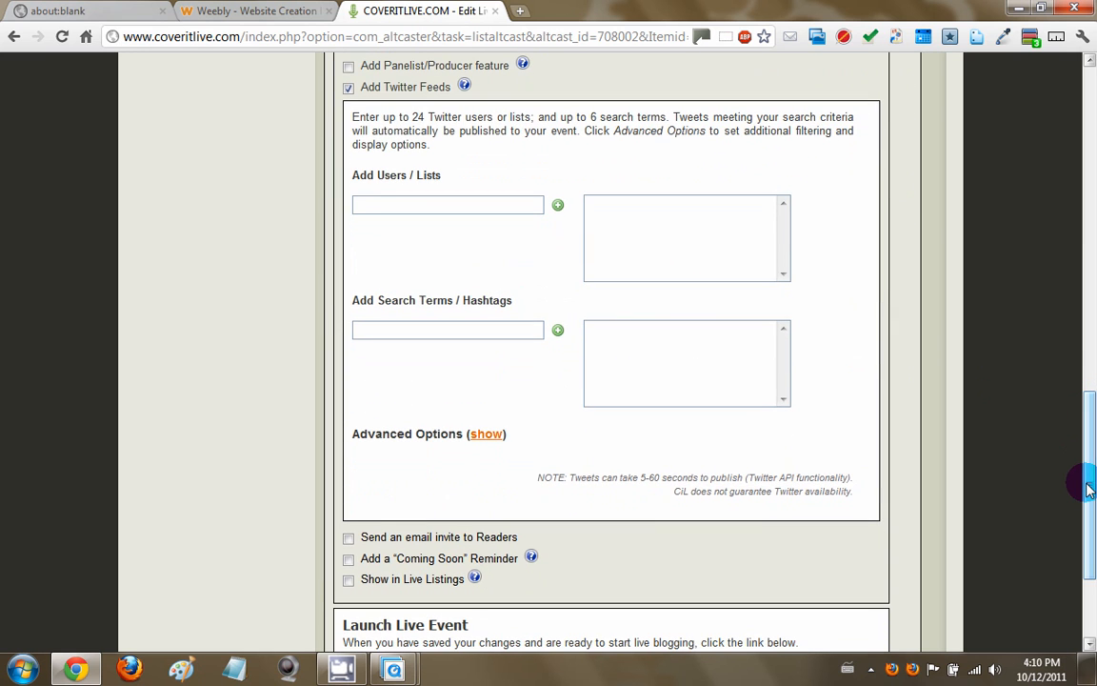
mouse_move(1070, 484)
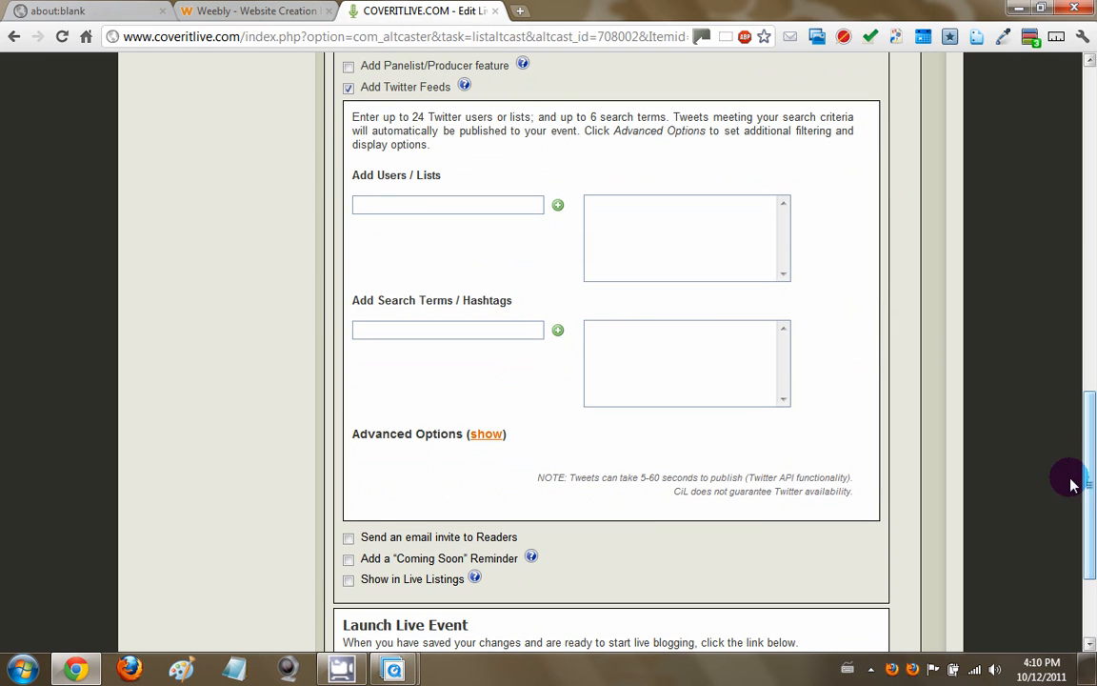
mouse_move(423, 233)
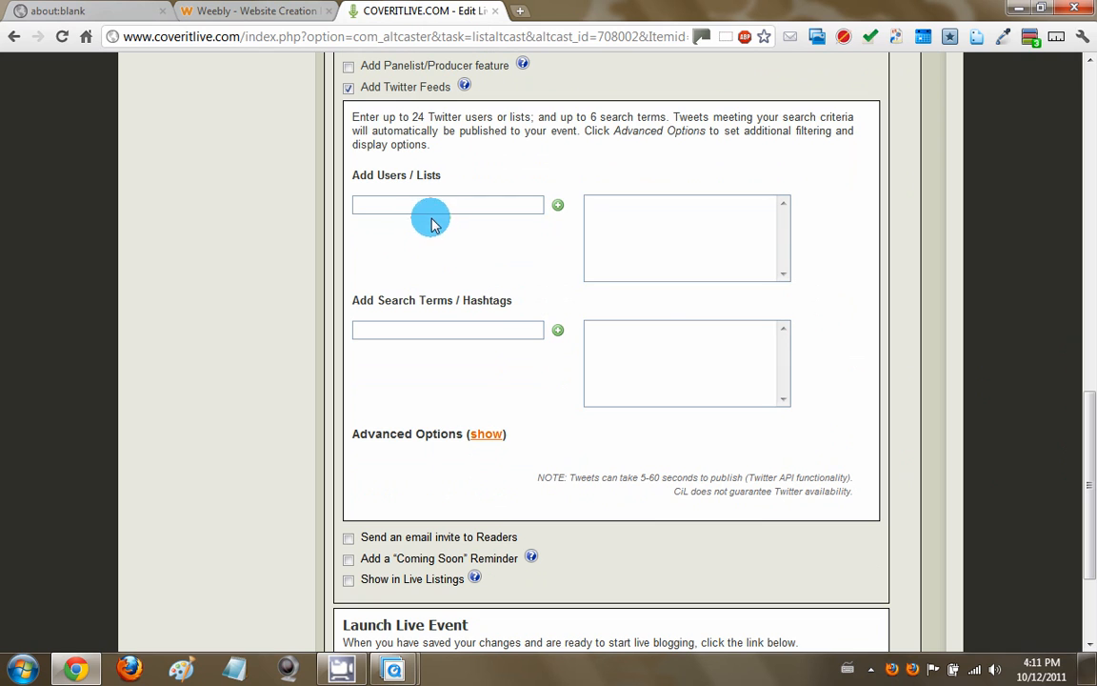
click(447, 206)
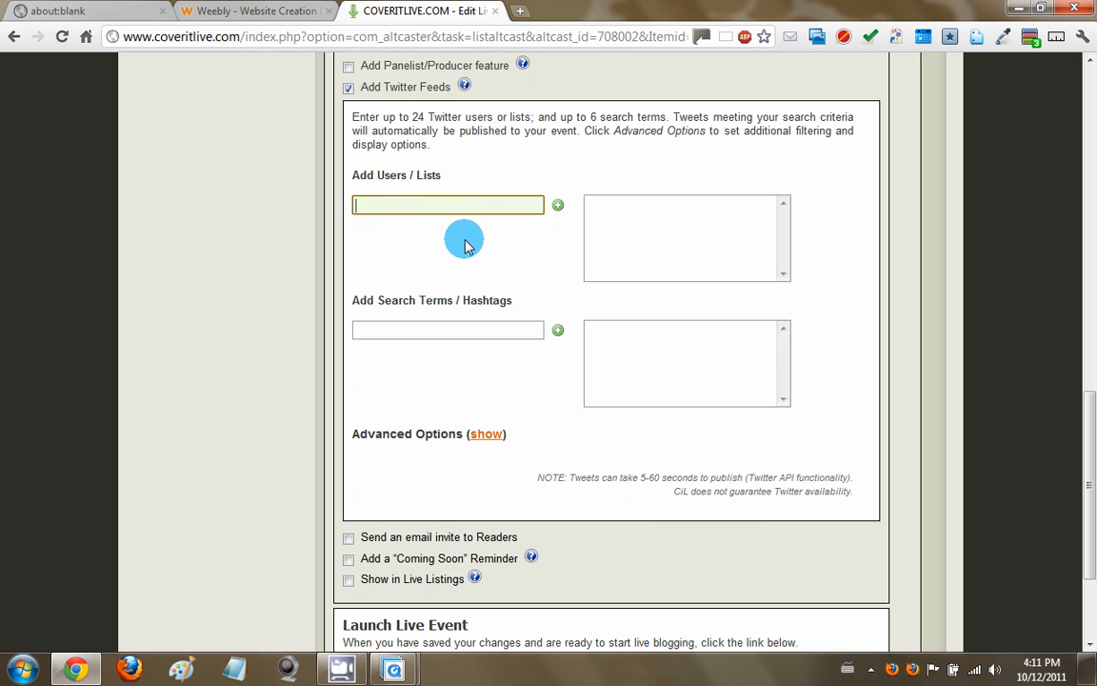
click(448, 206)
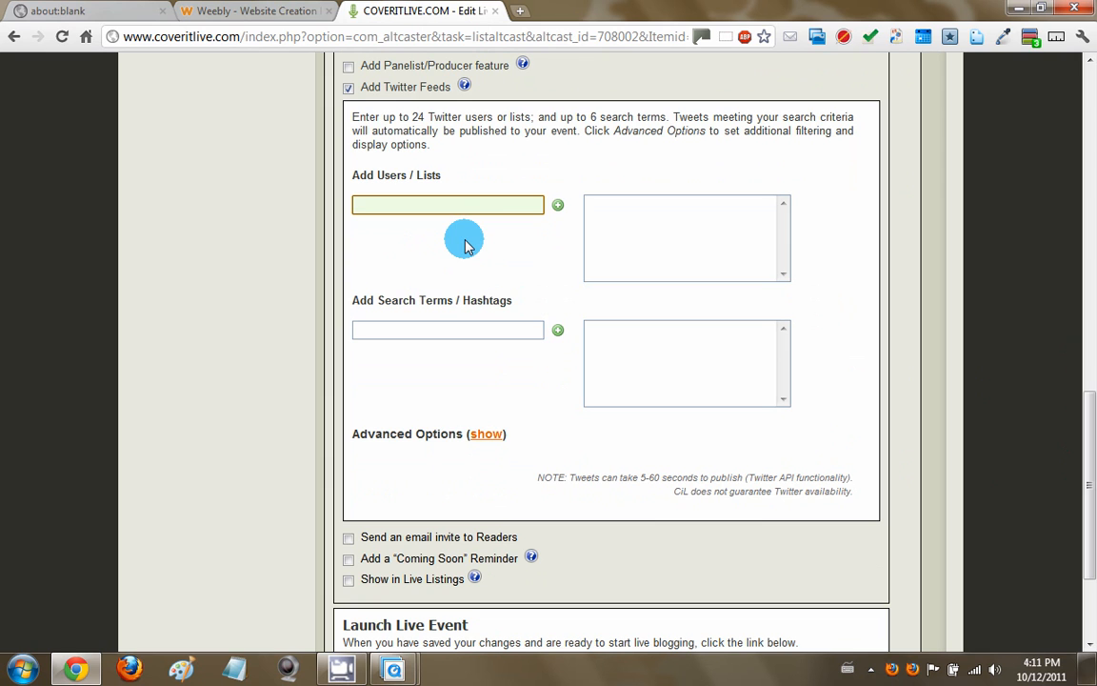
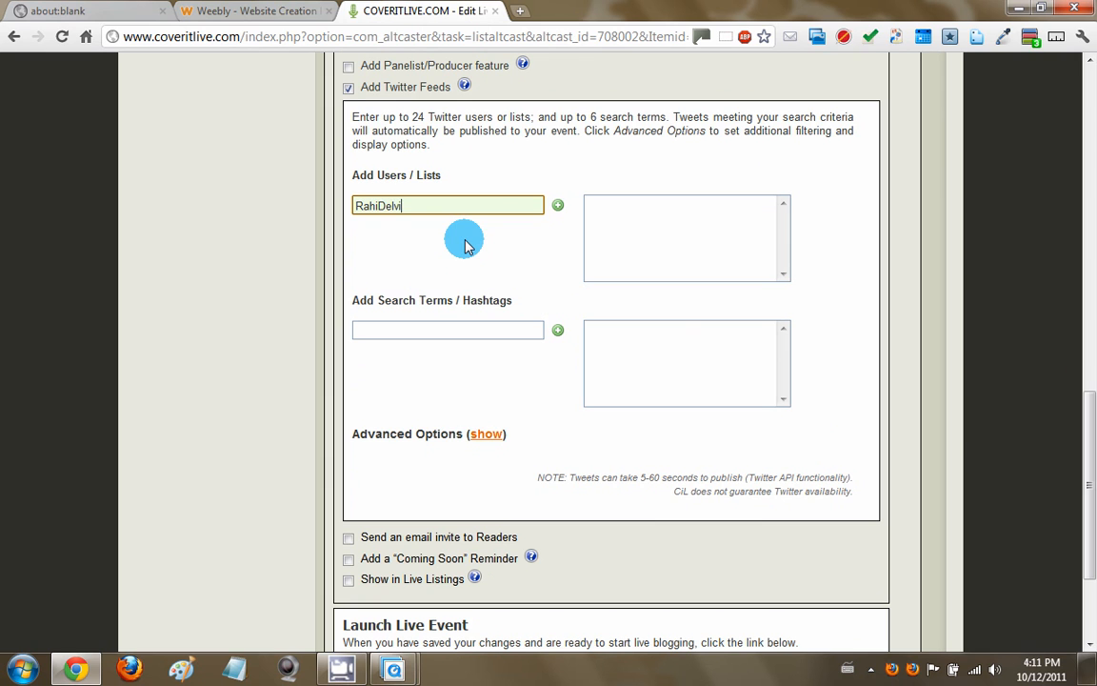
click(557, 206)
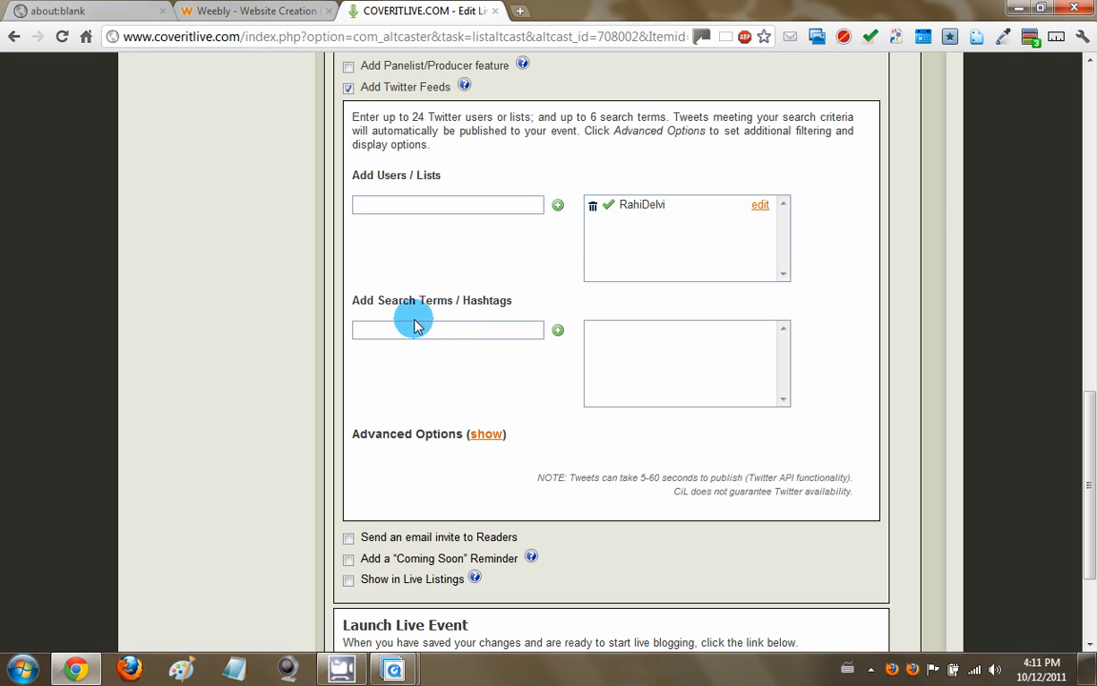
- Add nobel peace prize as the first Twitter search term
click(448, 330)
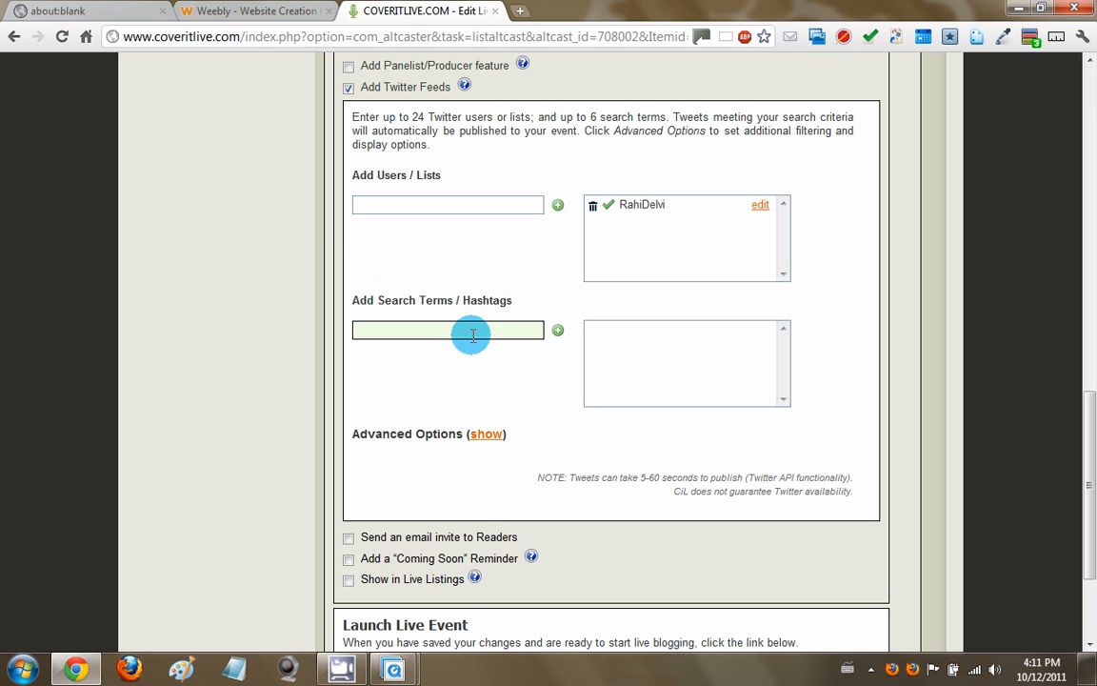
click(448, 329)
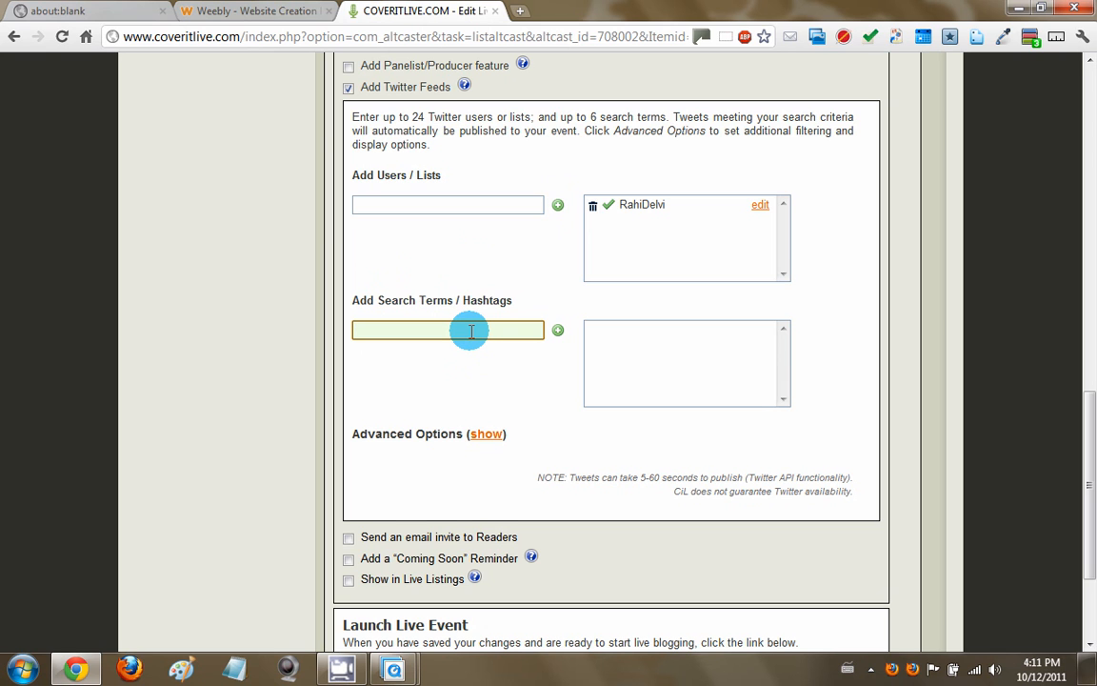
text(n)
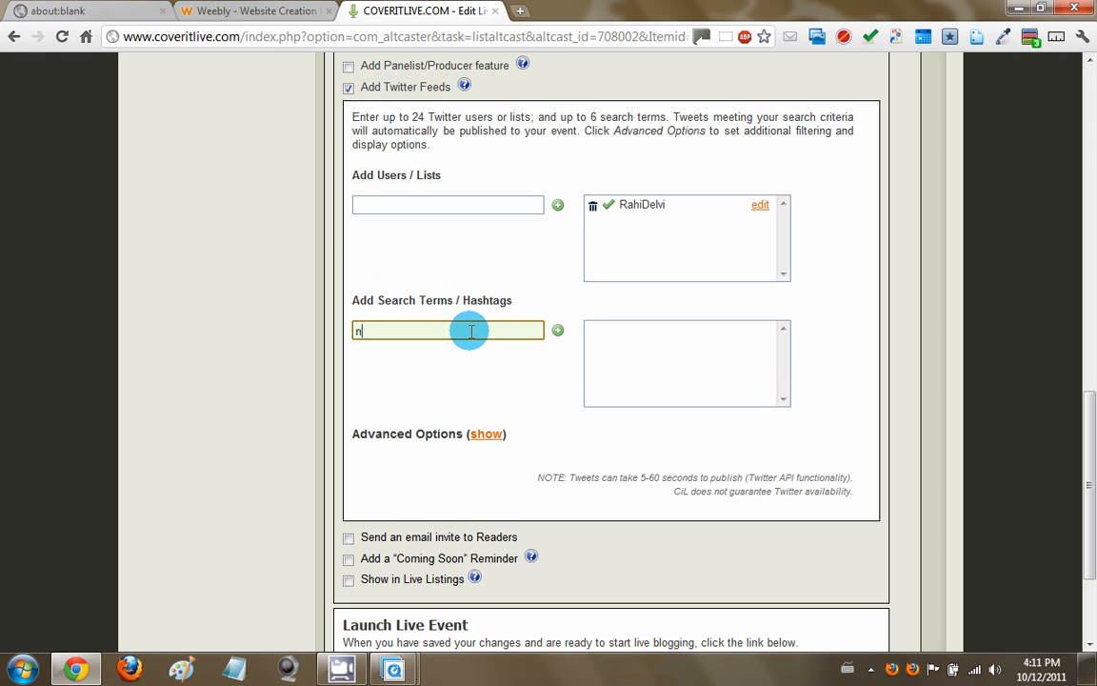
text(obel peave)
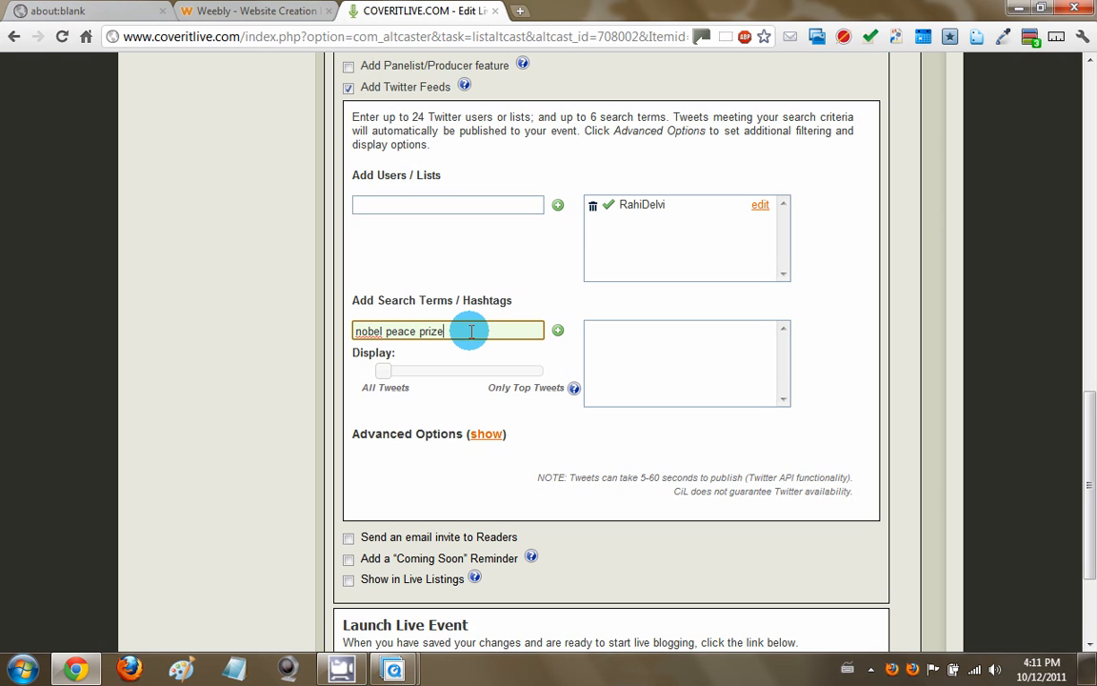
mouse_move(556, 332)
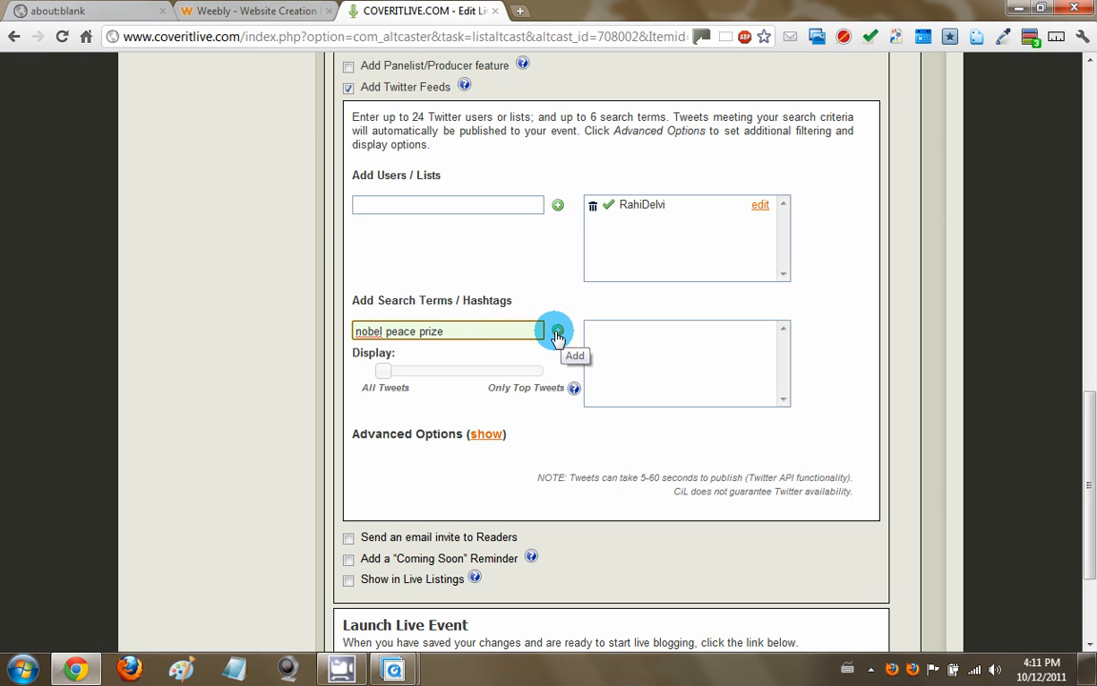
click(556, 331)
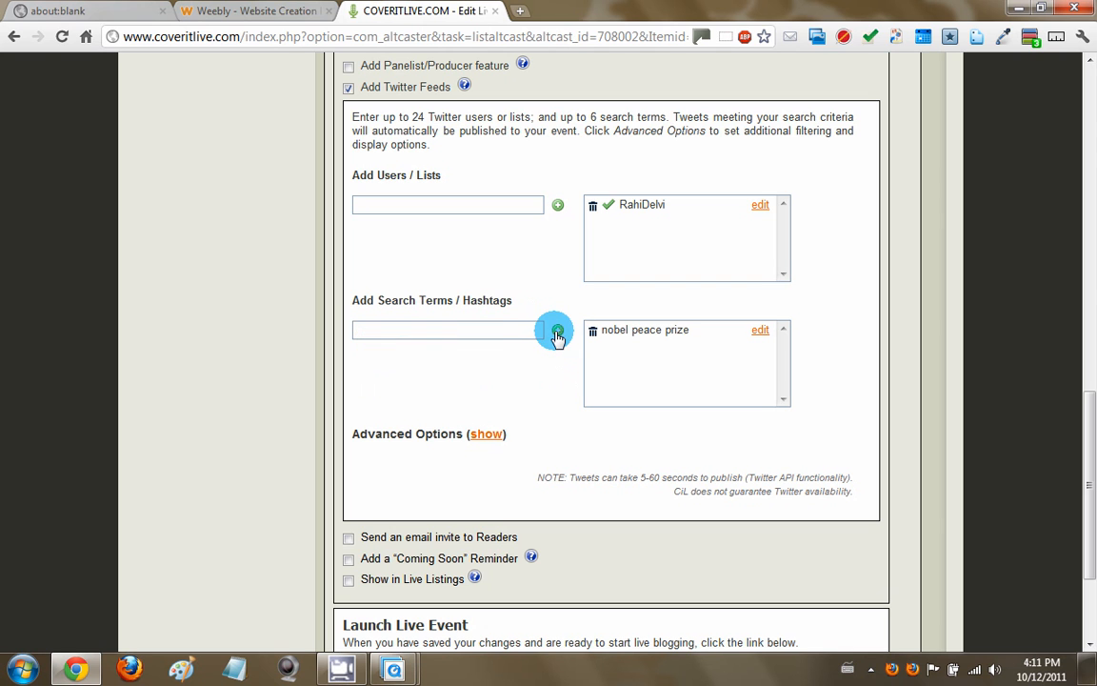
- Add the quoted exact phrase "nobel peace prize" as a second search term
click(447, 330)
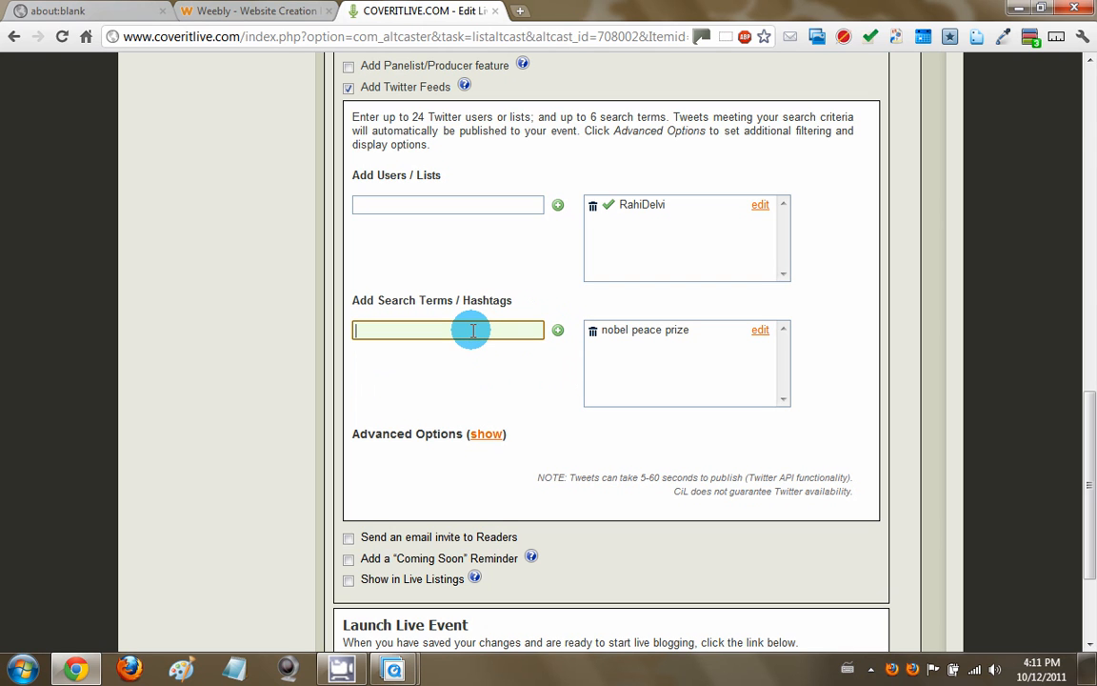
text(nobel)
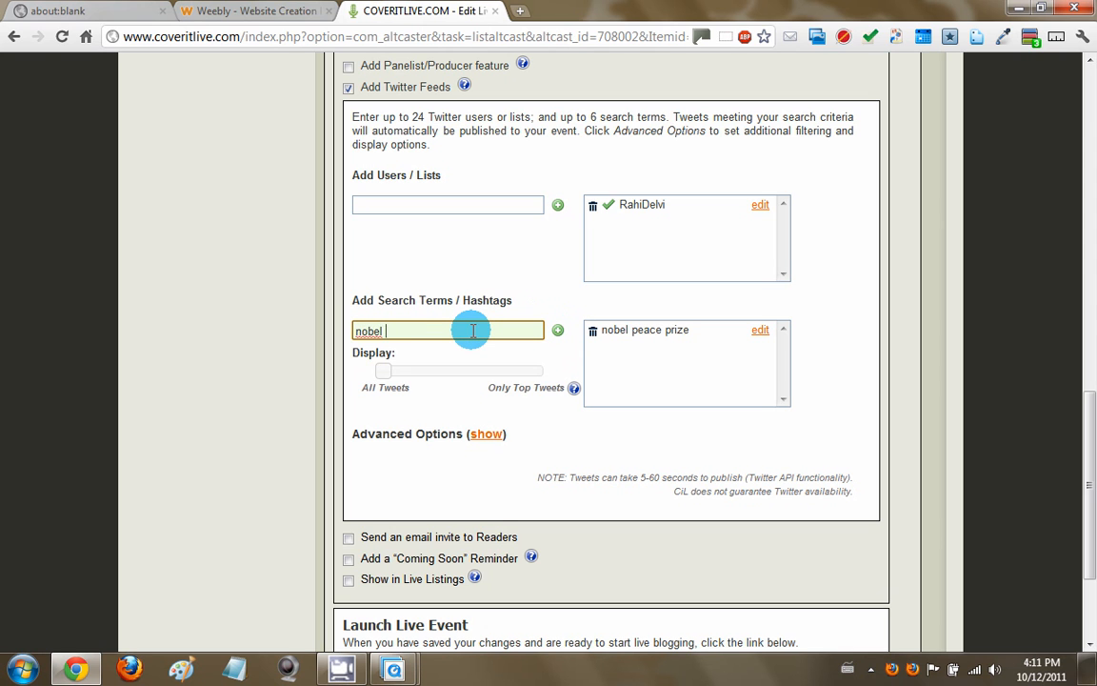
text(peace)
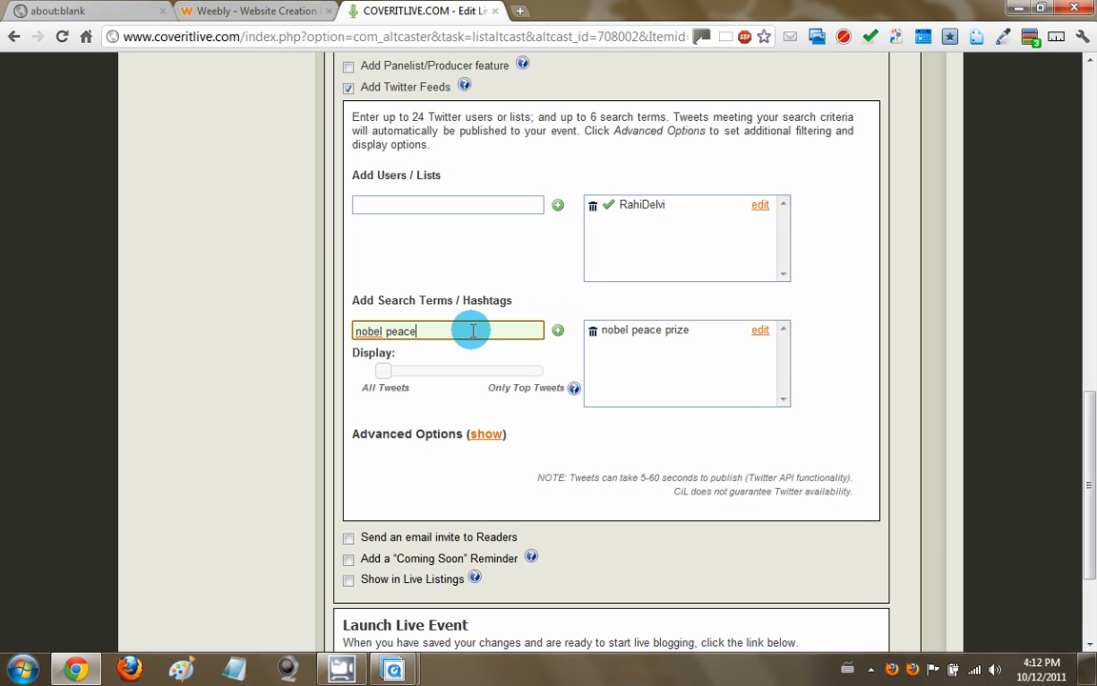
text(prize")
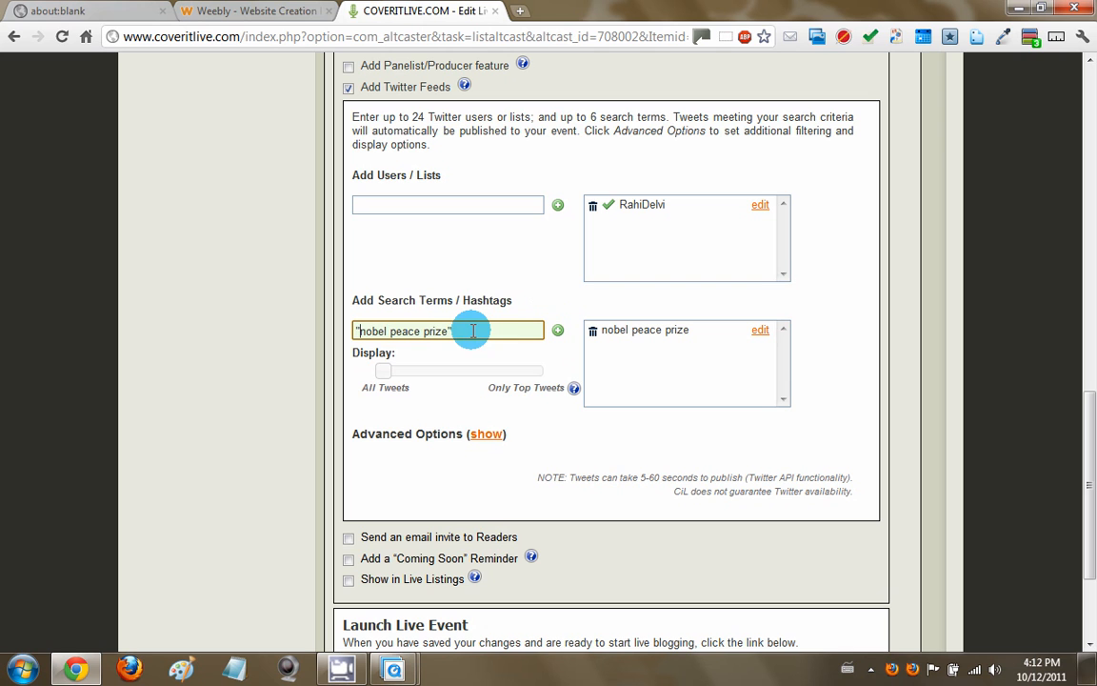
click(556, 332)
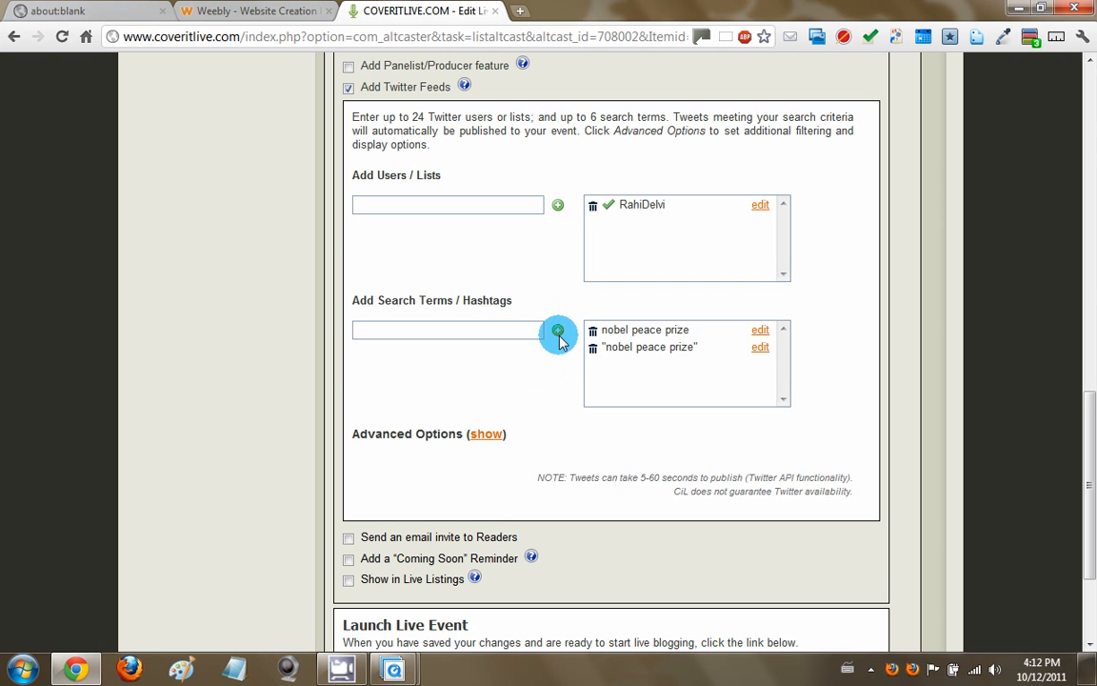
mouse_move(503, 335)
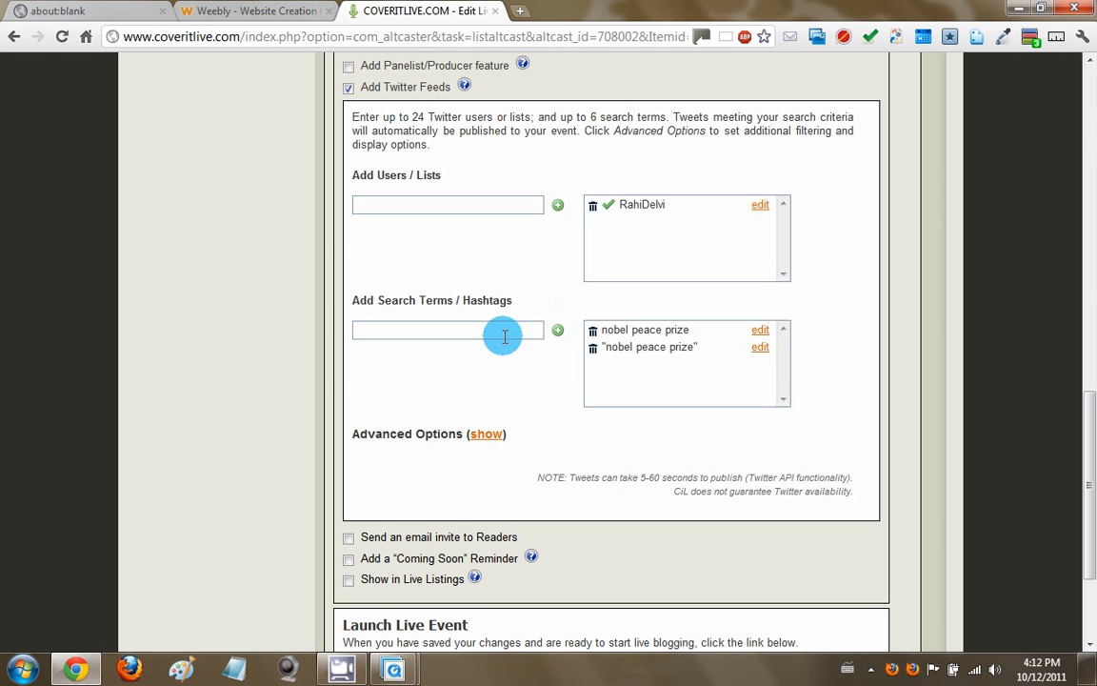
- Enter #peaceprize as a hashtag search term
click(447, 329)
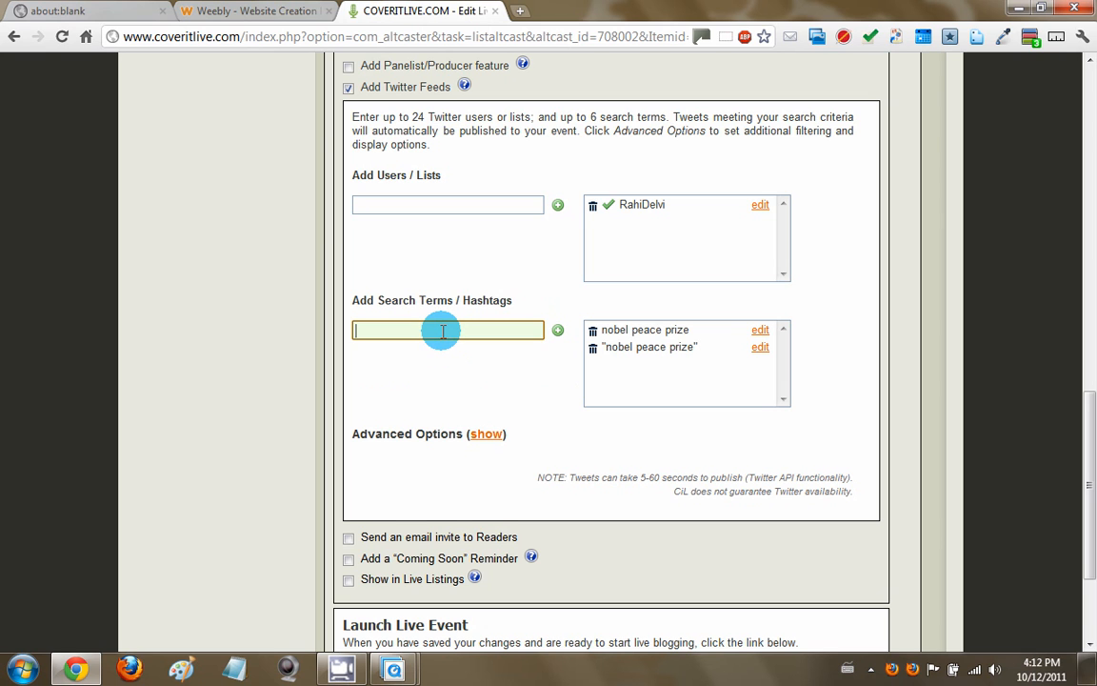
text(#)
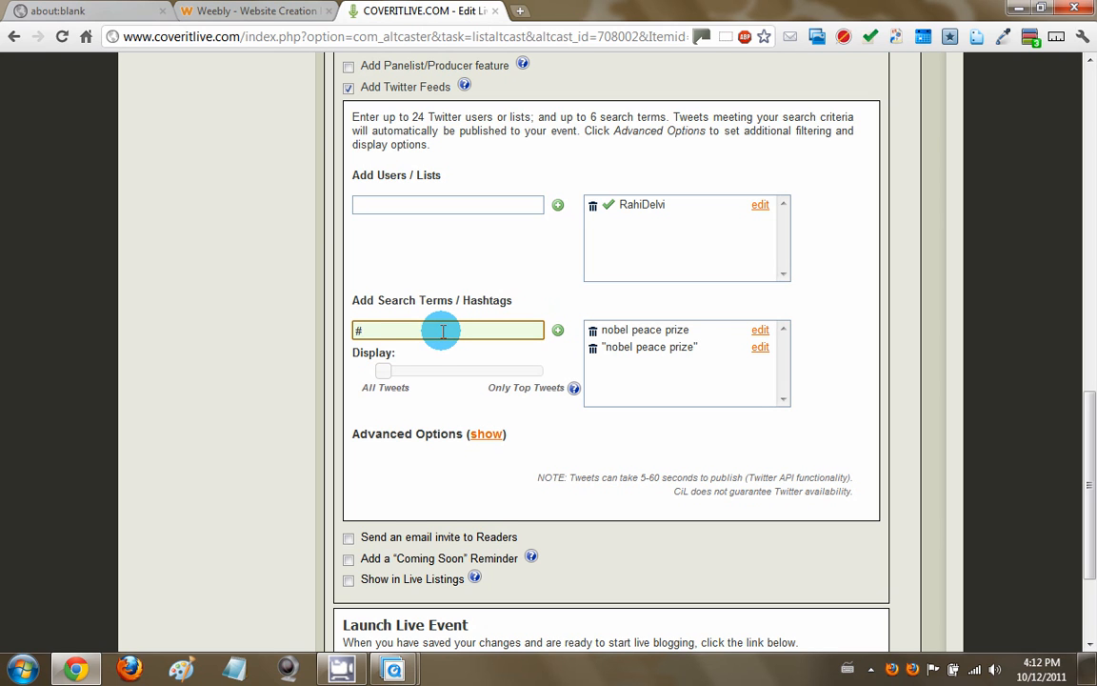
text(peacep)
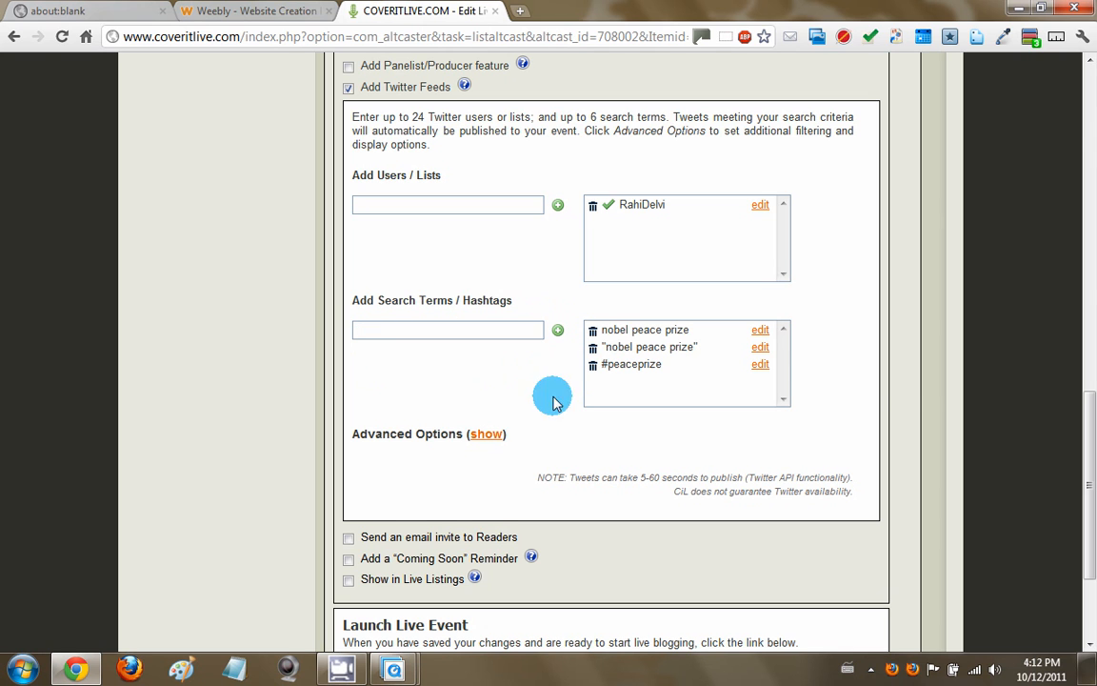
mouse_move(1033, 374)
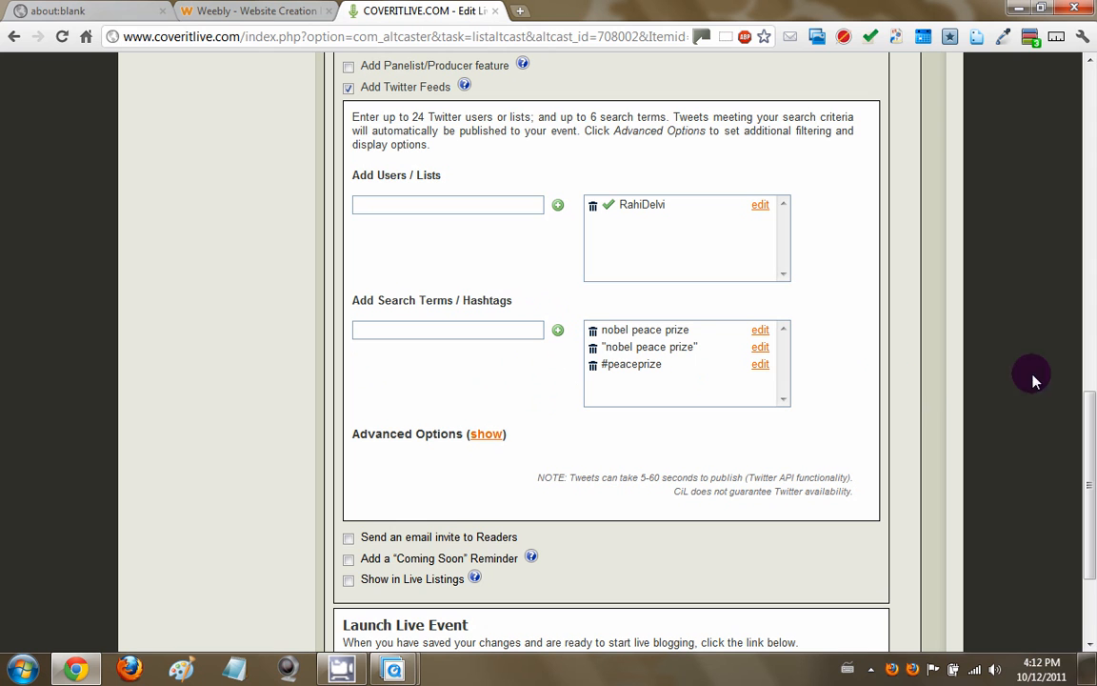
scroll(down, 3)
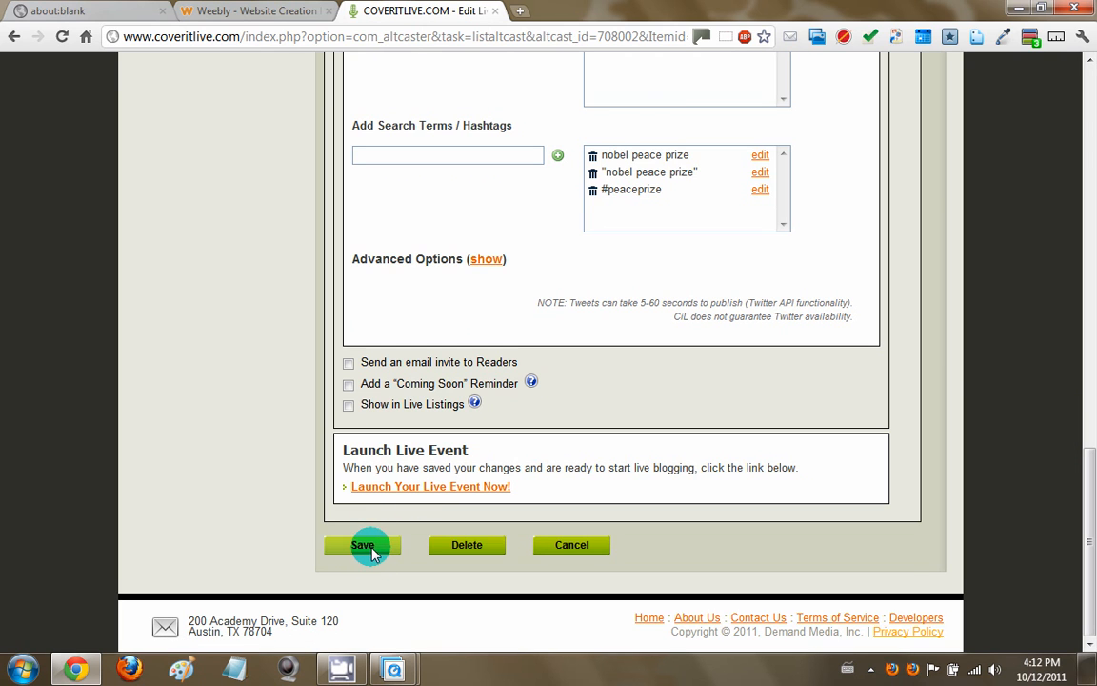
- Save the event settings, returning to the Upcoming Events list with My event
click(362, 545)
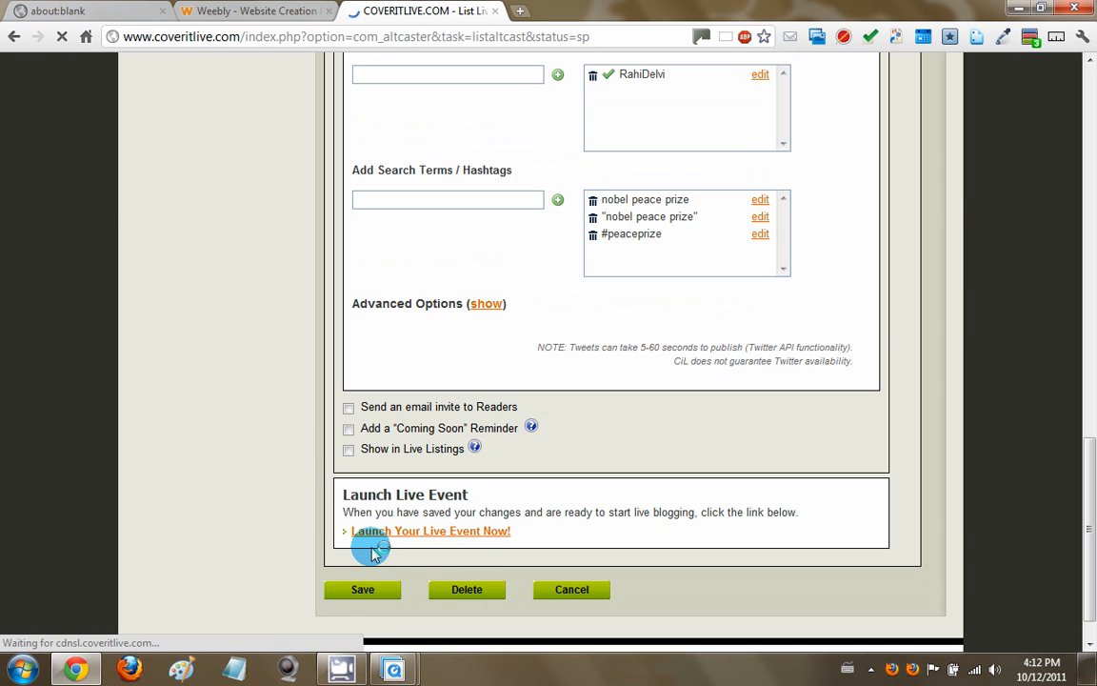
click(430, 530)
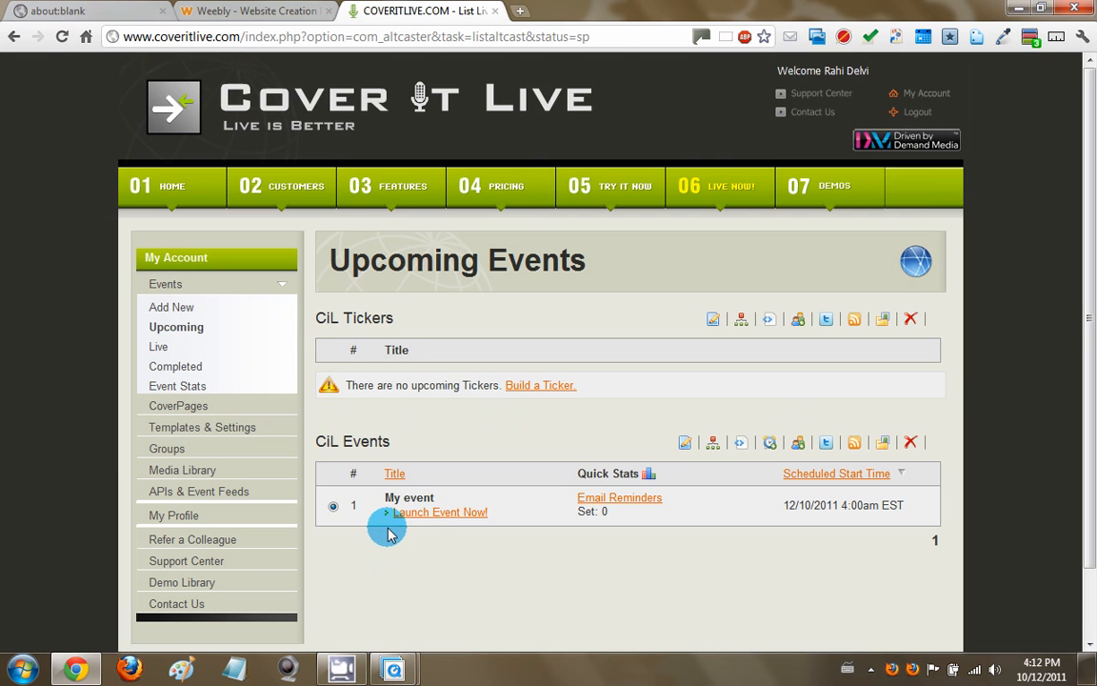
mouse_move(442, 537)
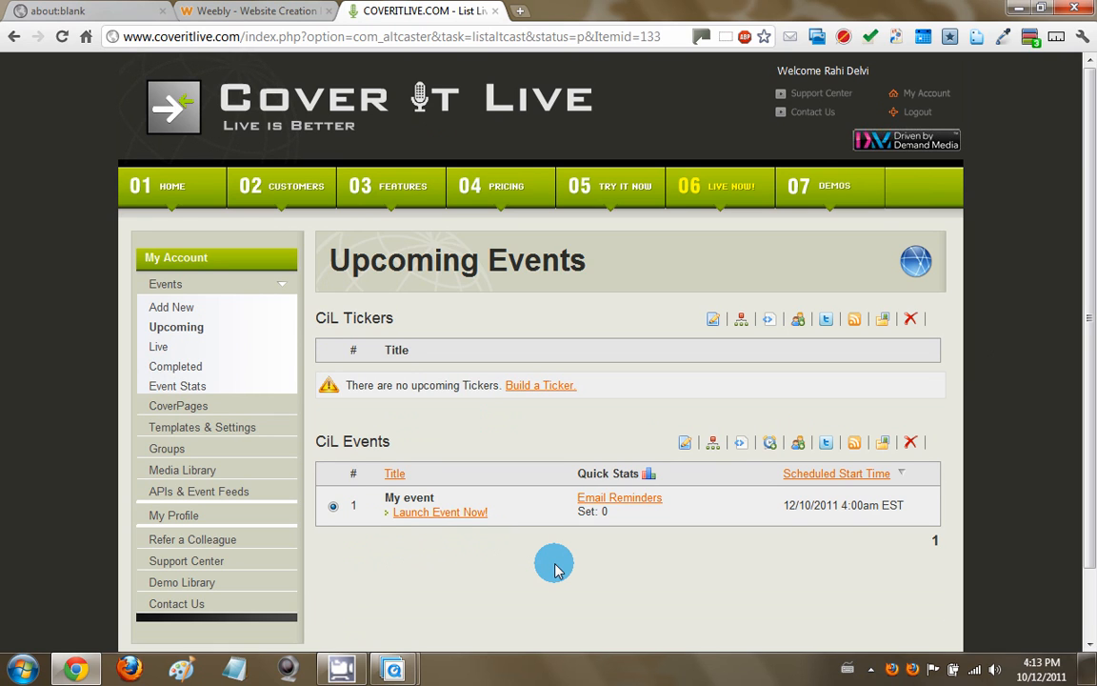
mouse_move(722, 523)
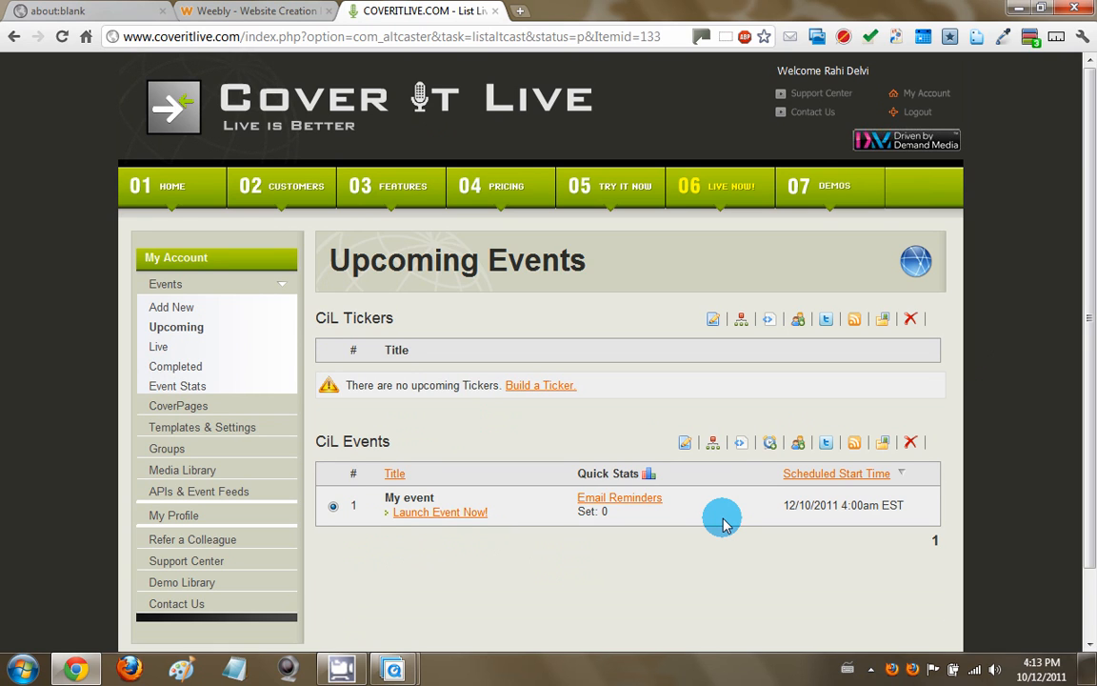
mouse_move(698, 511)
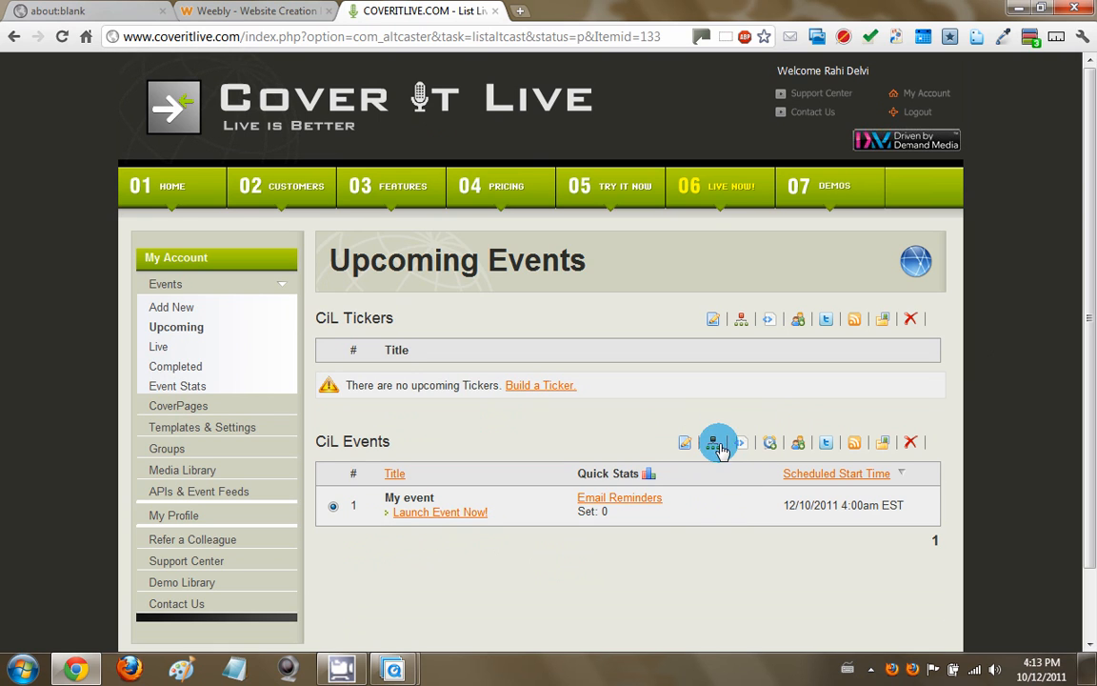
mouse_move(741, 442)
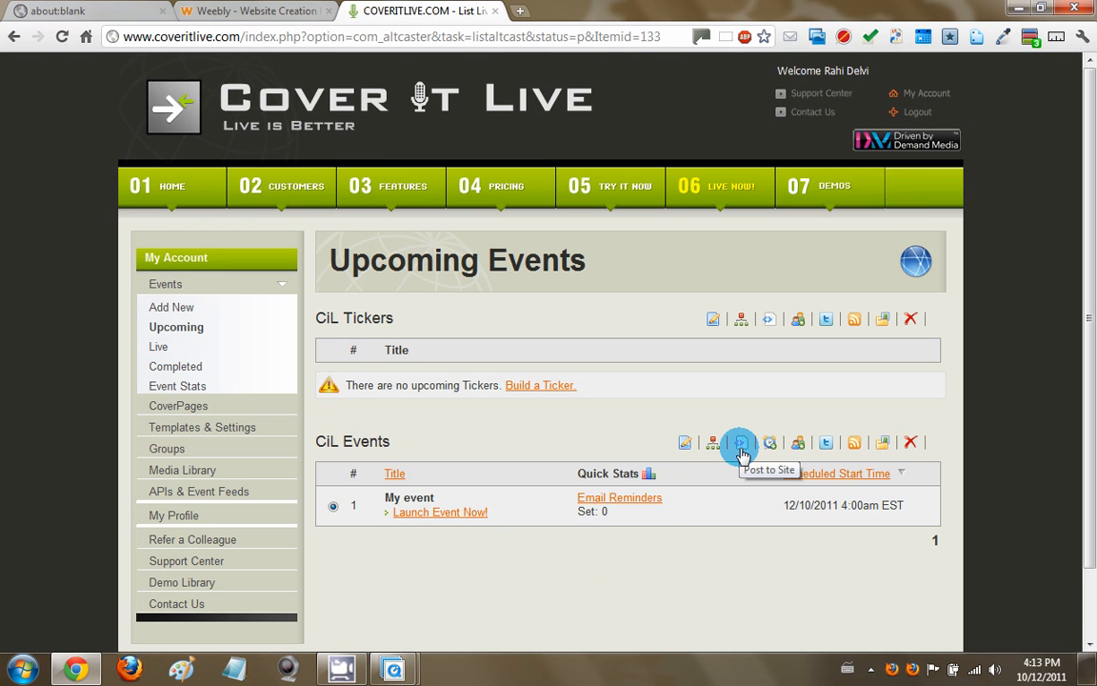
- Show the Post to Site embed code for My event and highlight its iframe code
click(739, 442)
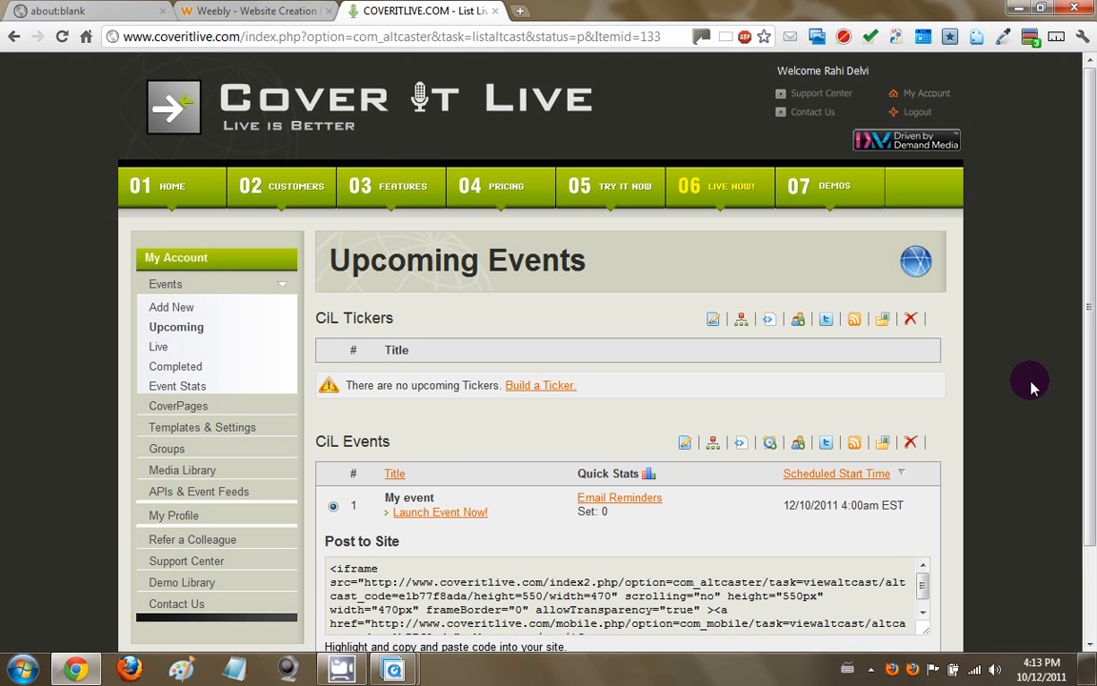
scroll(down, 3)
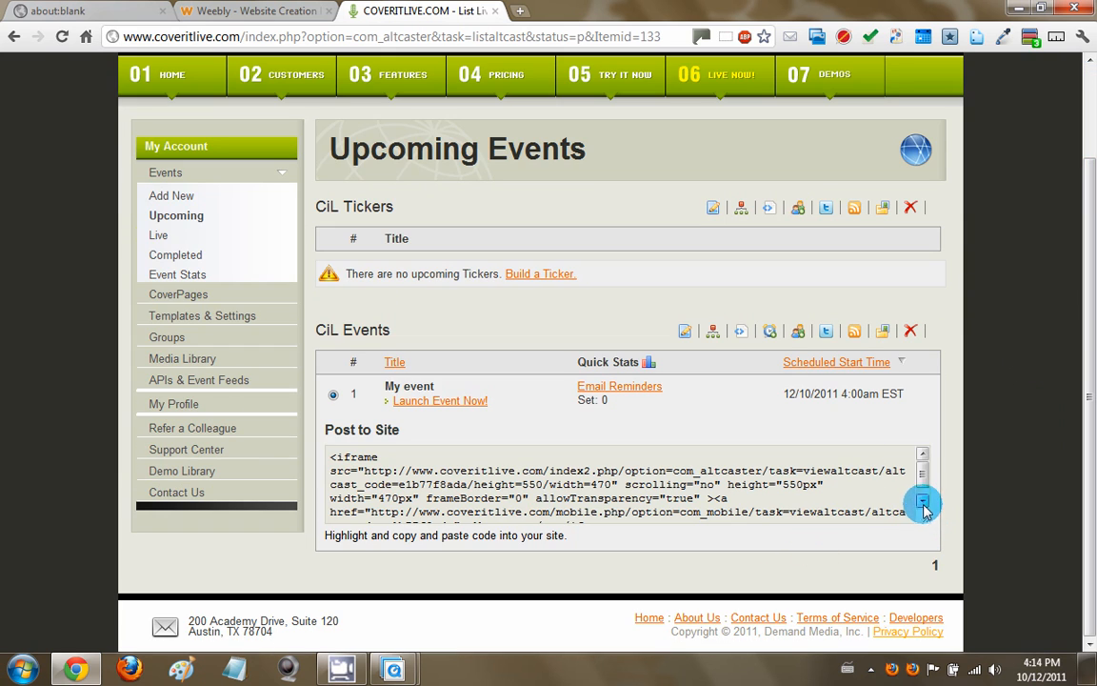
click(628, 480)
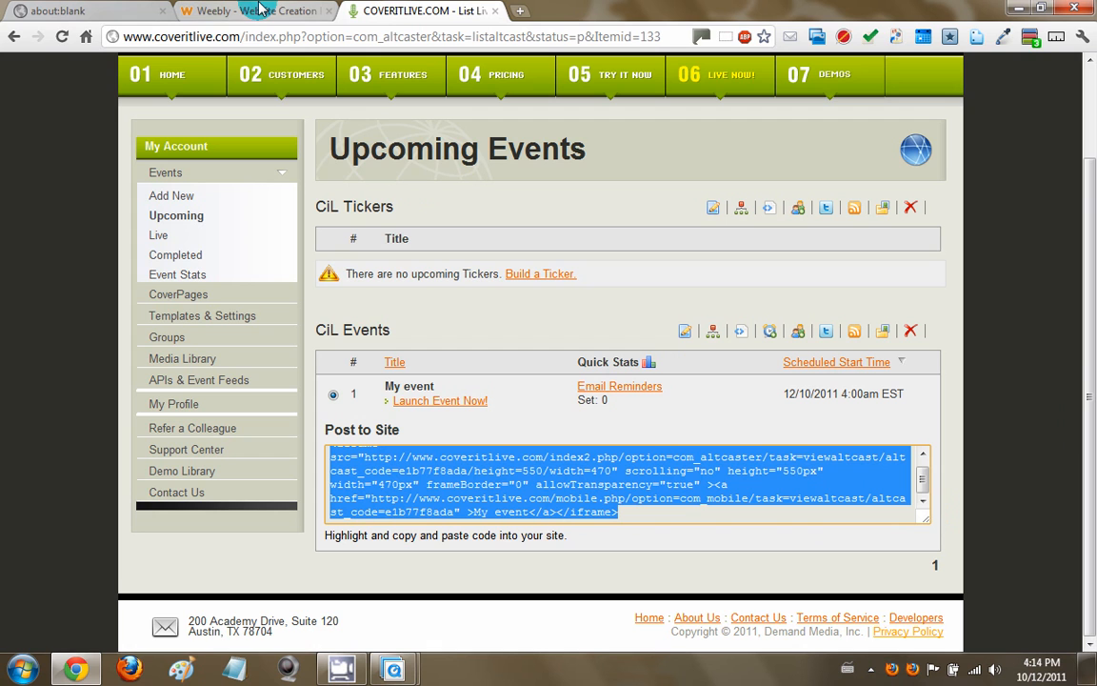
- Paste the iframe code into the Custom HTML block, centre it, and publish the site
click(252, 11)
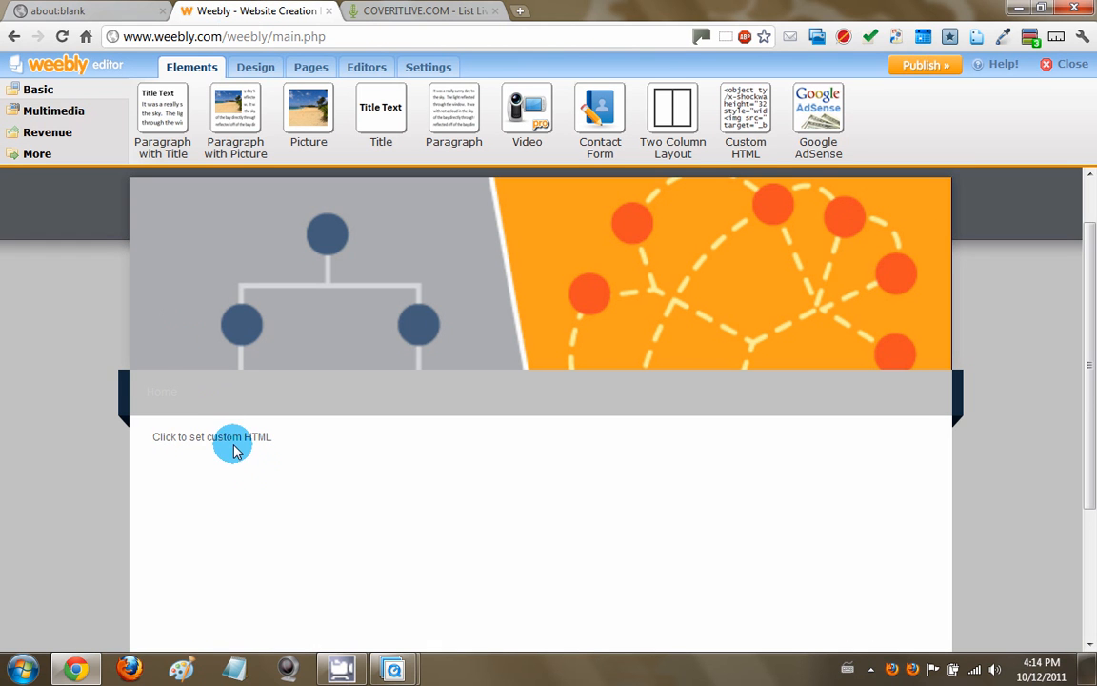
click(212, 437)
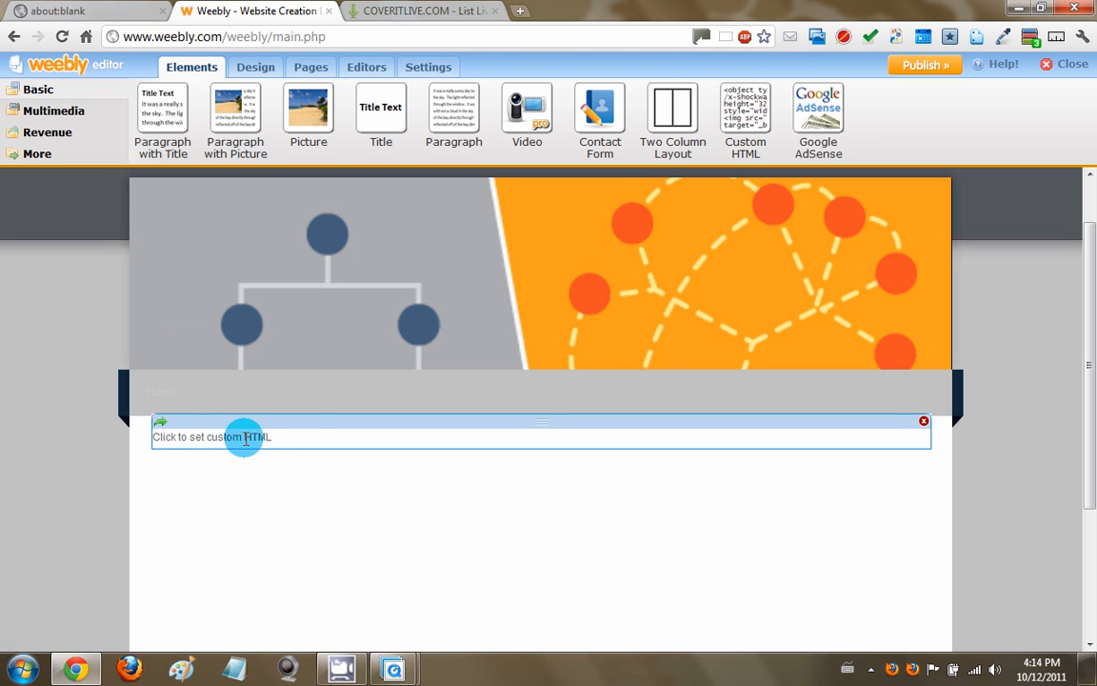
click(212, 436)
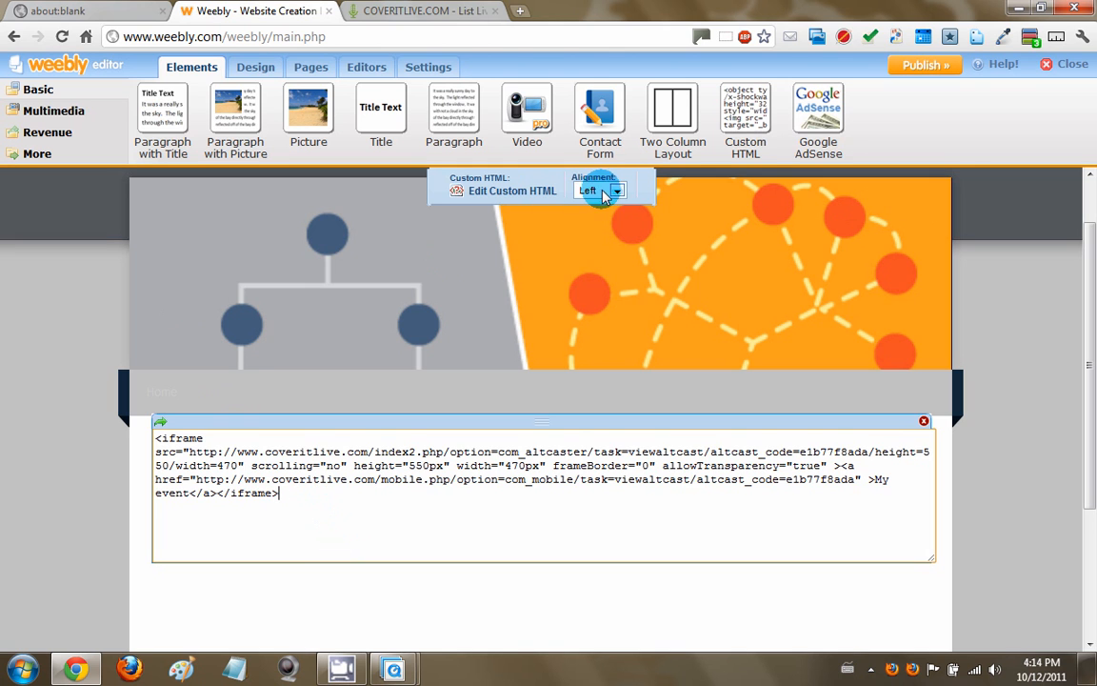
click(617, 191)
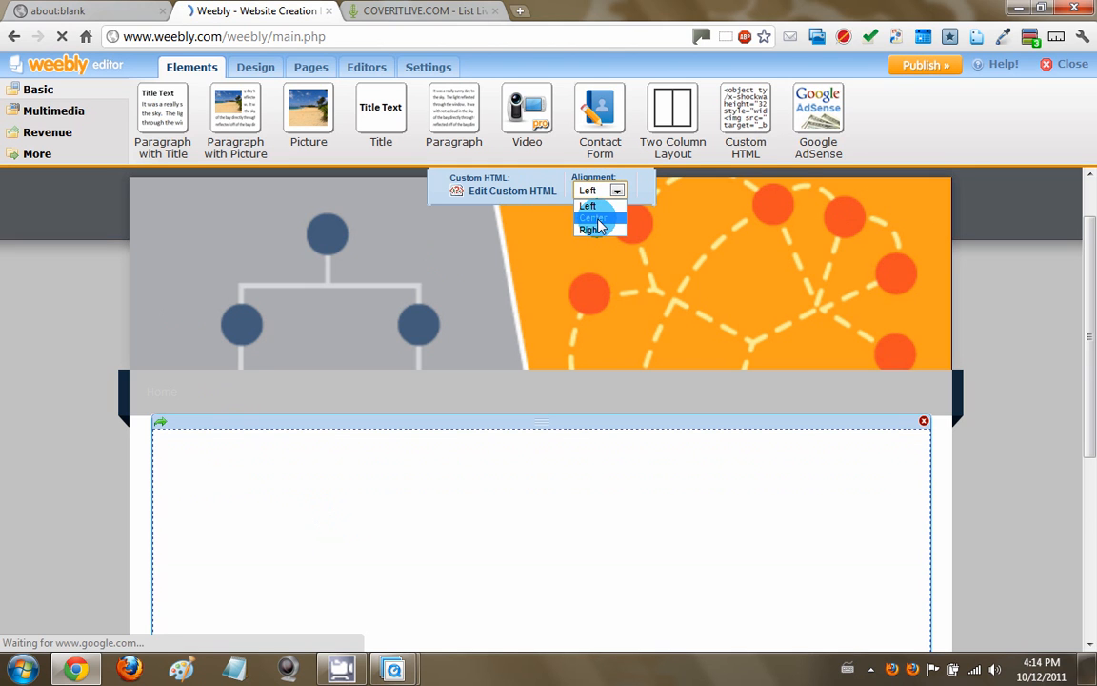
click(592, 217)
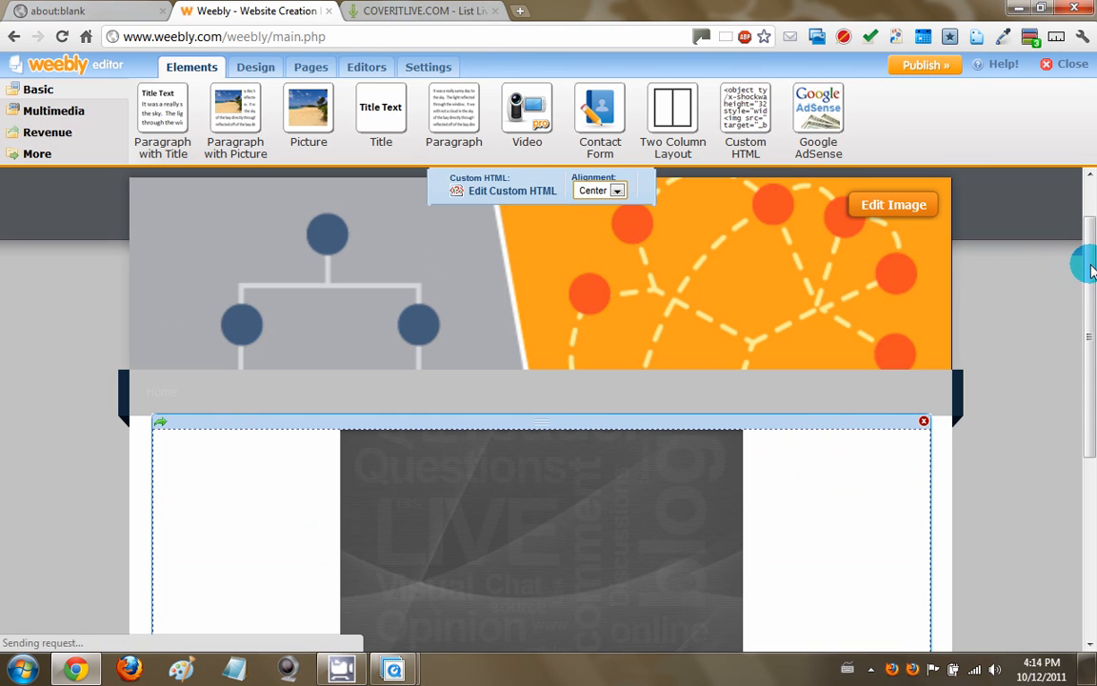
scroll(down, 3)
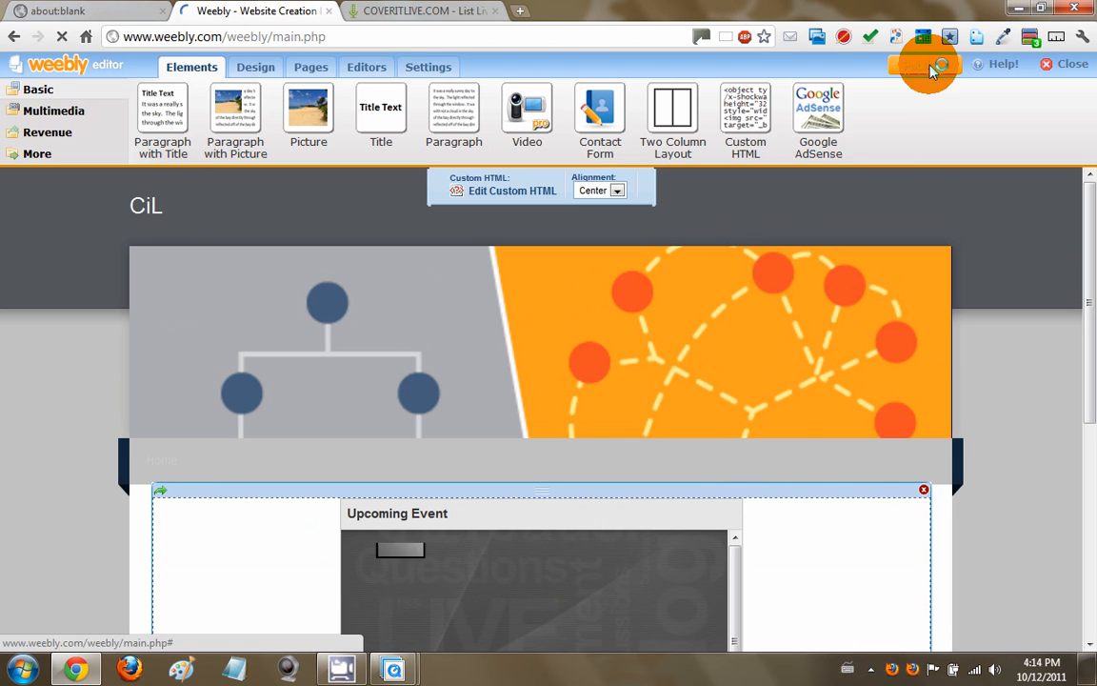
click(922, 65)
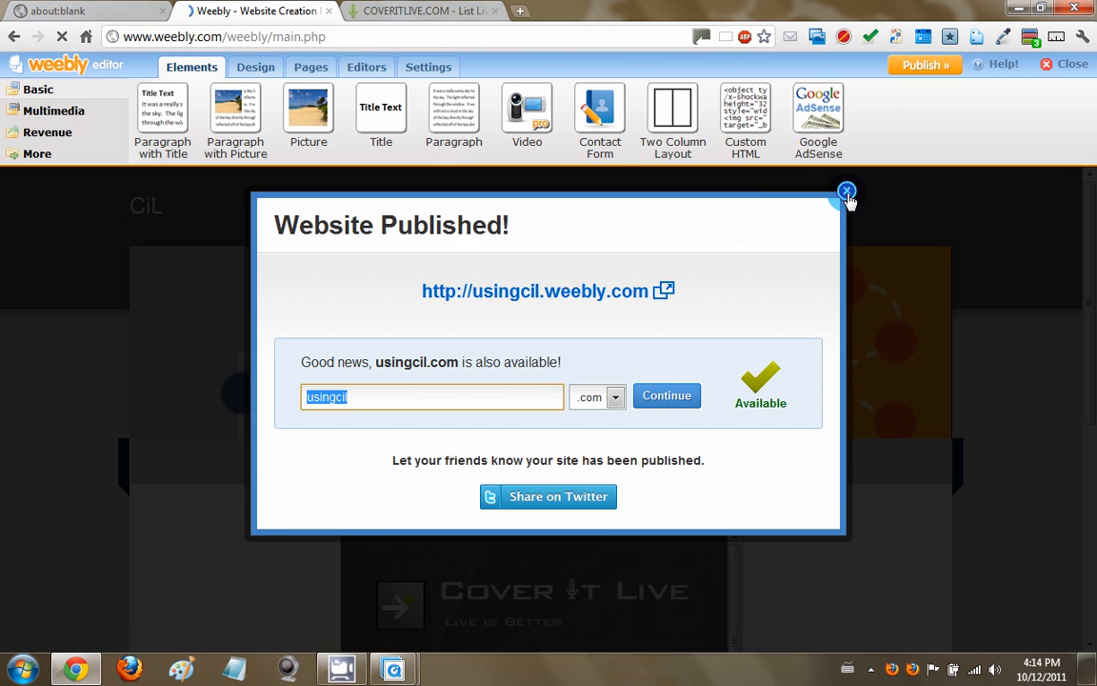
- View the My event widget on usingcil.weebly.com, then return to CoverItLive
click(846, 191)
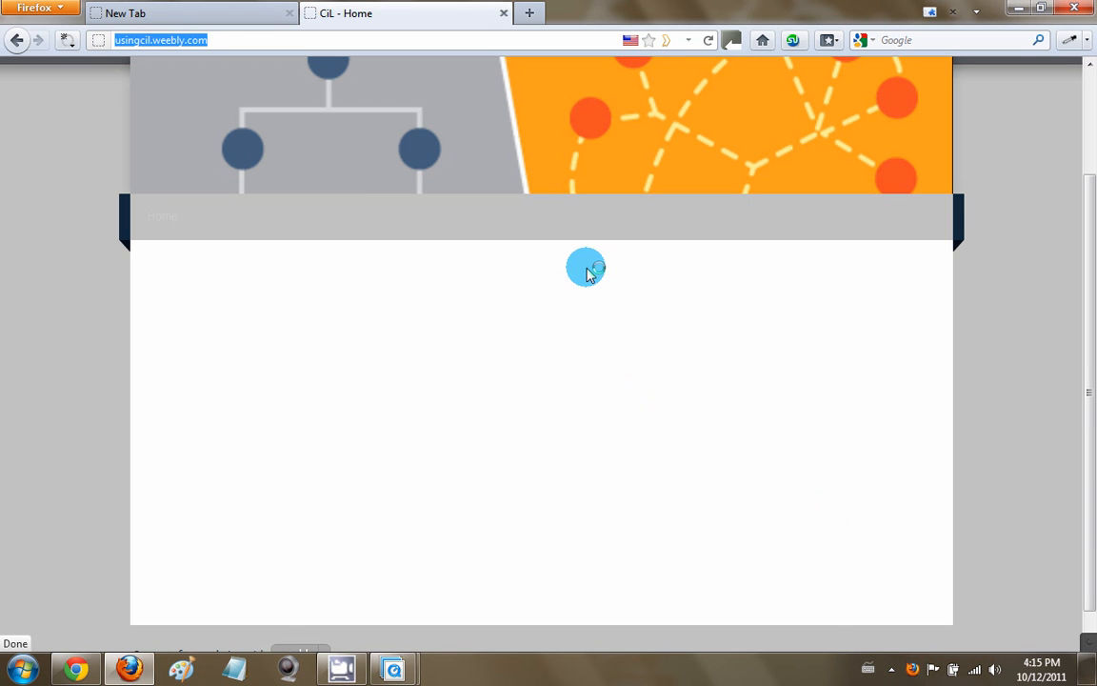
click(708, 40)
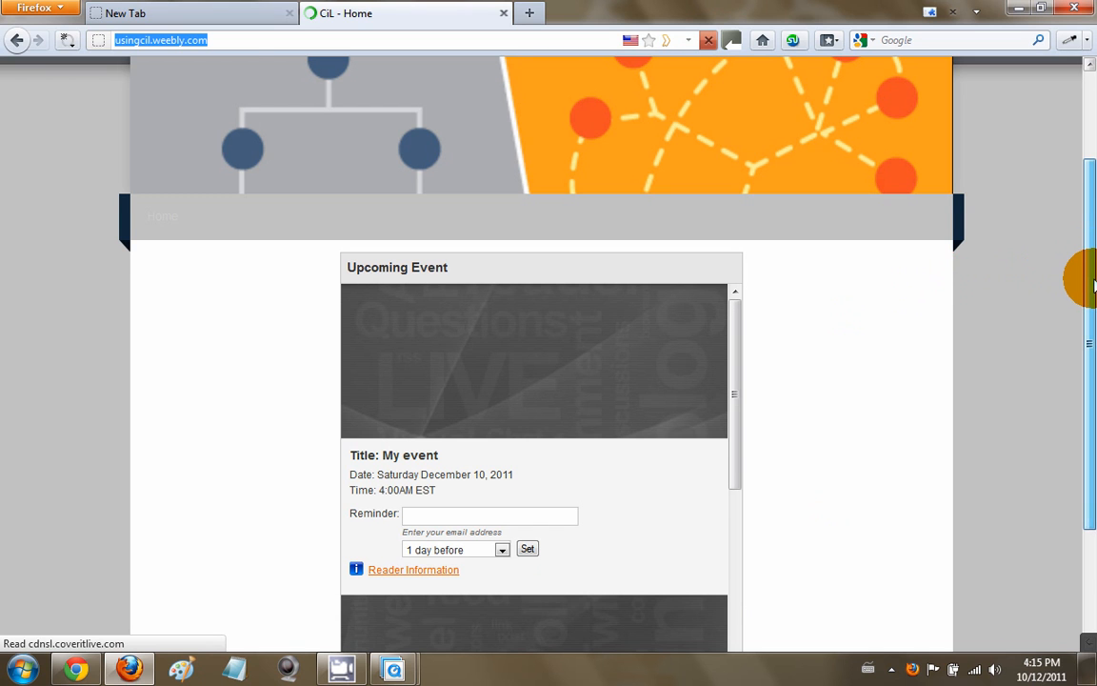
scroll(down, 3)
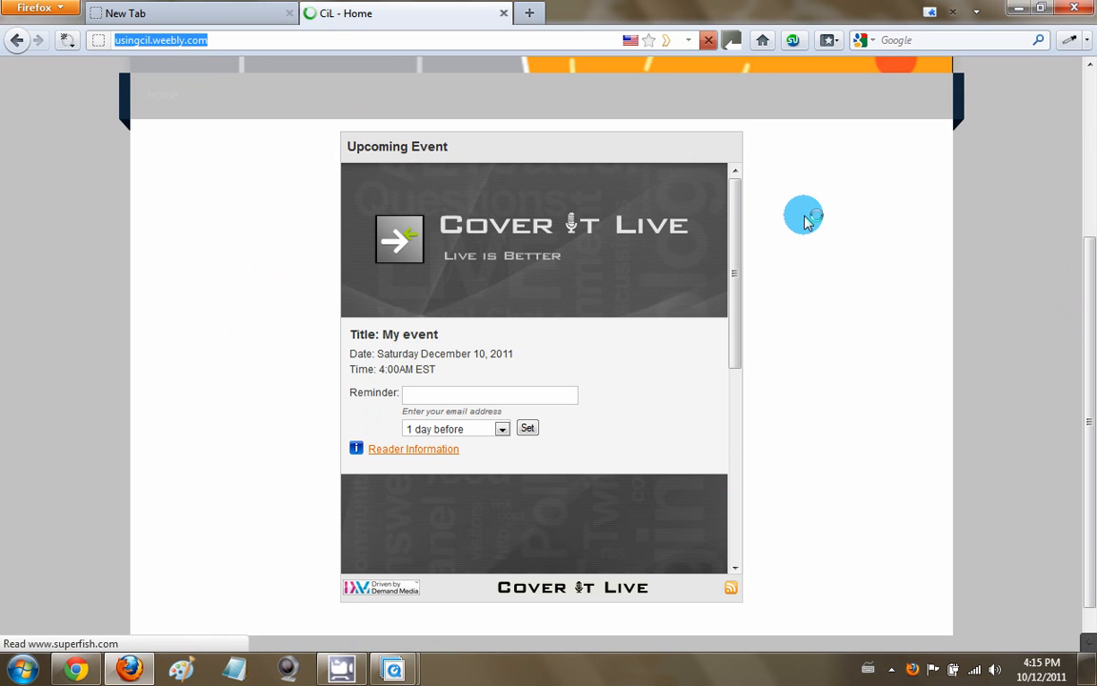
mouse_move(892, 195)
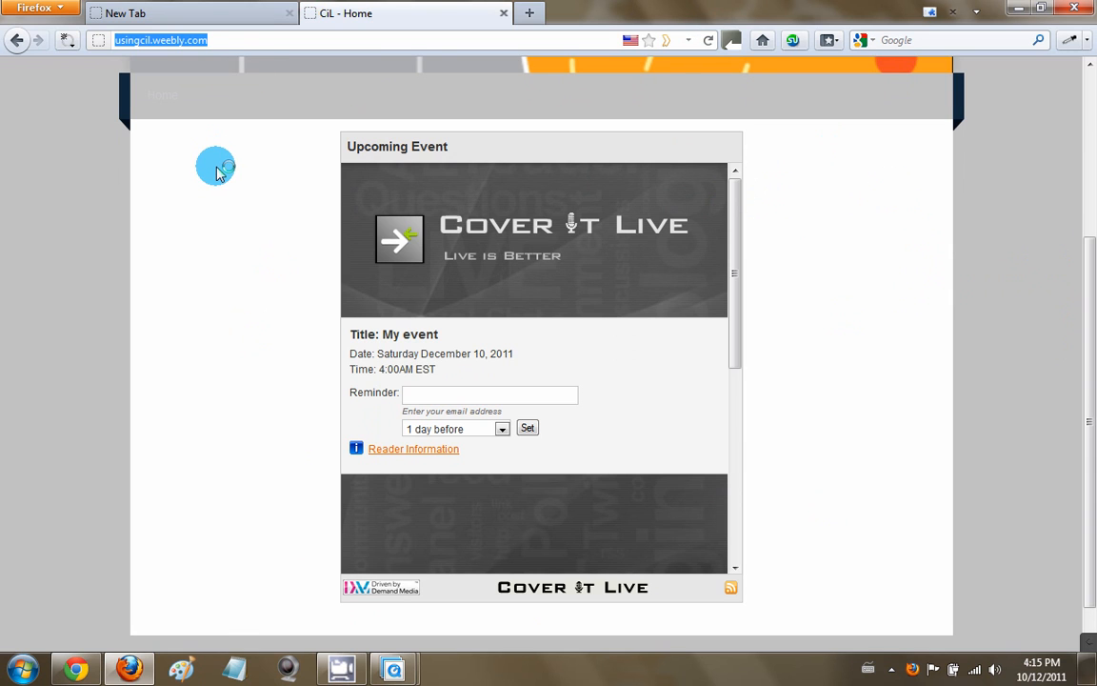
mouse_move(505, 66)
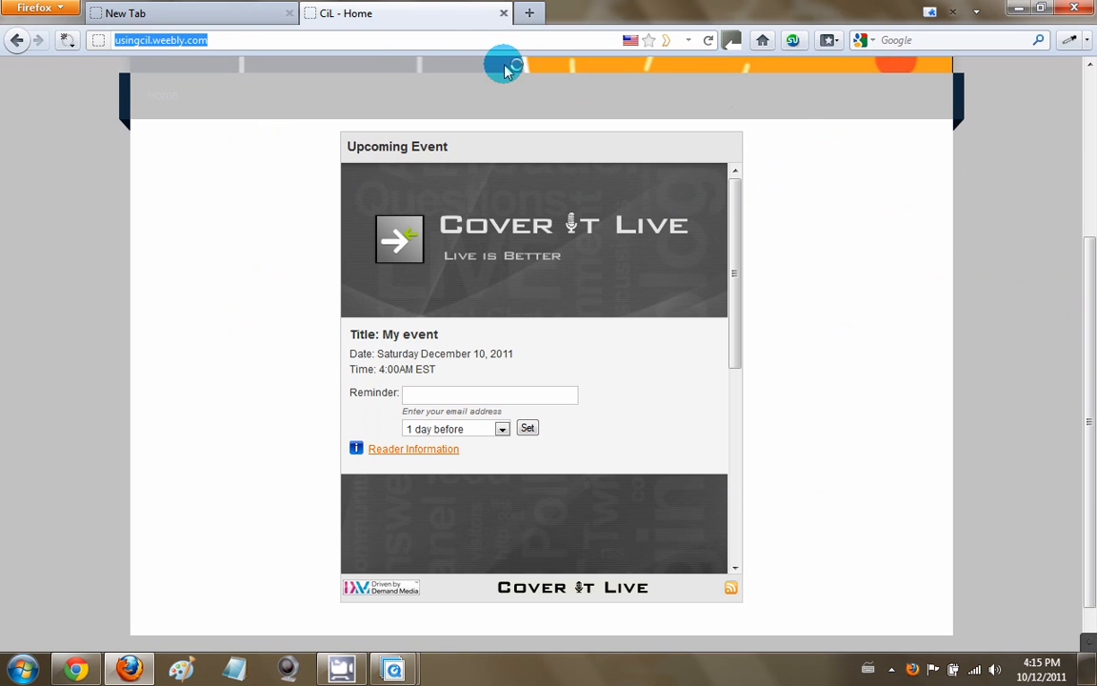
mouse_move(842, 145)
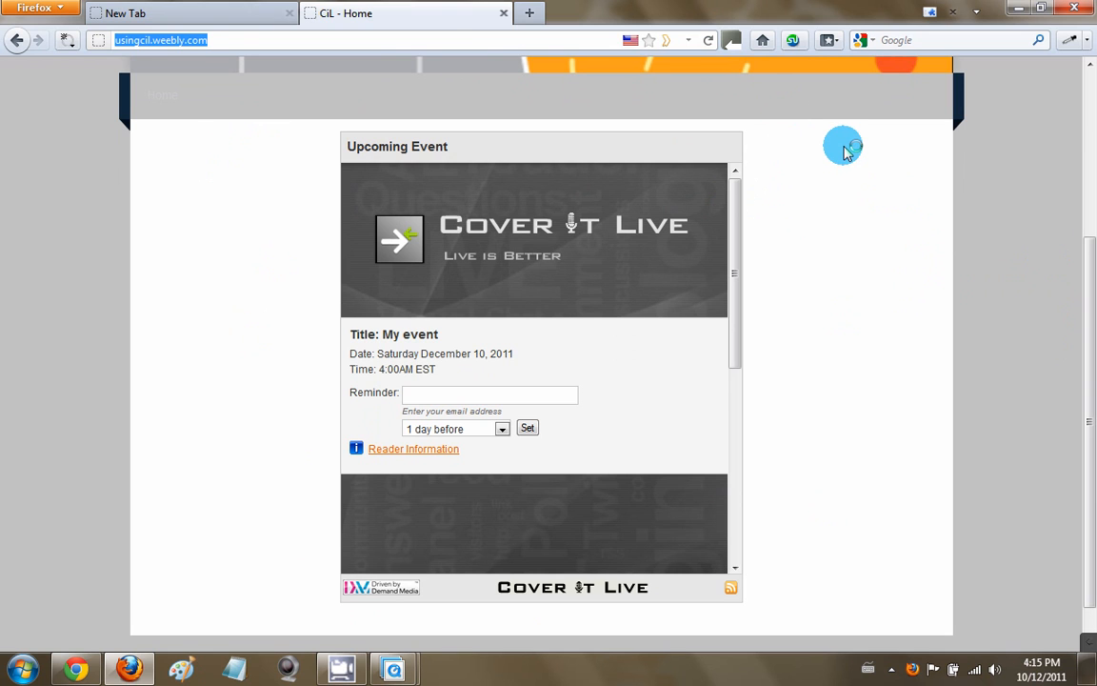
mouse_move(991, 345)
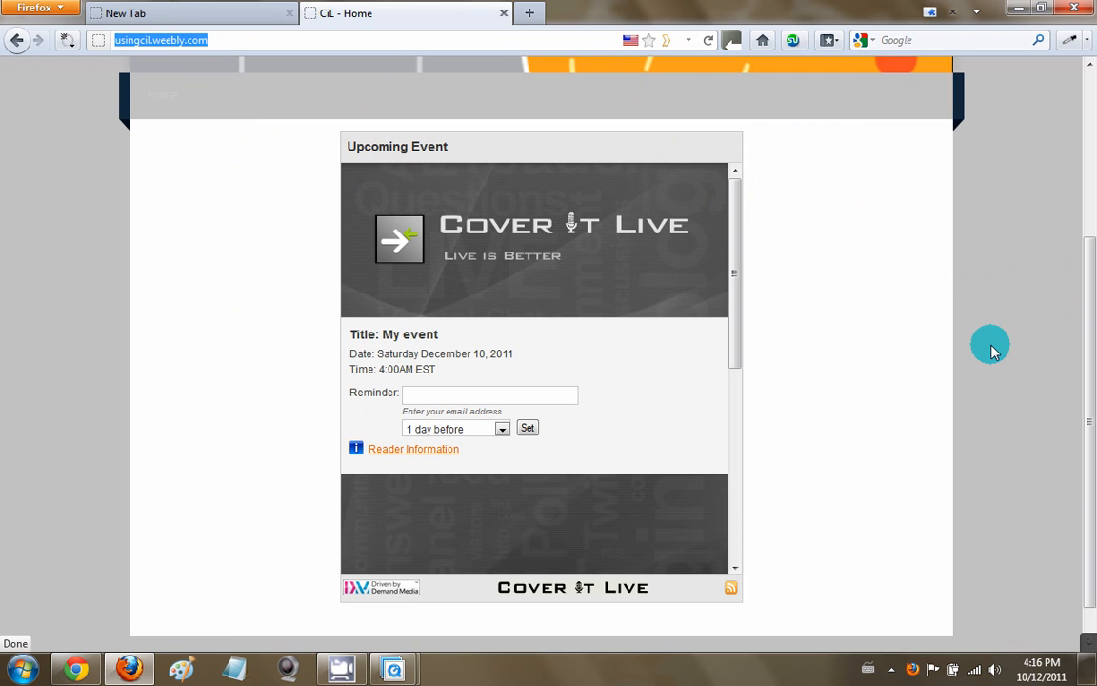
mouse_move(1002, 313)
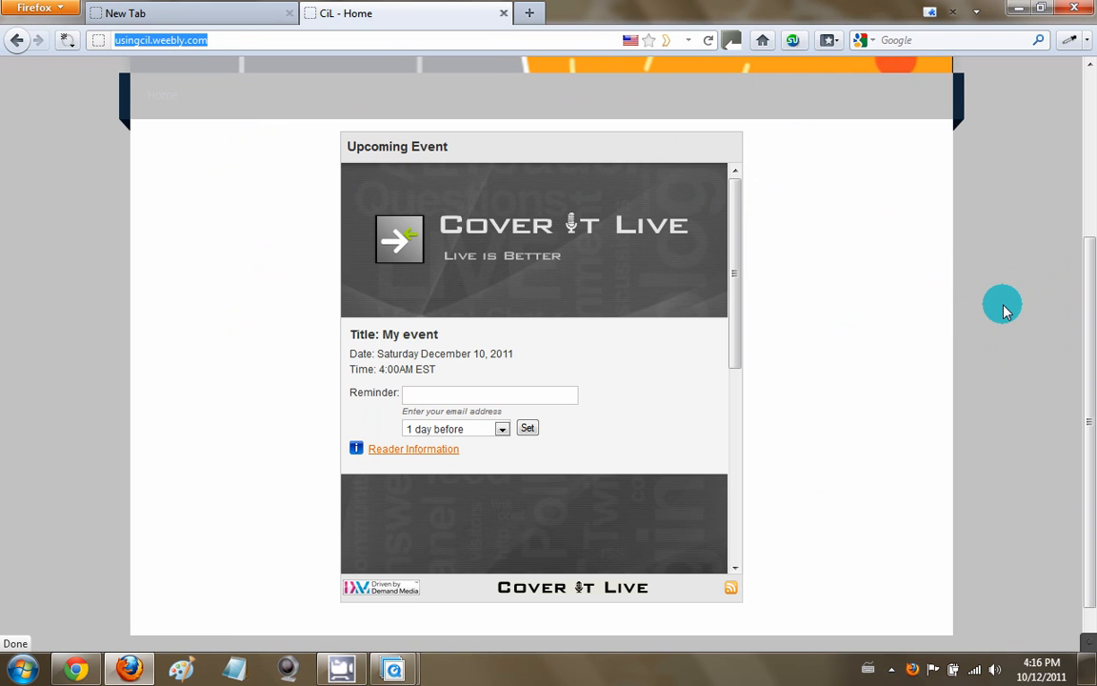
key(alt+tab)
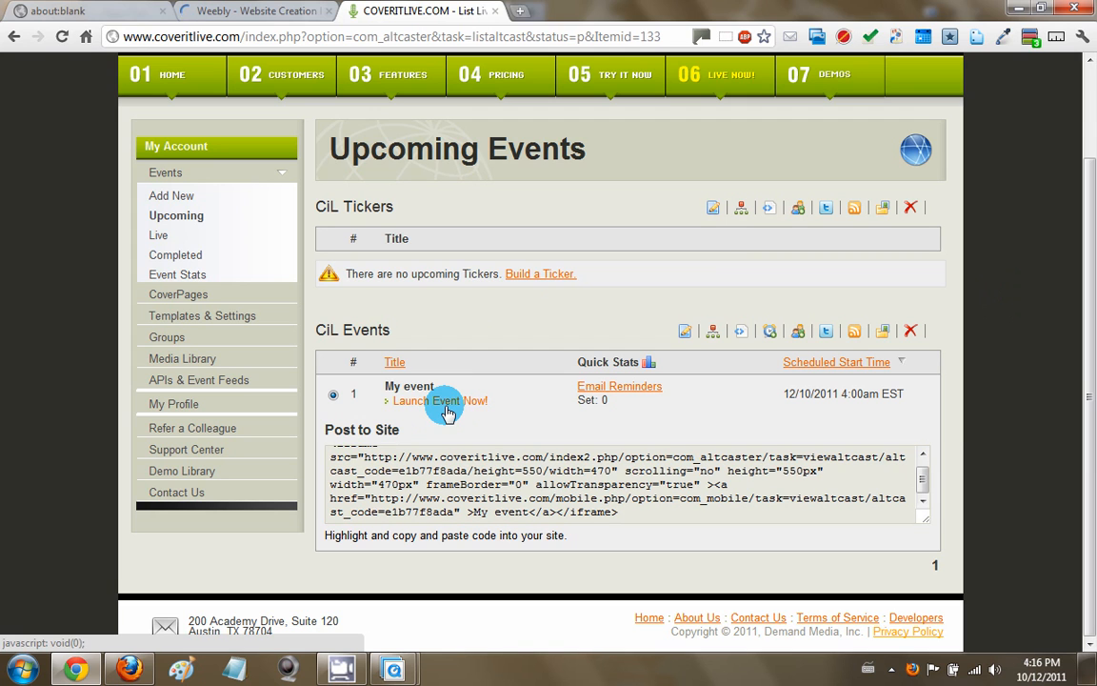
- Launch the live console for My event via Launch Event Now
click(438, 400)
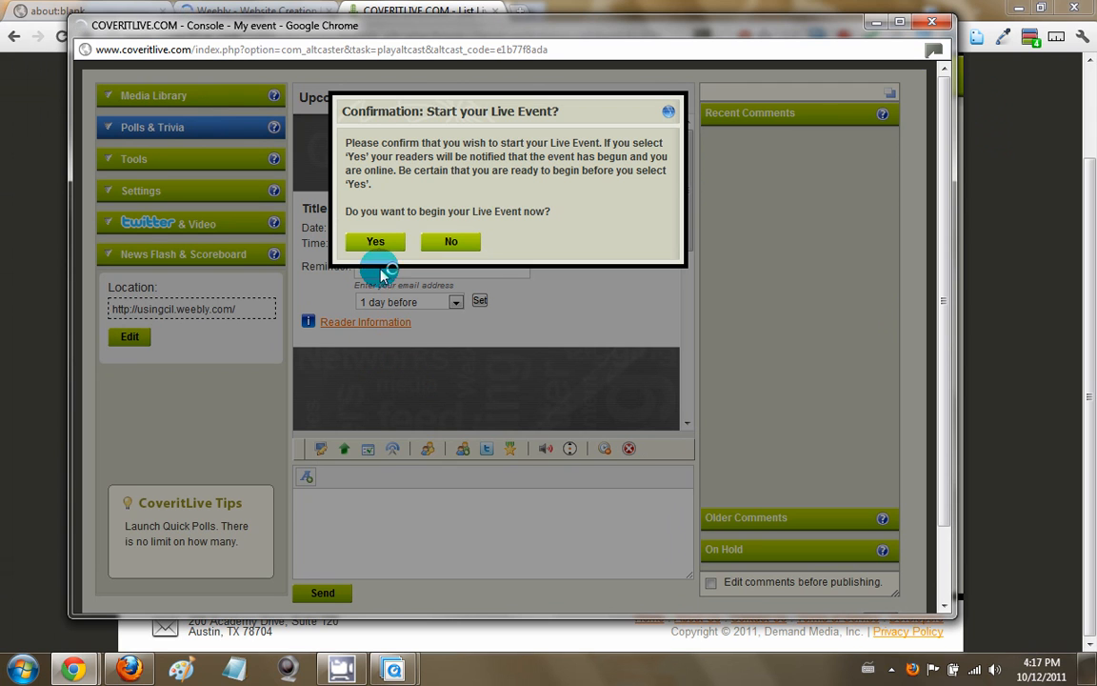
- Confirm starting the live event and close the Twitter Feeds registered notice
click(373, 240)
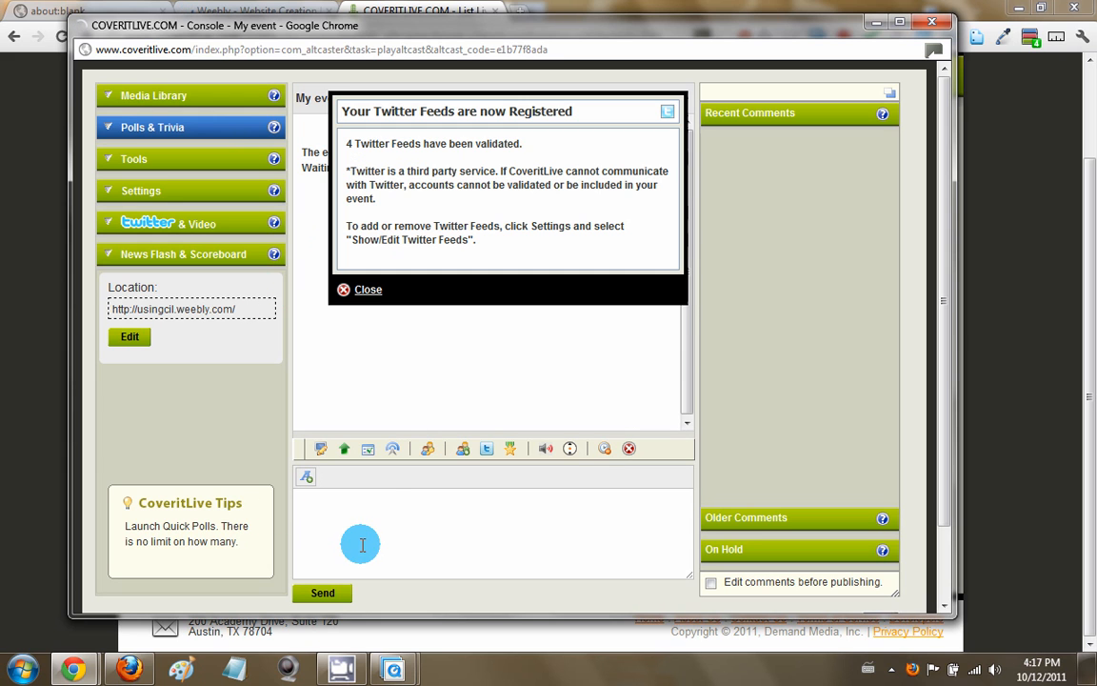
mouse_move(385, 495)
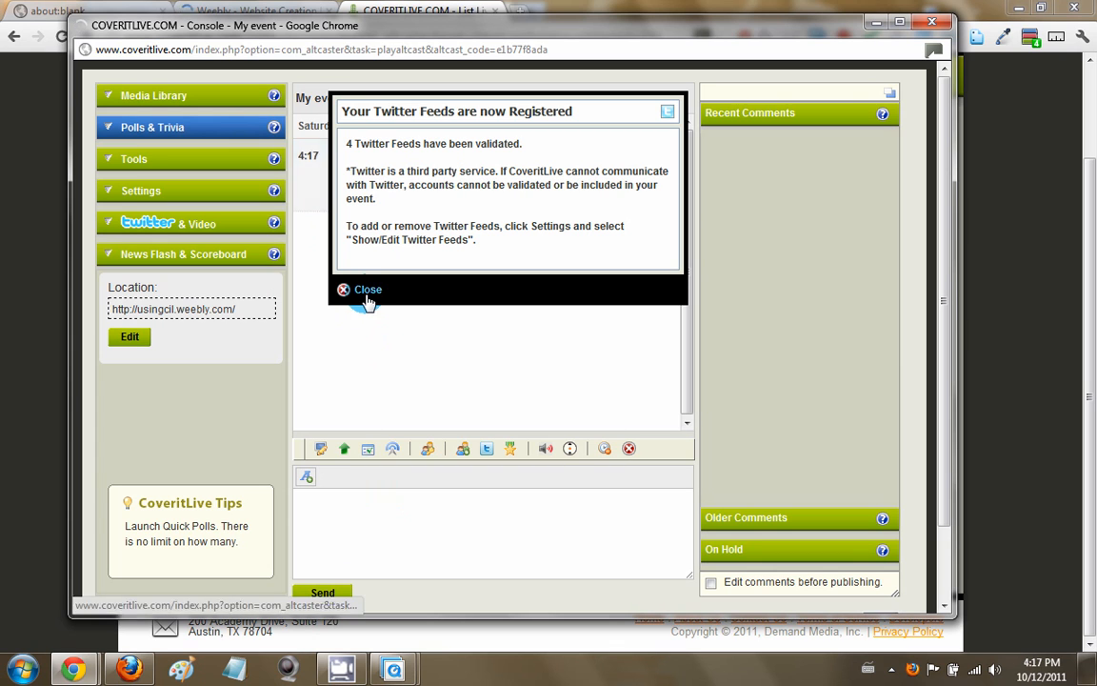
click(362, 290)
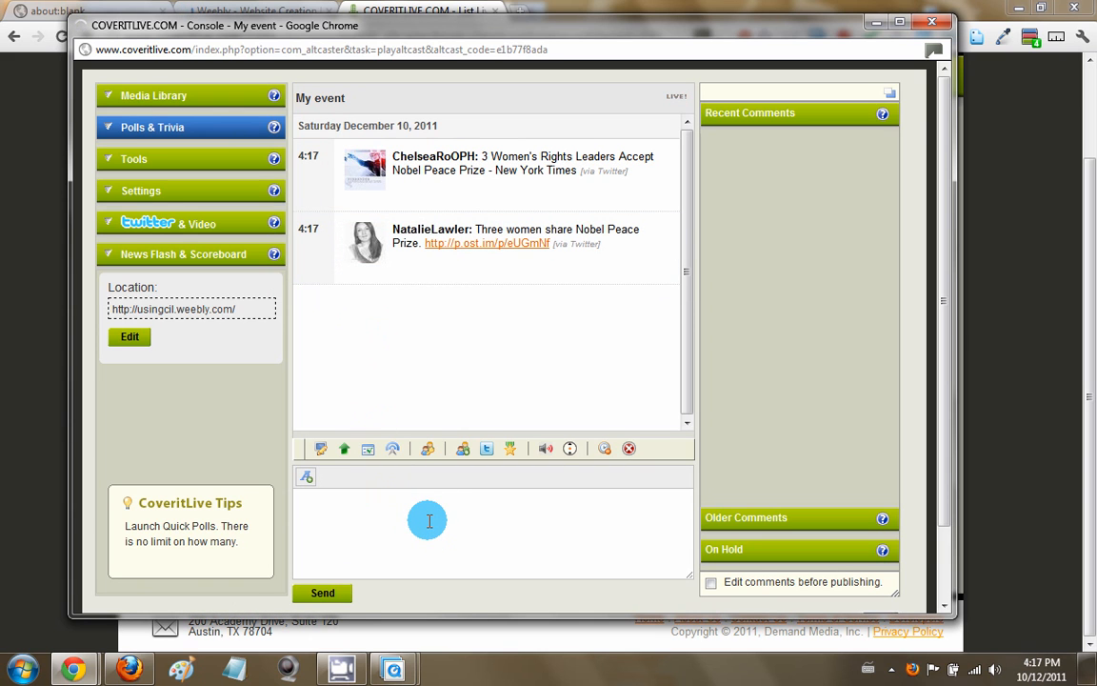
- Post a 'Welcome guests' message into the live event stream
text(Welcome gu)
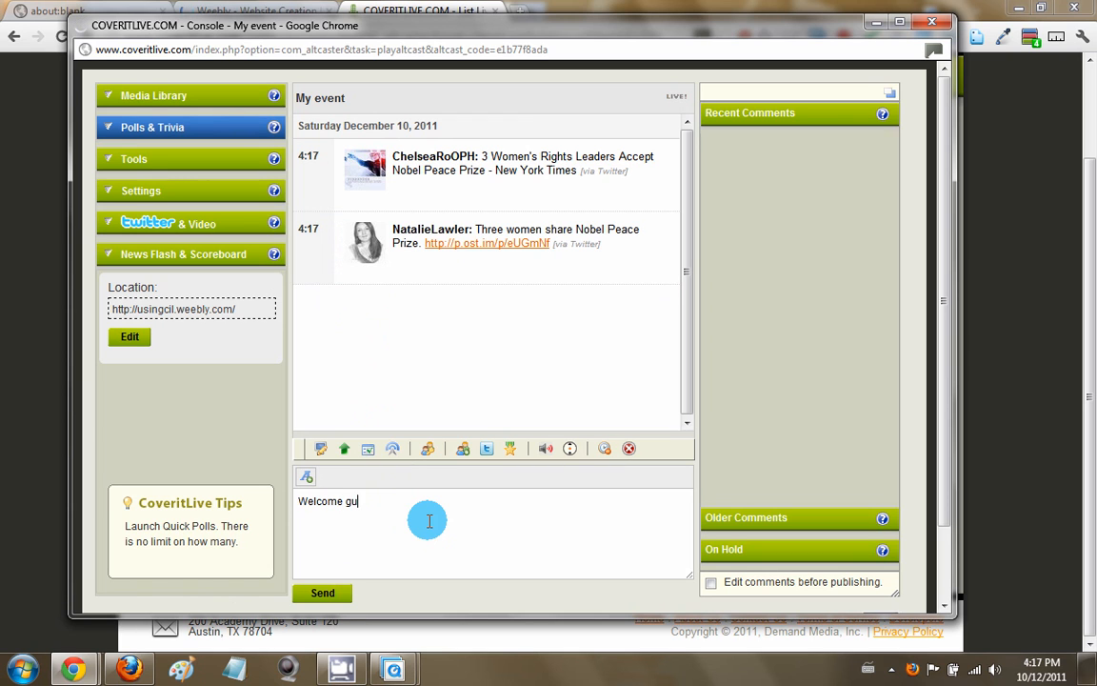
text(ests)
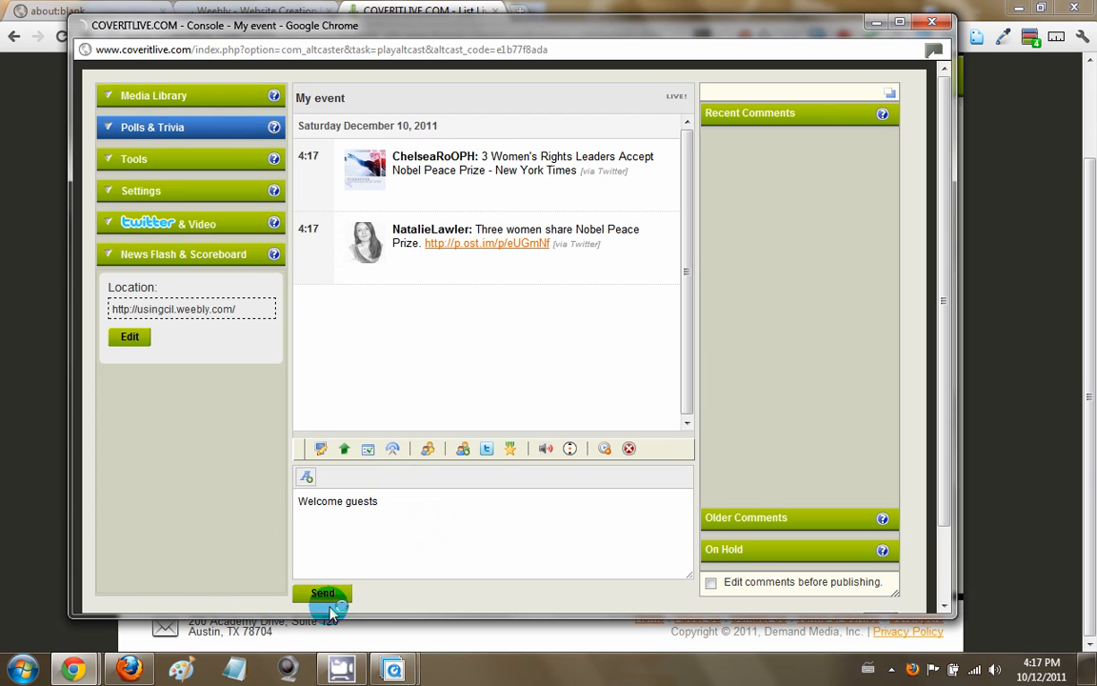
click(322, 592)
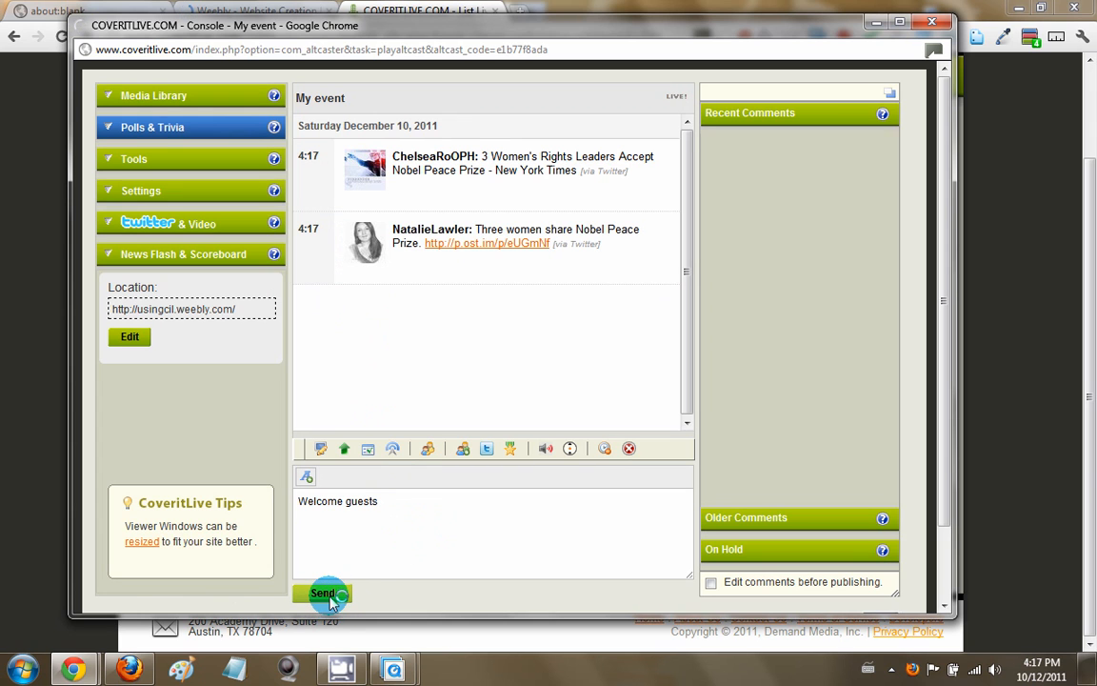
click(322, 595)
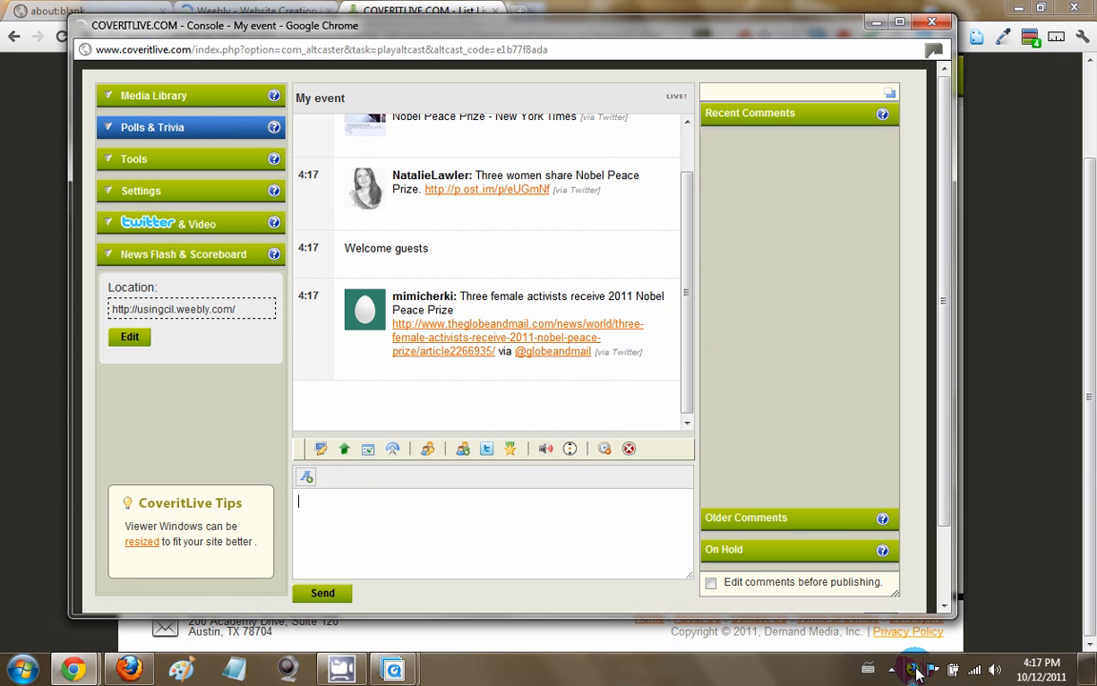
- Scroll through the live wall on the published site as Nobel Peace Prize tweets arrive
click(126, 667)
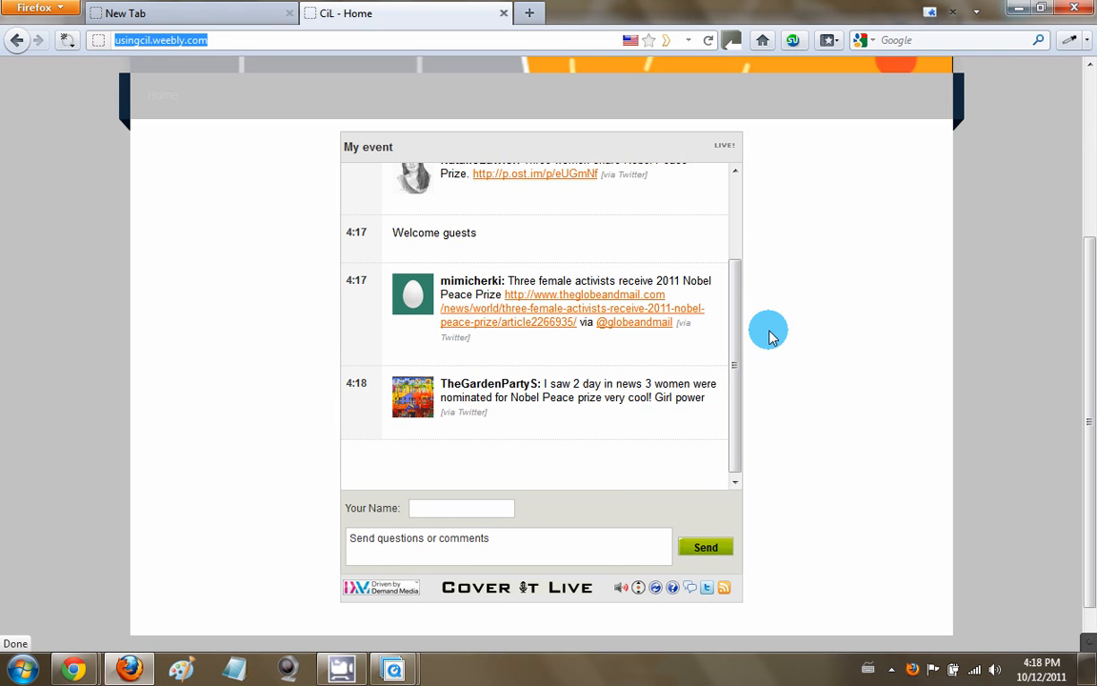
mouse_move(830, 358)
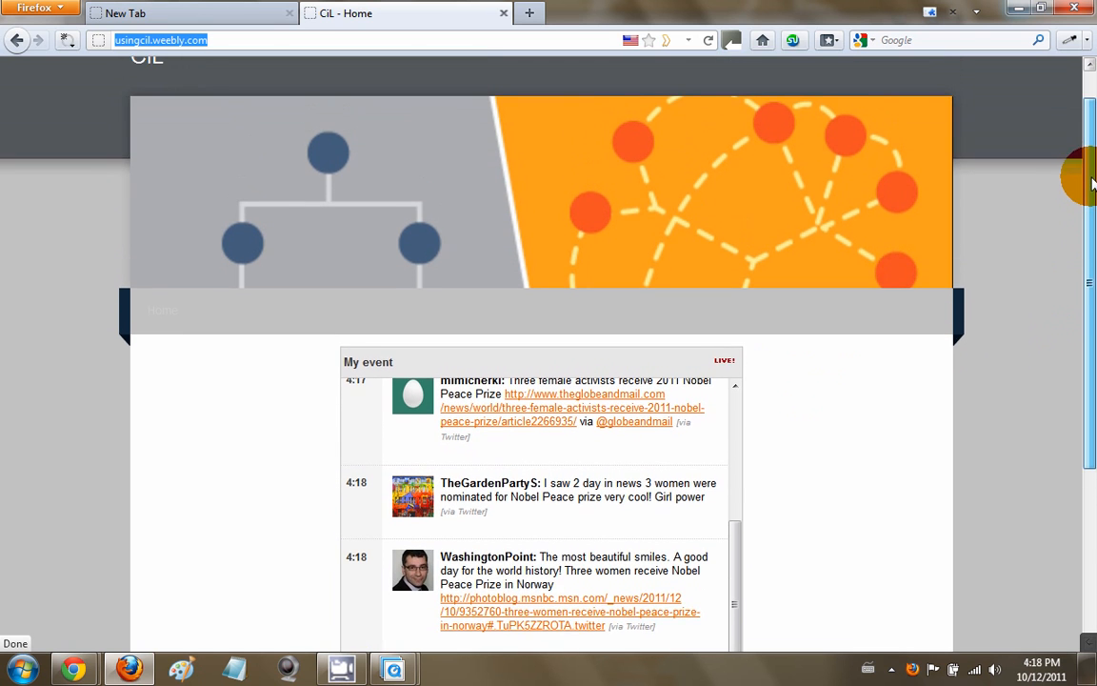
scroll(down, 3)
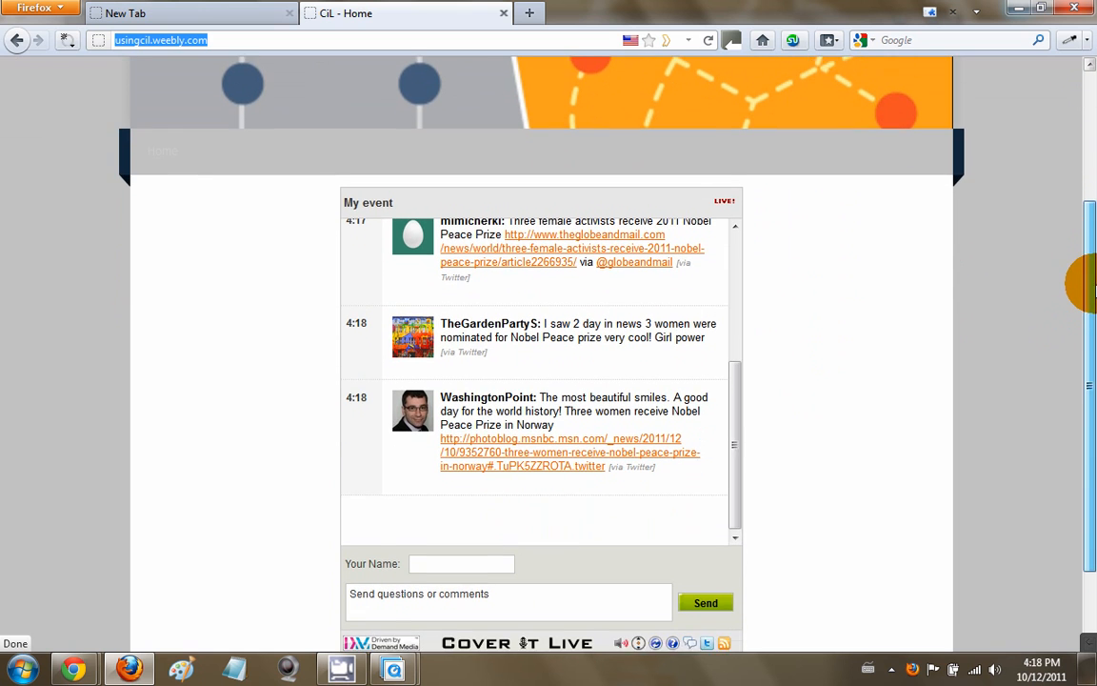
scroll(down, 3)
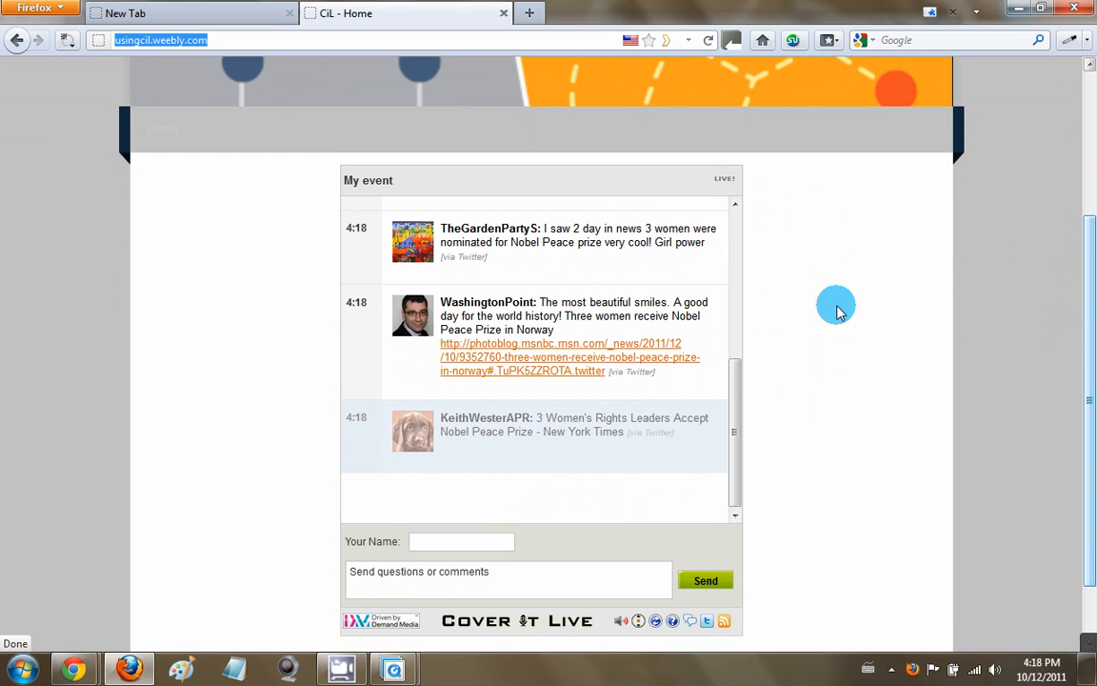
mouse_move(886, 394)
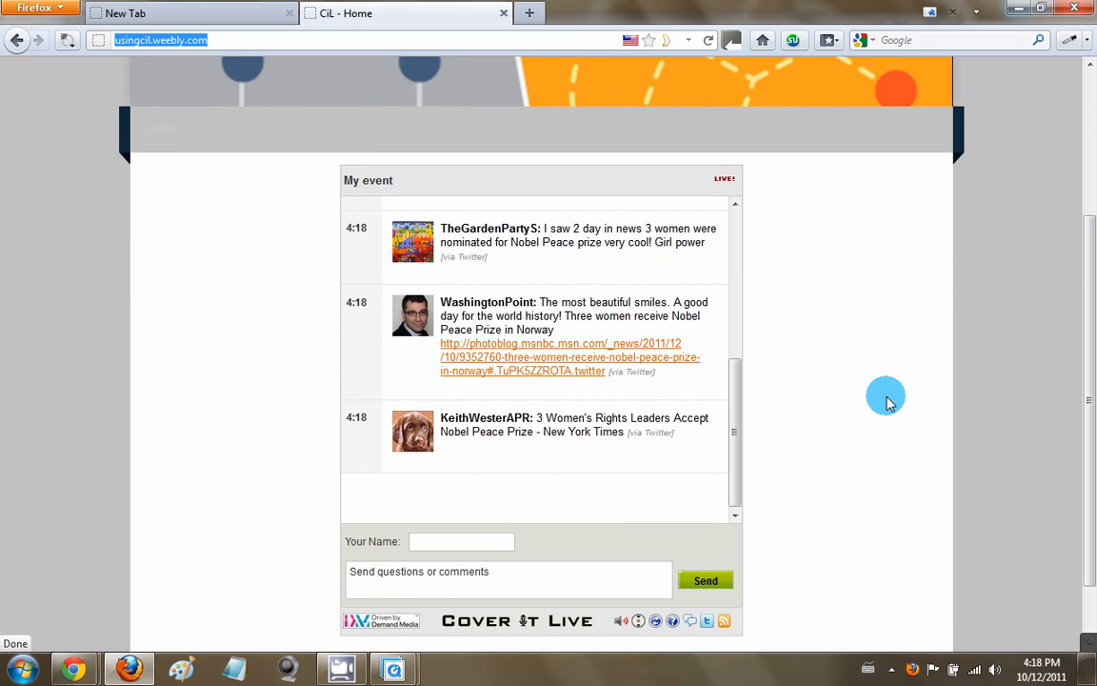
mouse_move(247, 404)
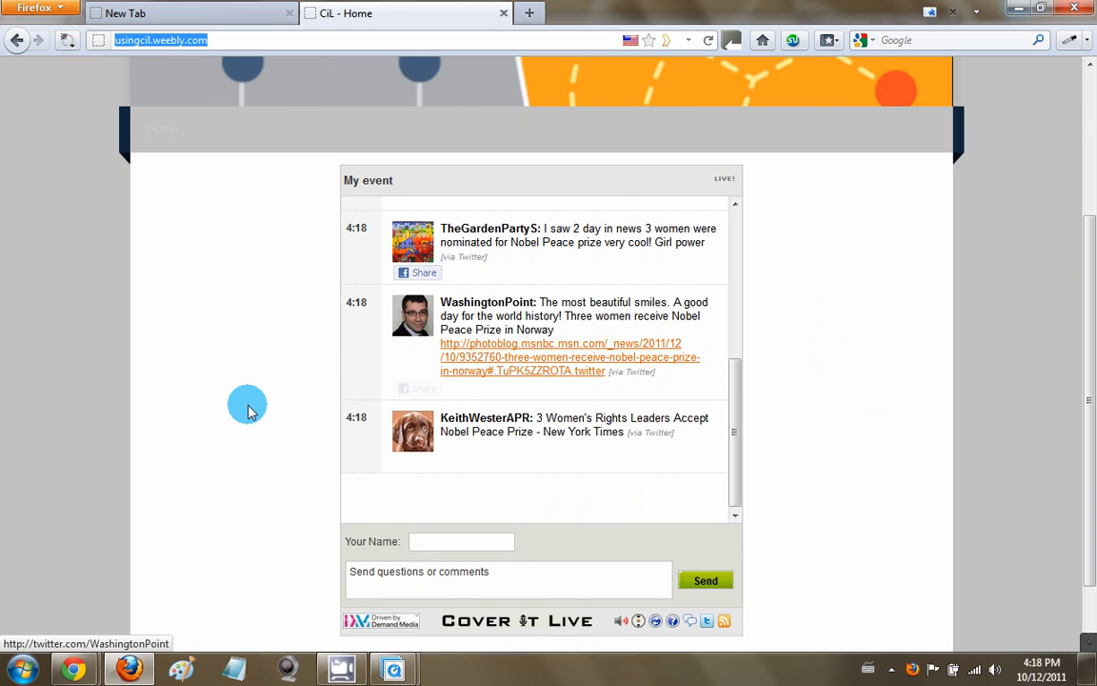
mouse_move(229, 398)
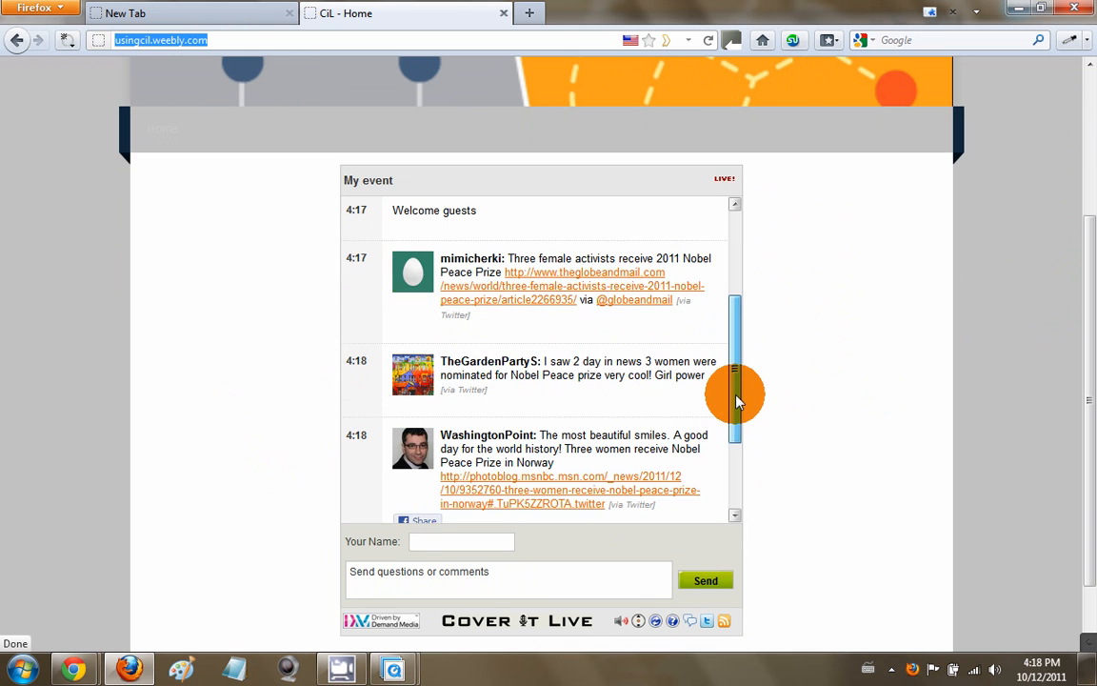
drag(733, 394, 733, 314)
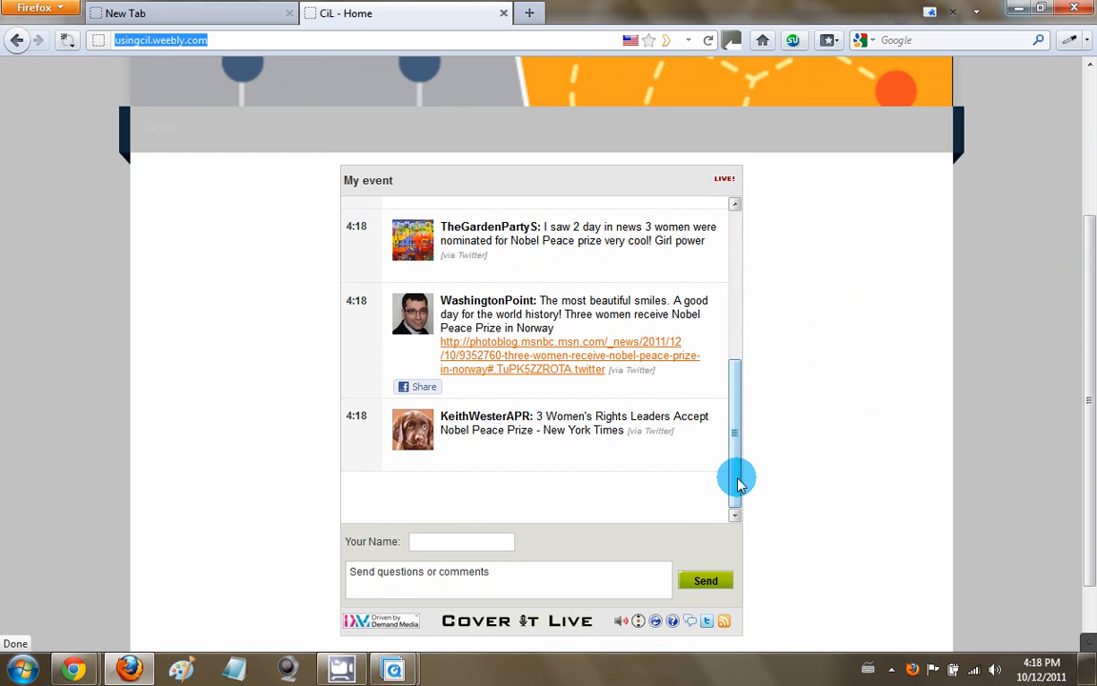
mouse_move(823, 457)
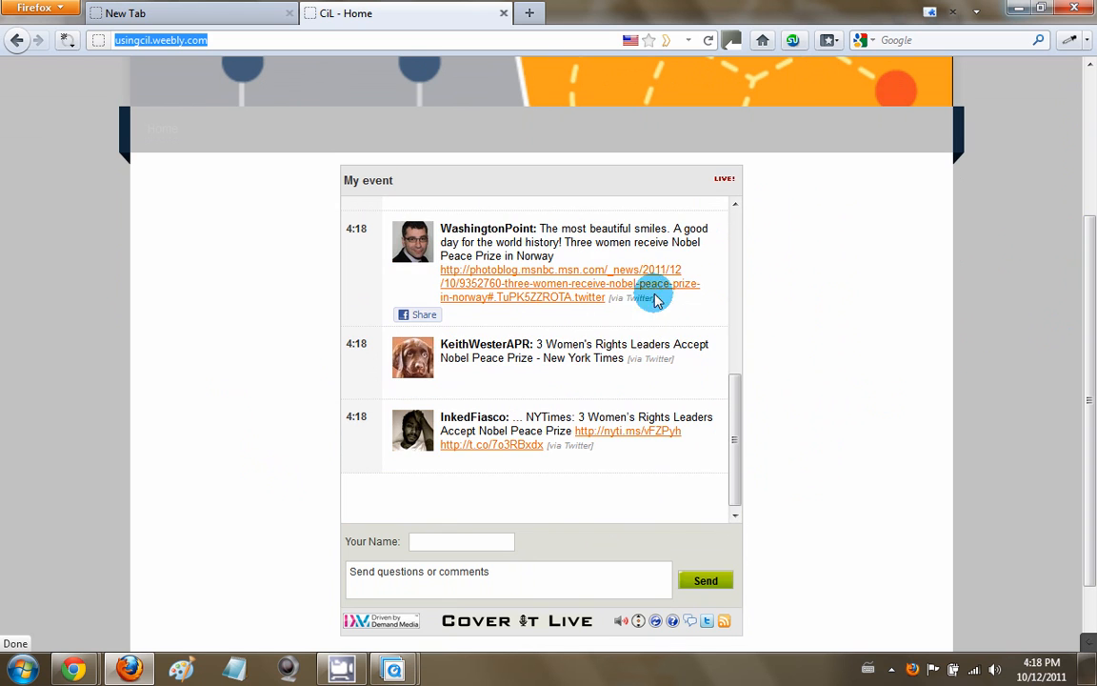
scroll(down, 3)
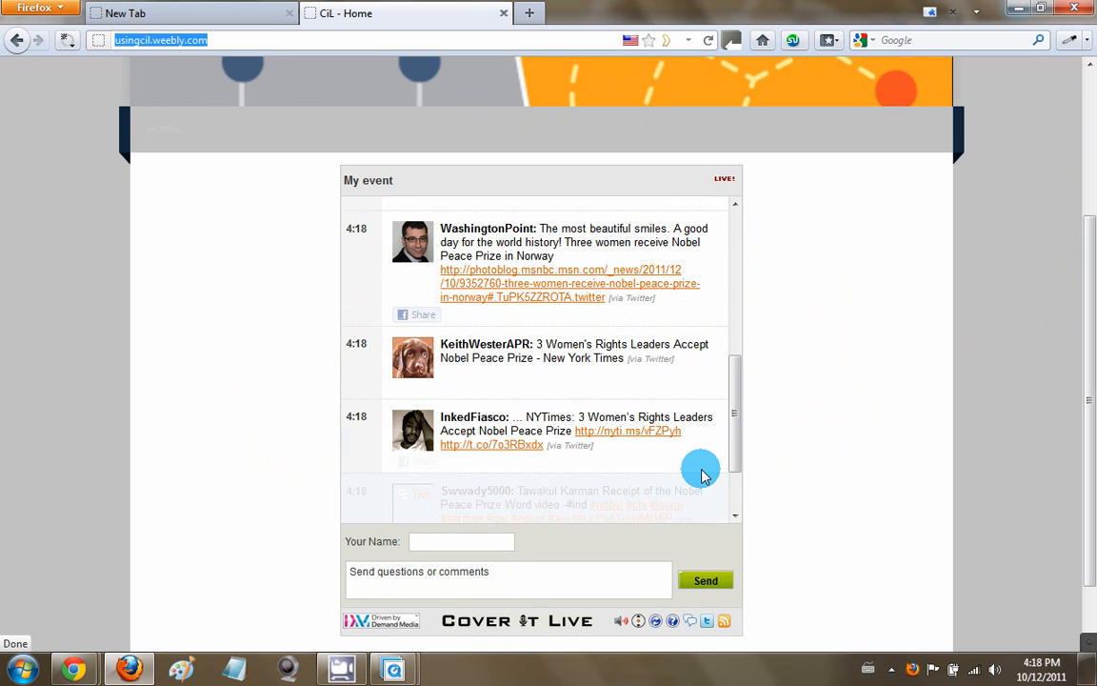
scroll(down, 3)
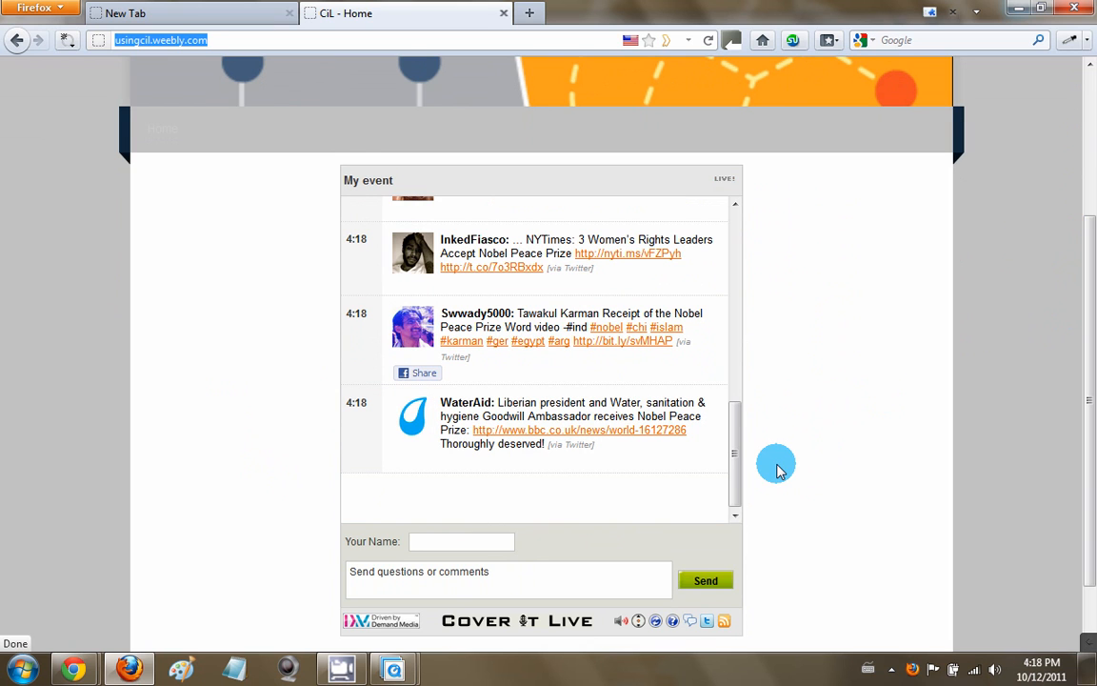
mouse_move(740, 400)
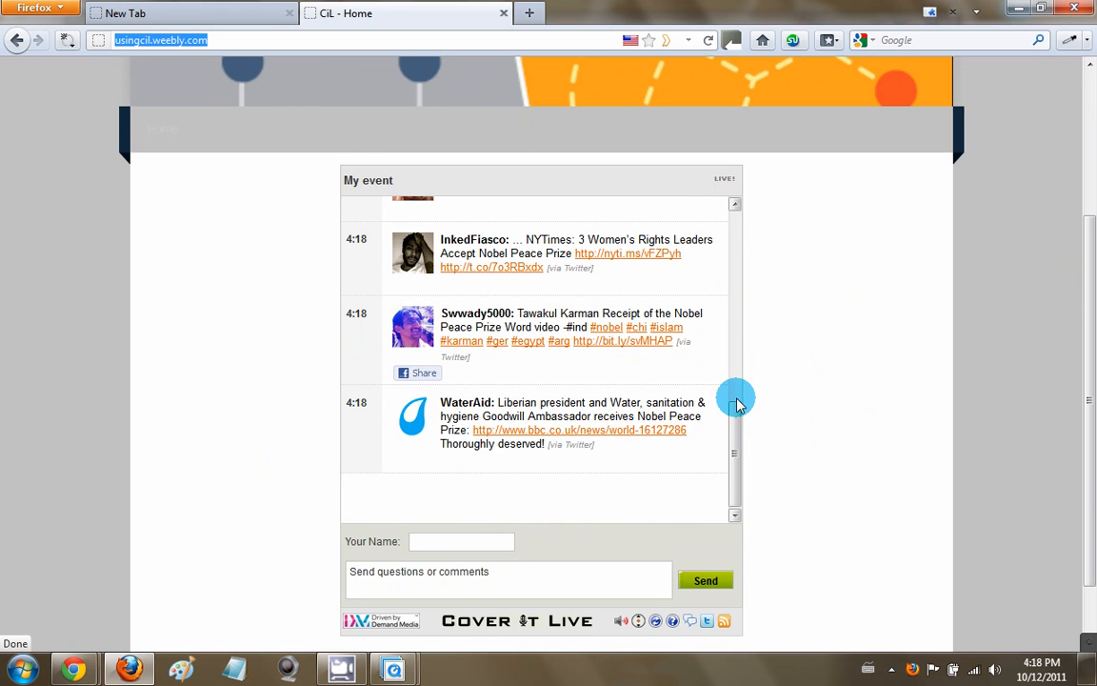
mouse_move(770, 399)
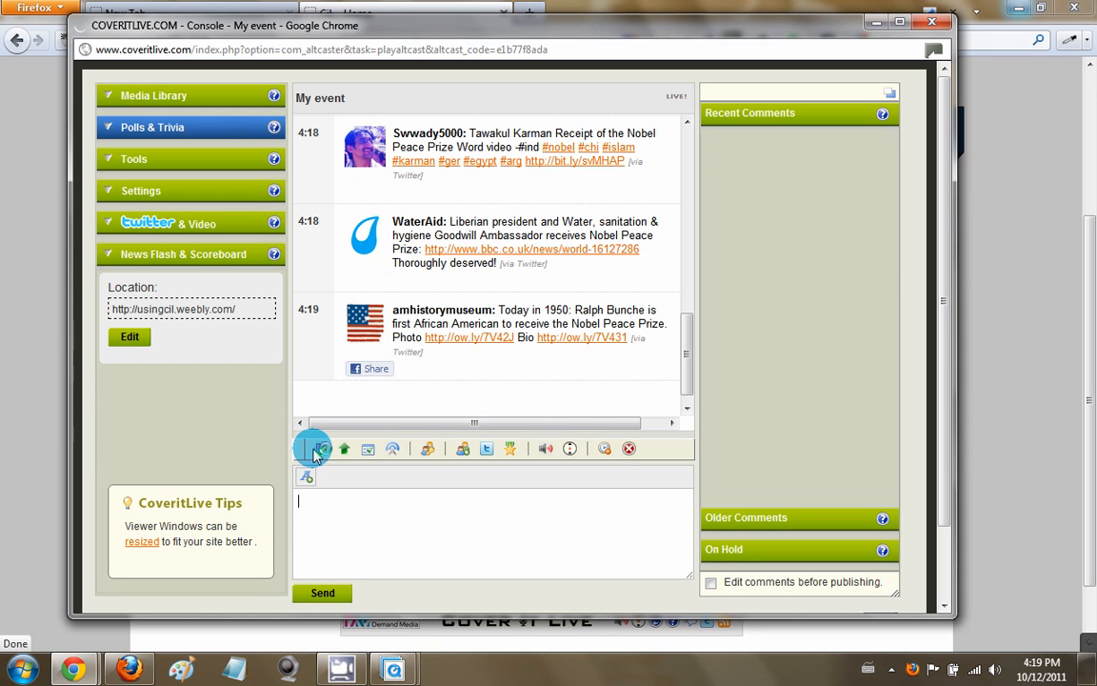
mouse_move(320, 450)
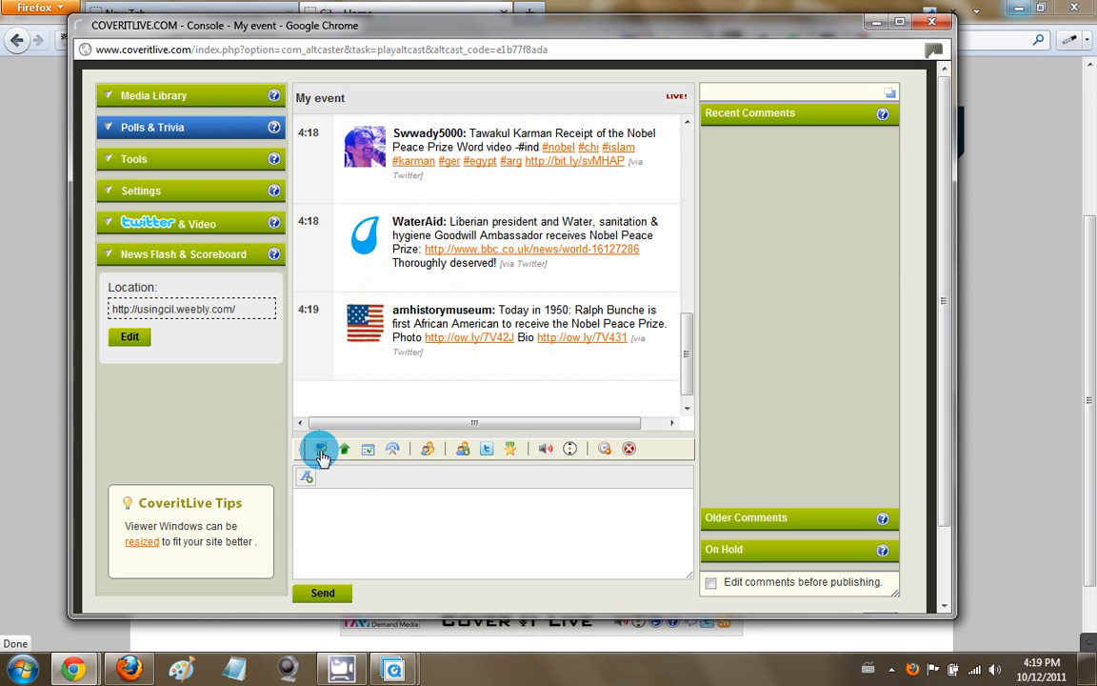
- Edit the Swwady5000 tweet so "Nobel Peace Prize" appears in quotation marks
click(320, 450)
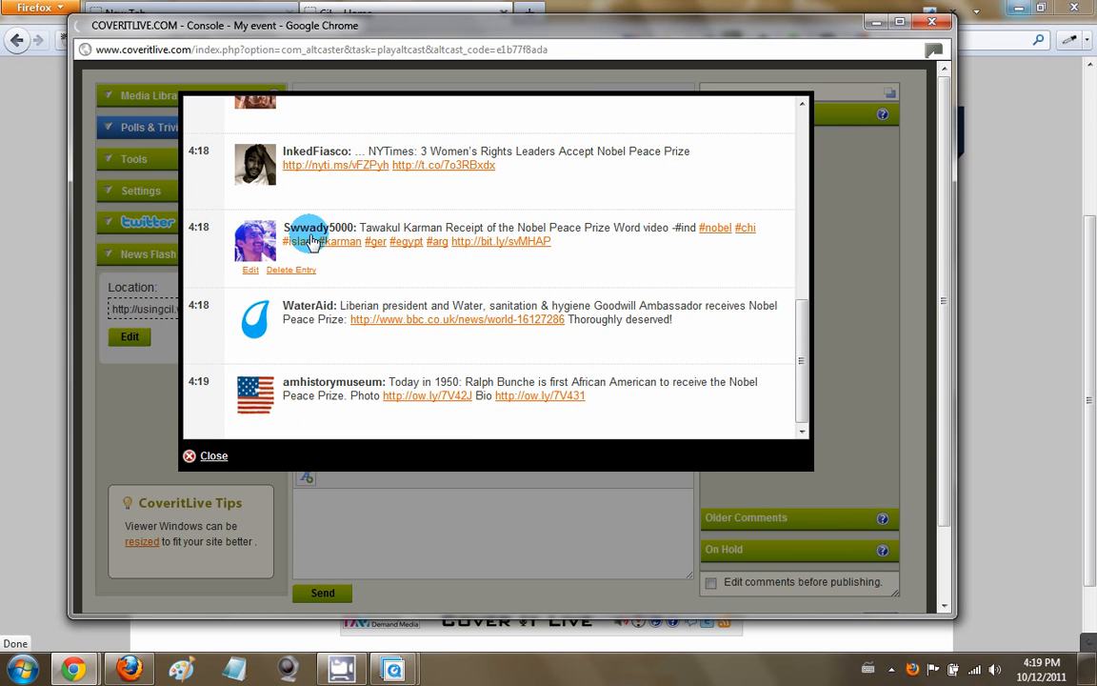
mouse_move(467, 250)
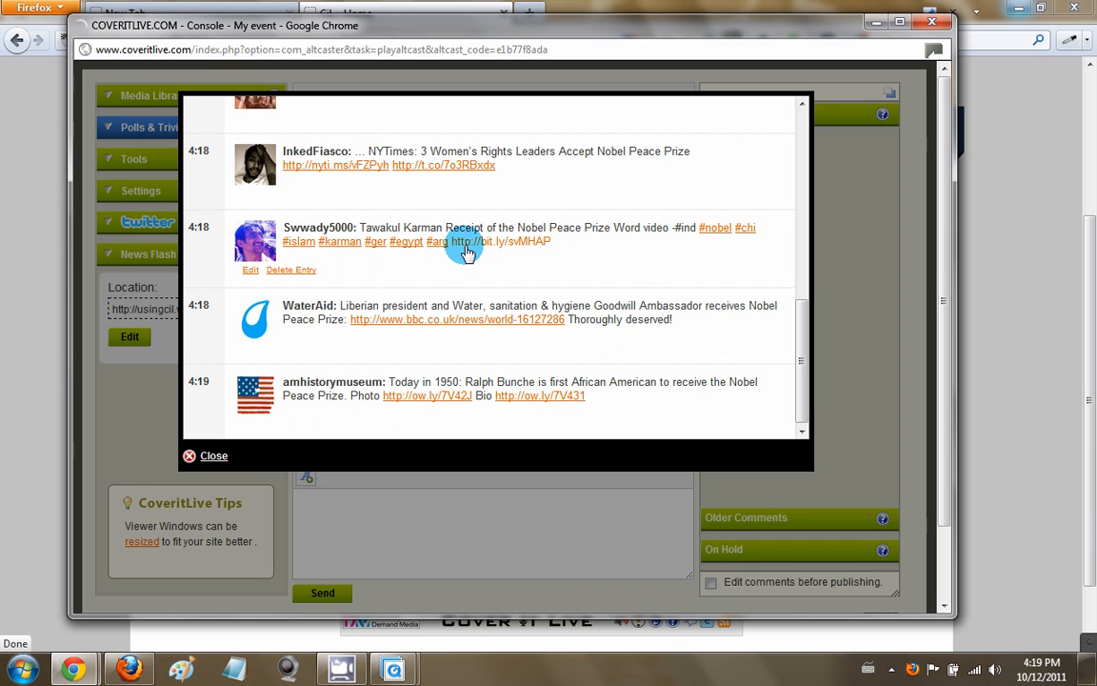
mouse_move(251, 277)
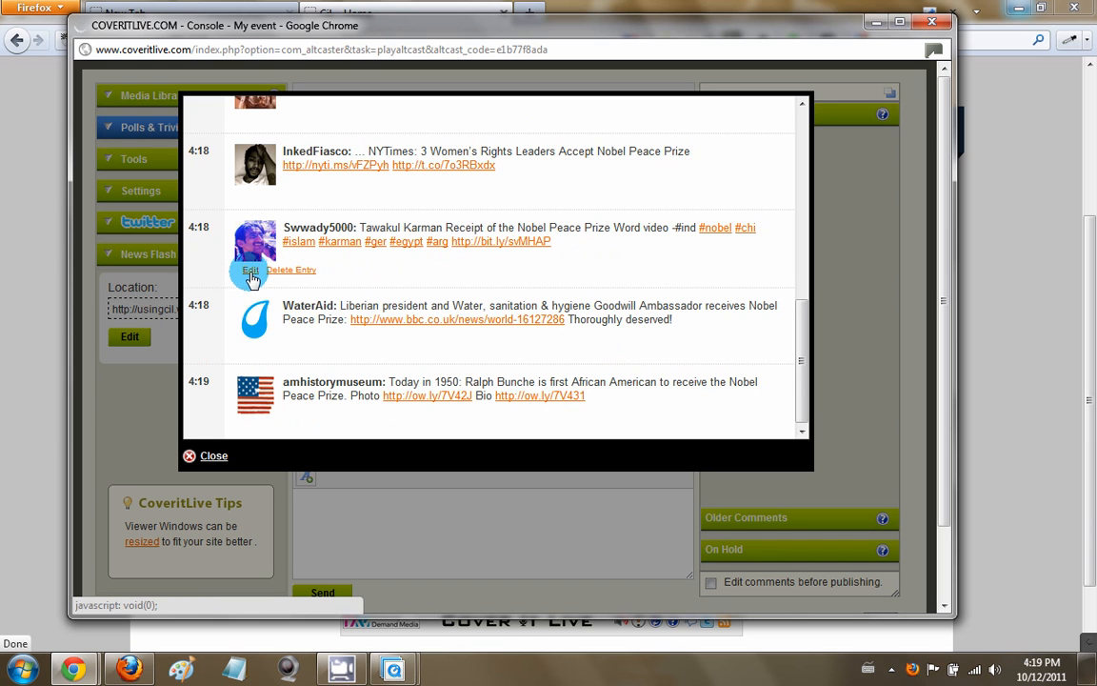
click(250, 271)
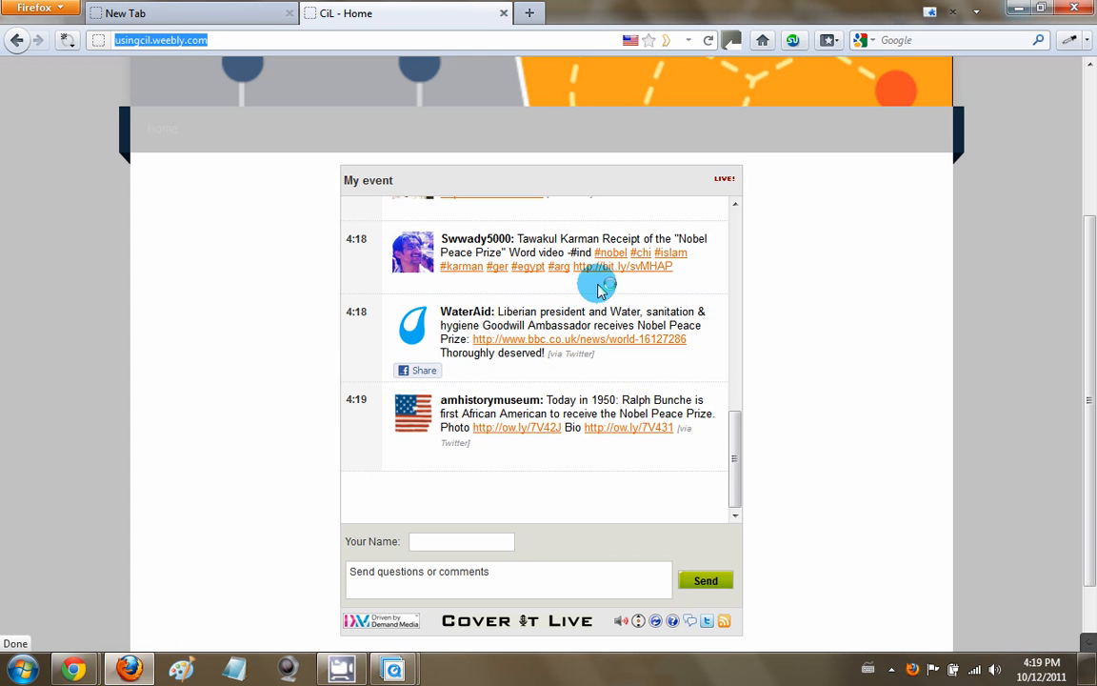
mouse_move(612, 345)
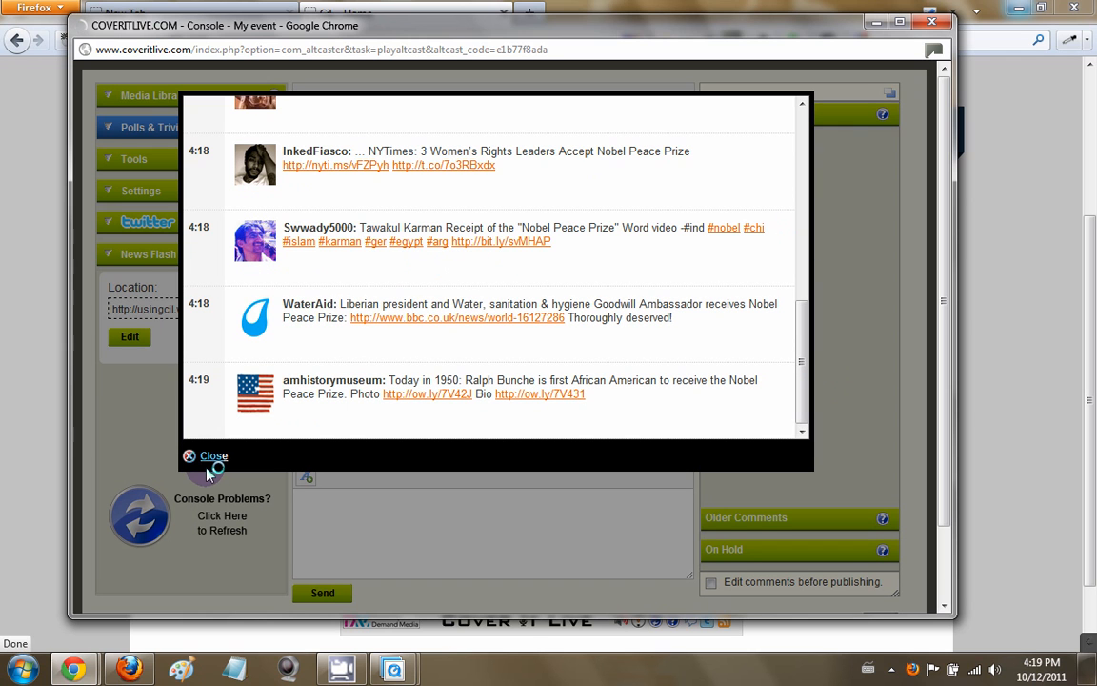
- Post the closing message 'Thanks for attending. Follow here...' and begin ending the live event
click(214, 456)
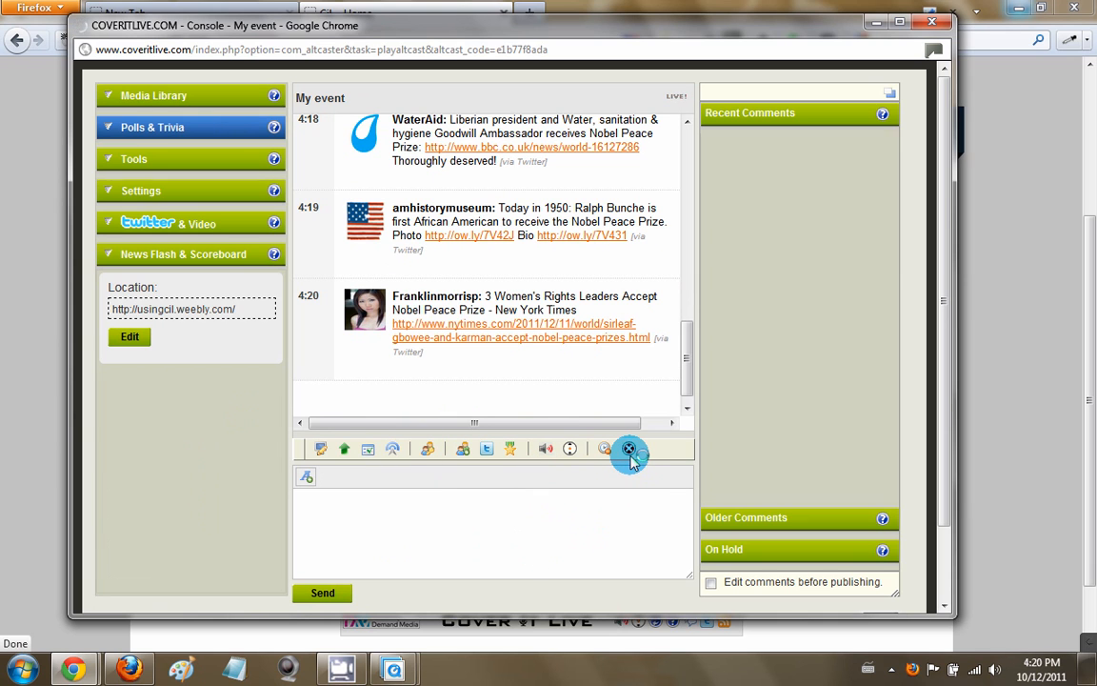
mouse_move(629, 450)
text(Thanks for attending. Follow)
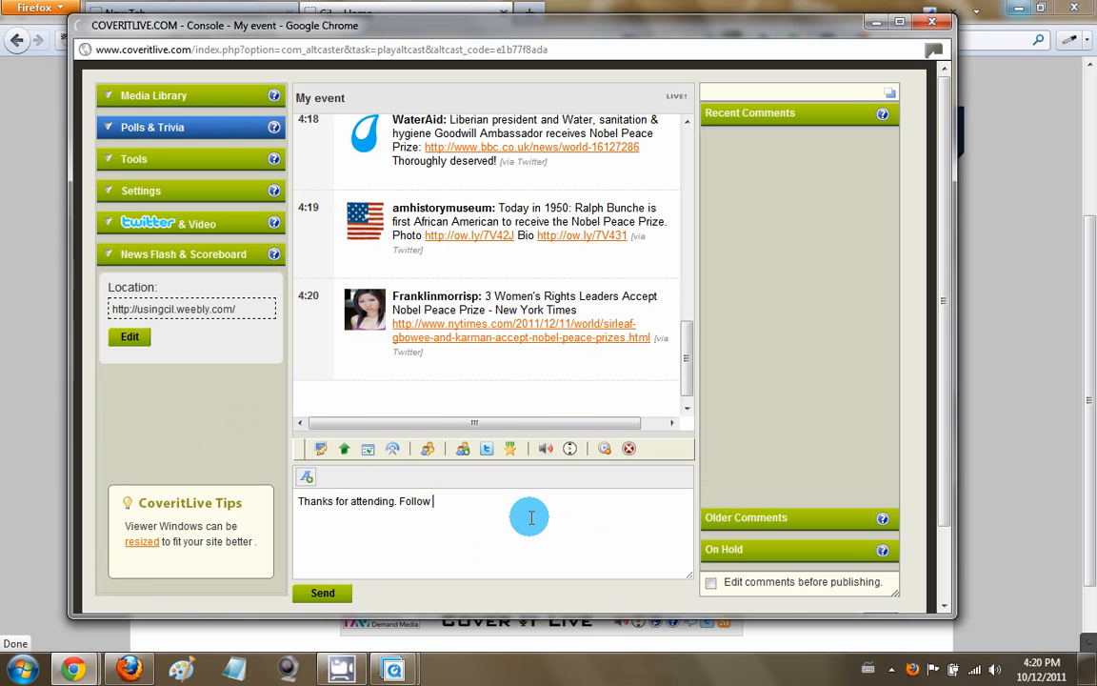
text(here...)
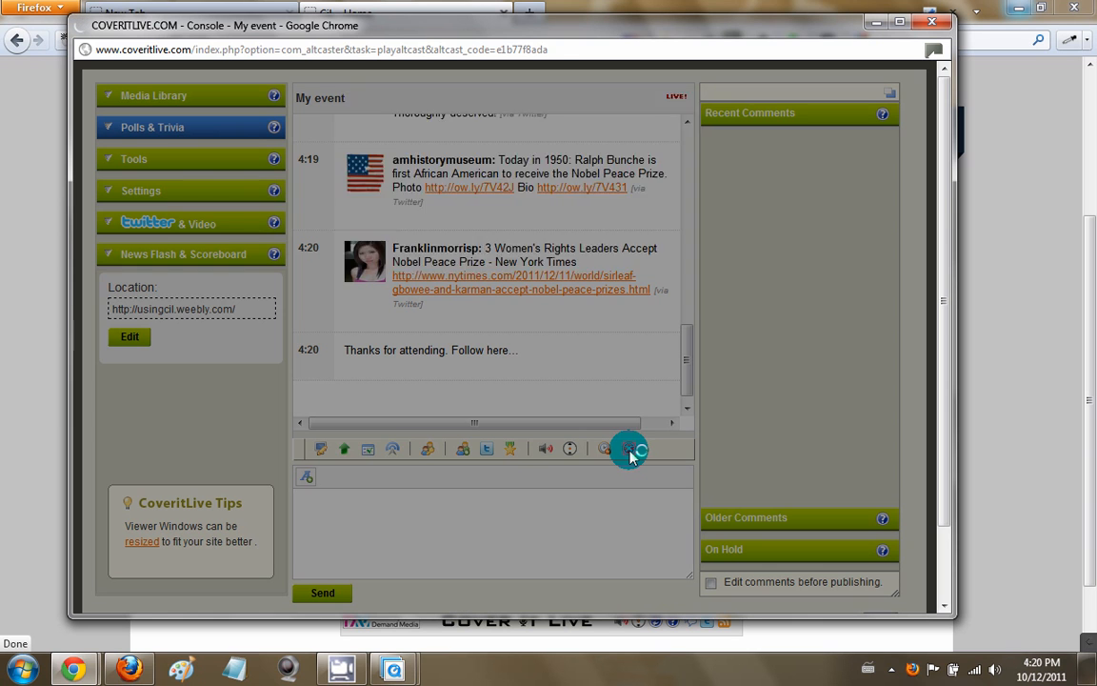
click(629, 447)
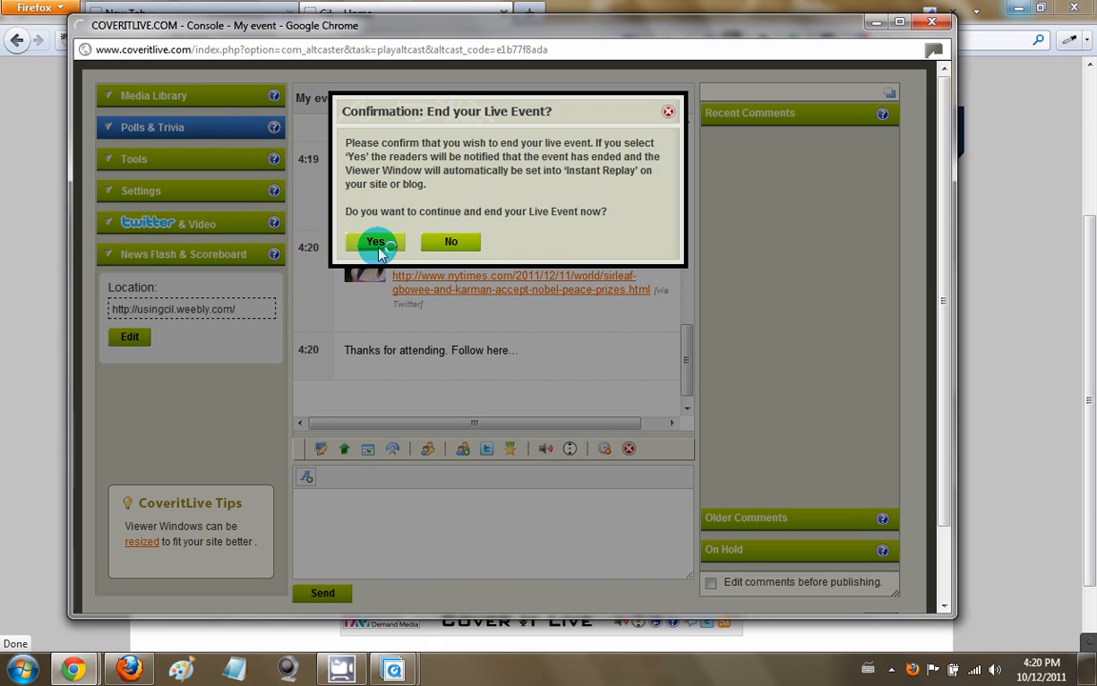
- Confirm ending the event, then browse the replay on the Weebly page from the first tweets
click(373, 240)
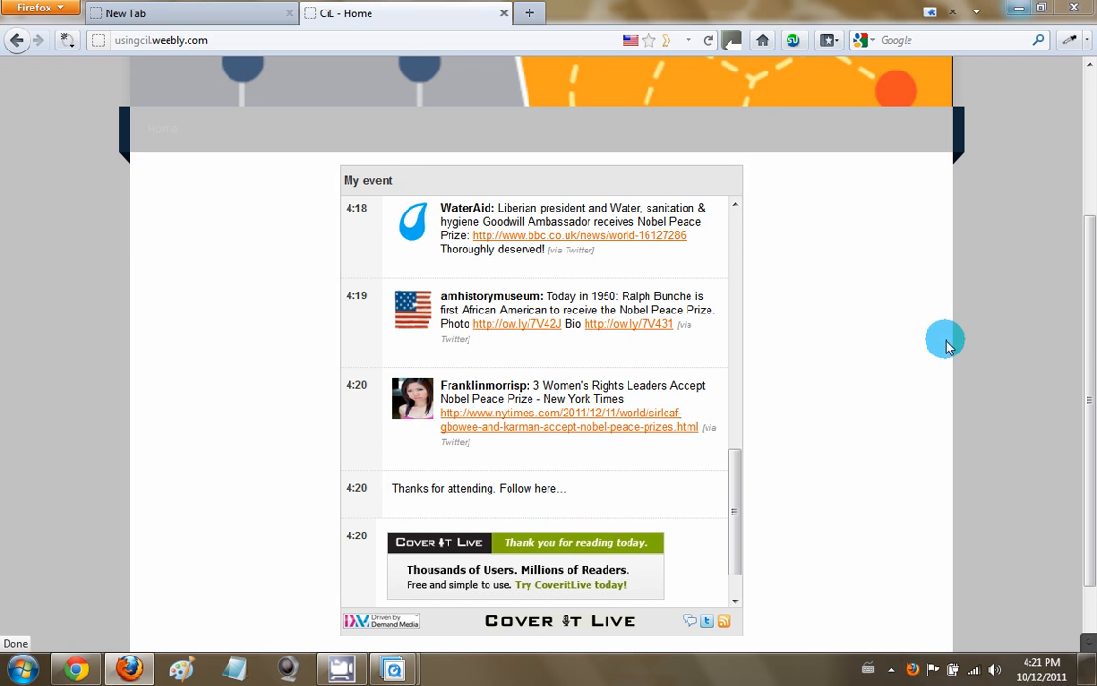
mouse_move(958, 404)
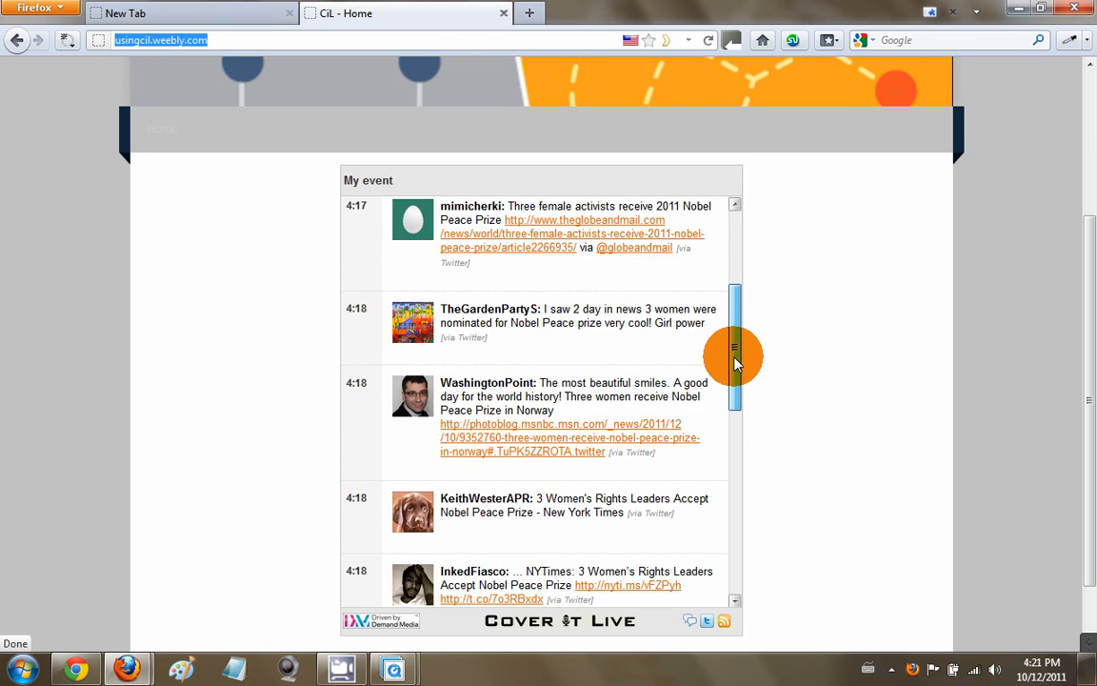
drag(733, 362, 733, 267)
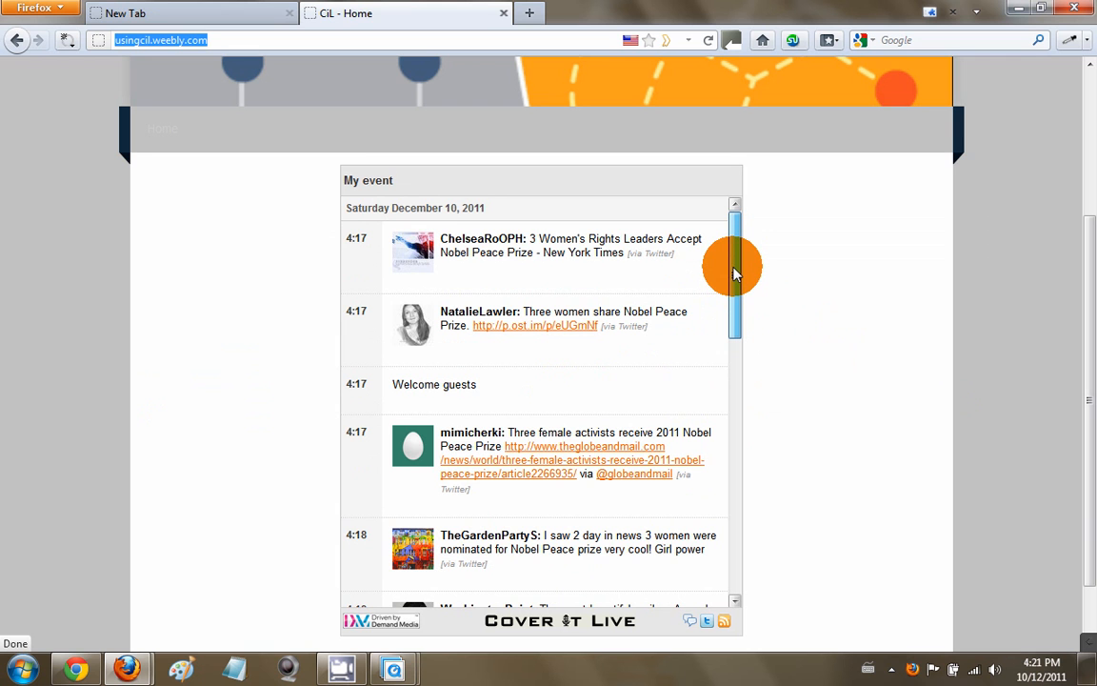
scroll(down, 3)
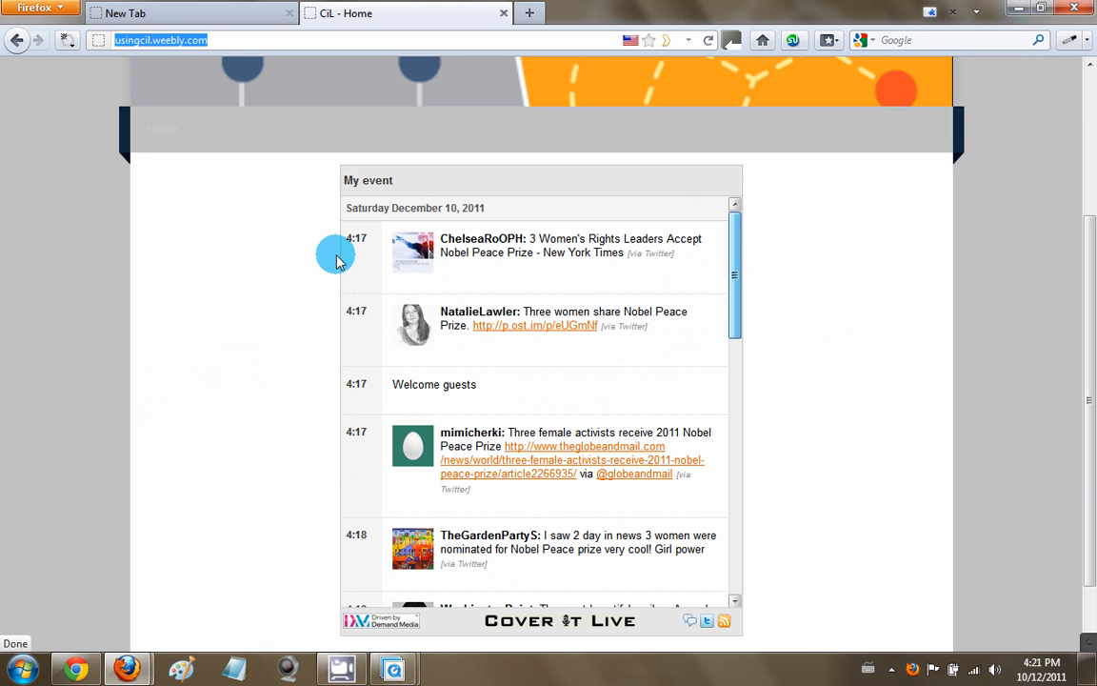
mouse_move(943, 236)
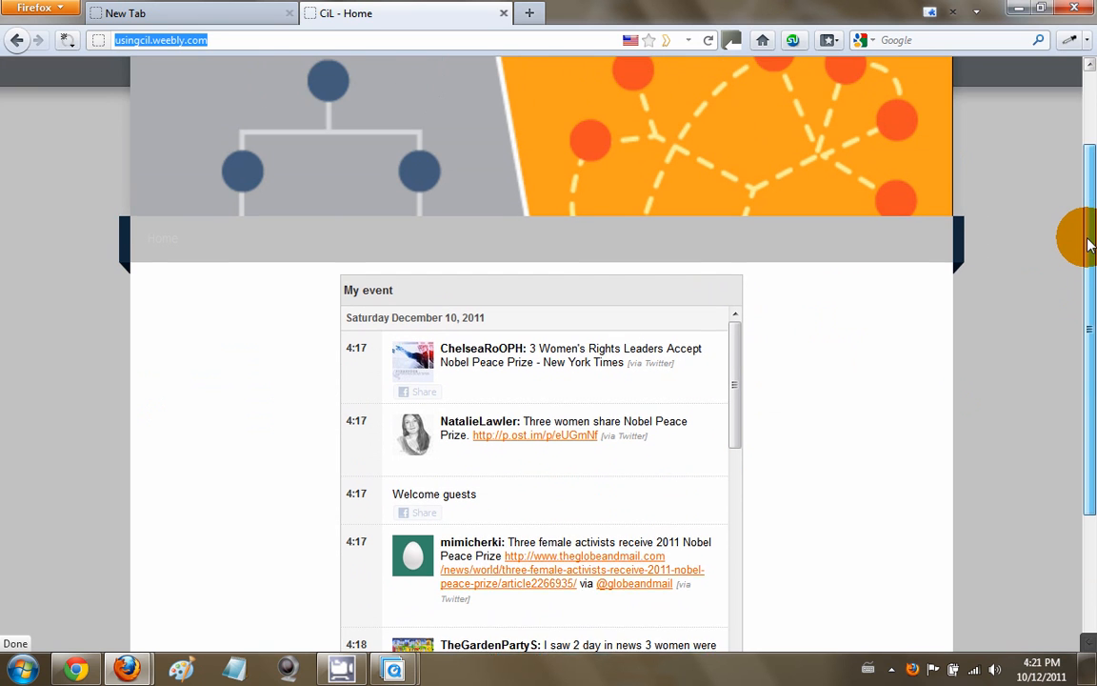
scroll(down, 3)
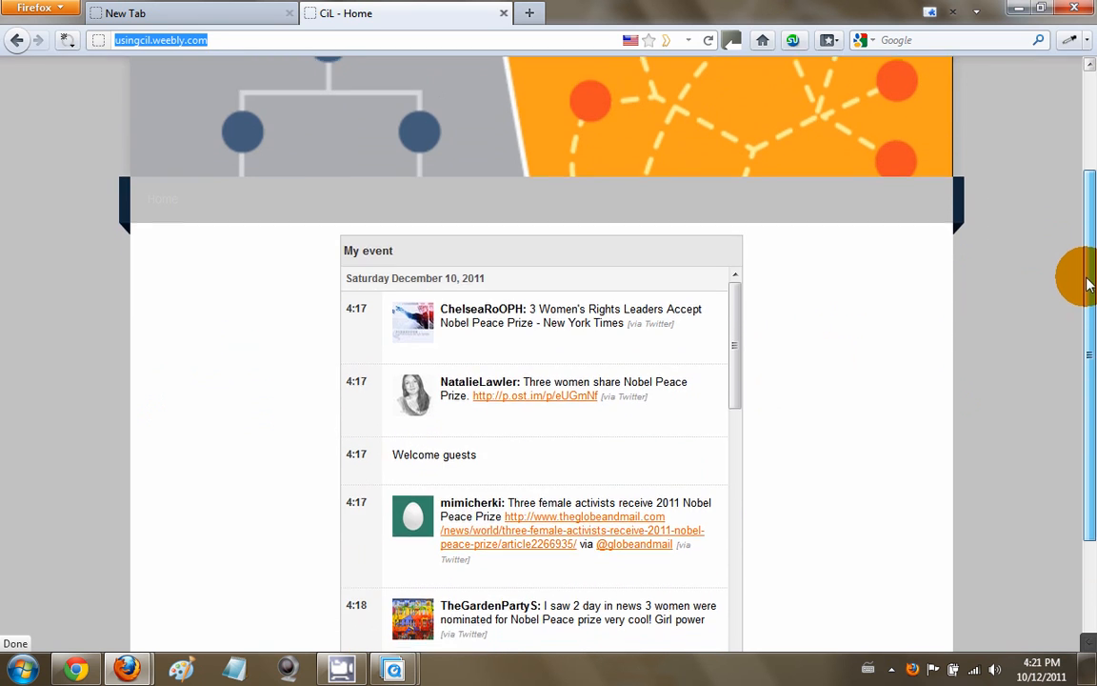
scroll(down, 3)
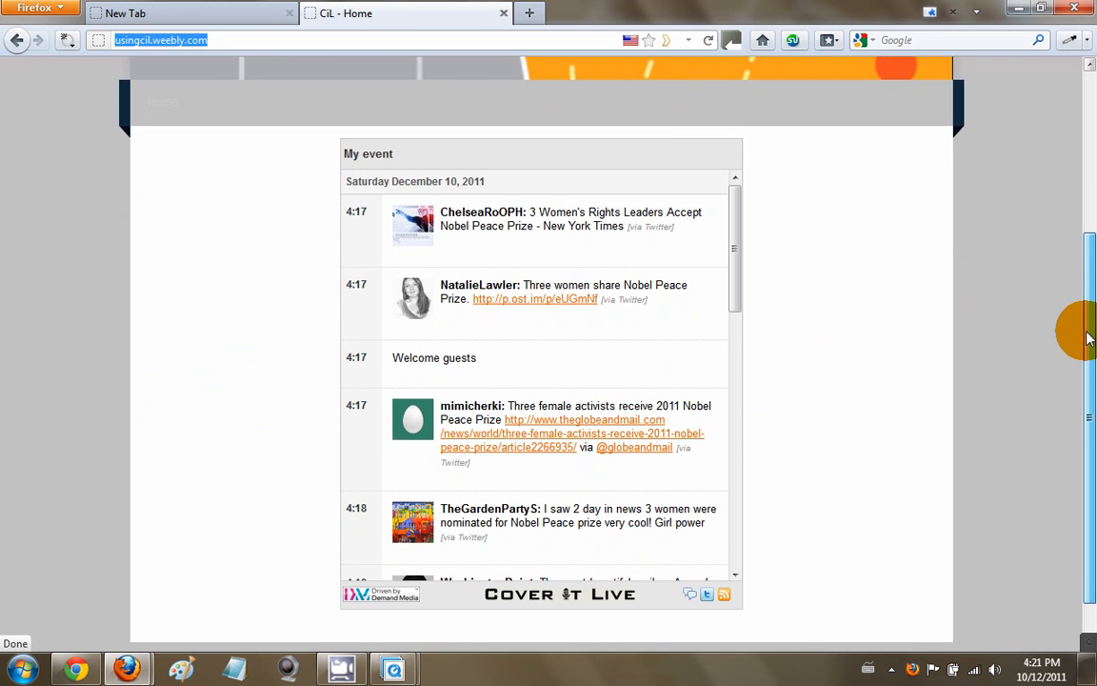
scroll(down, 3)
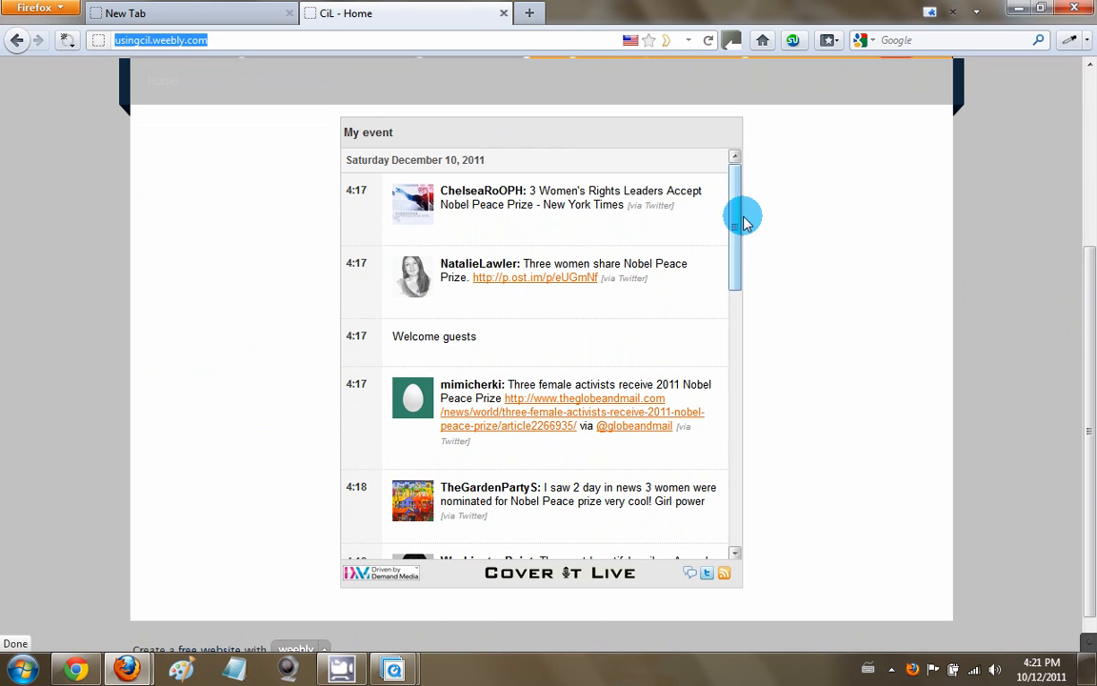
mouse_move(771, 245)
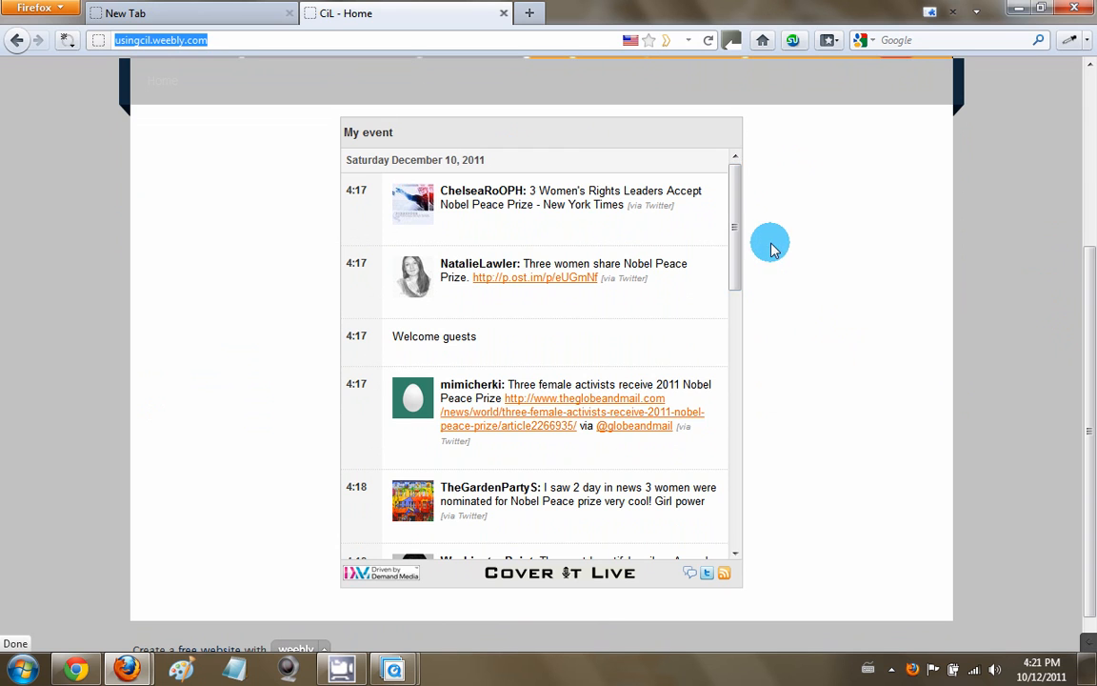
mouse_move(315, 459)
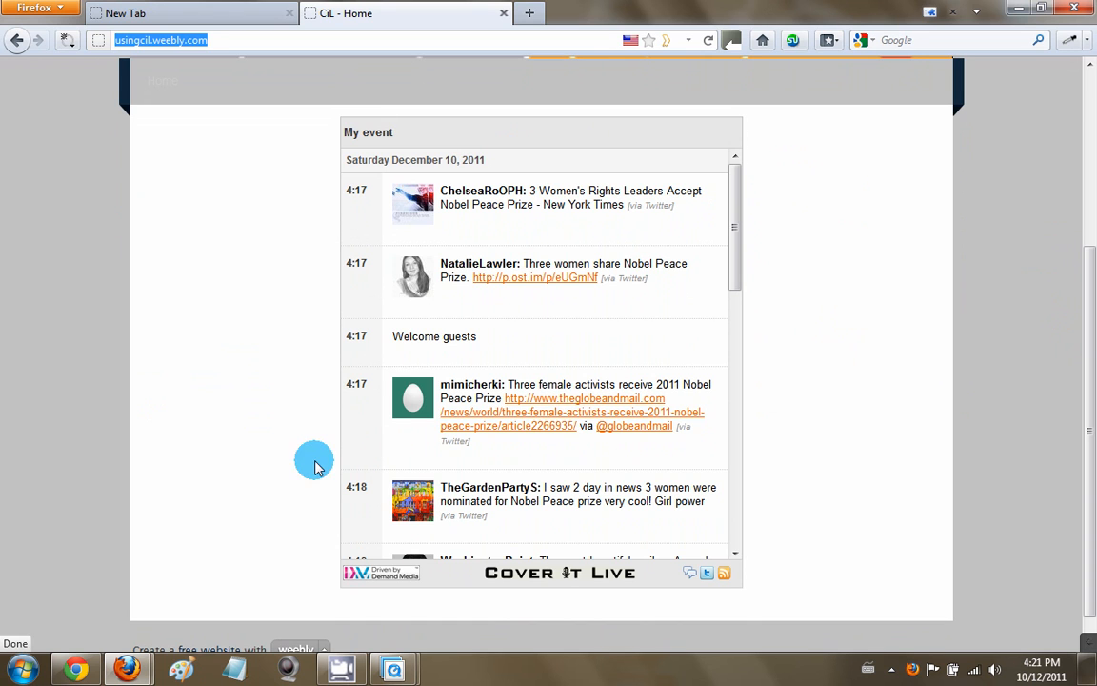
mouse_move(903, 549)
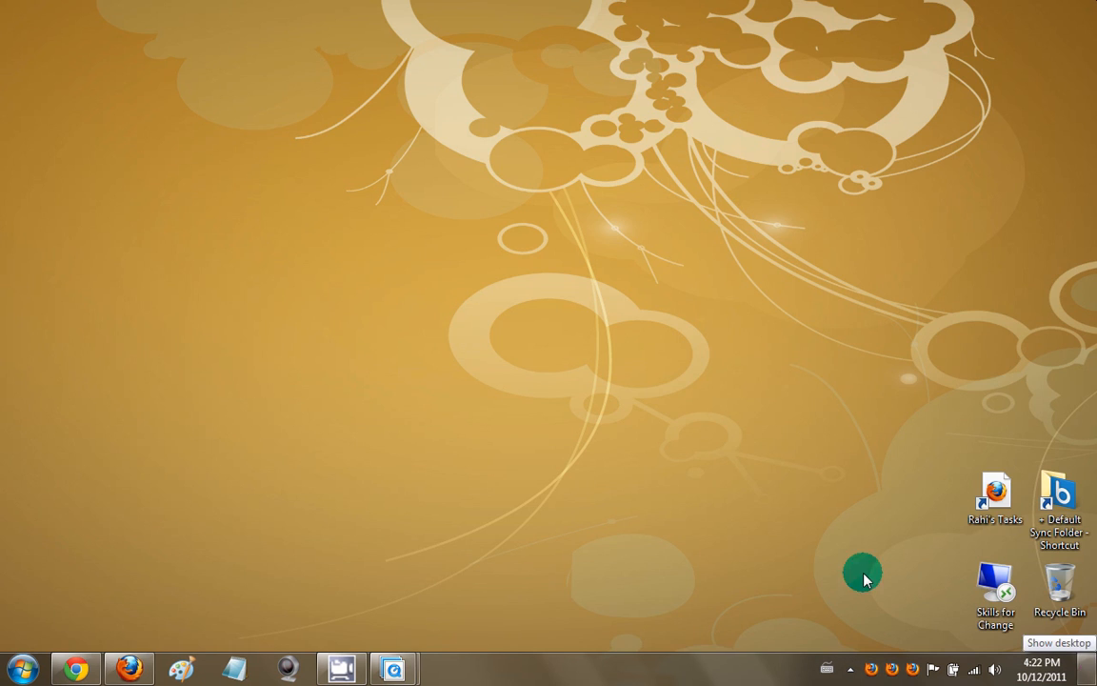
mouse_move(392, 667)
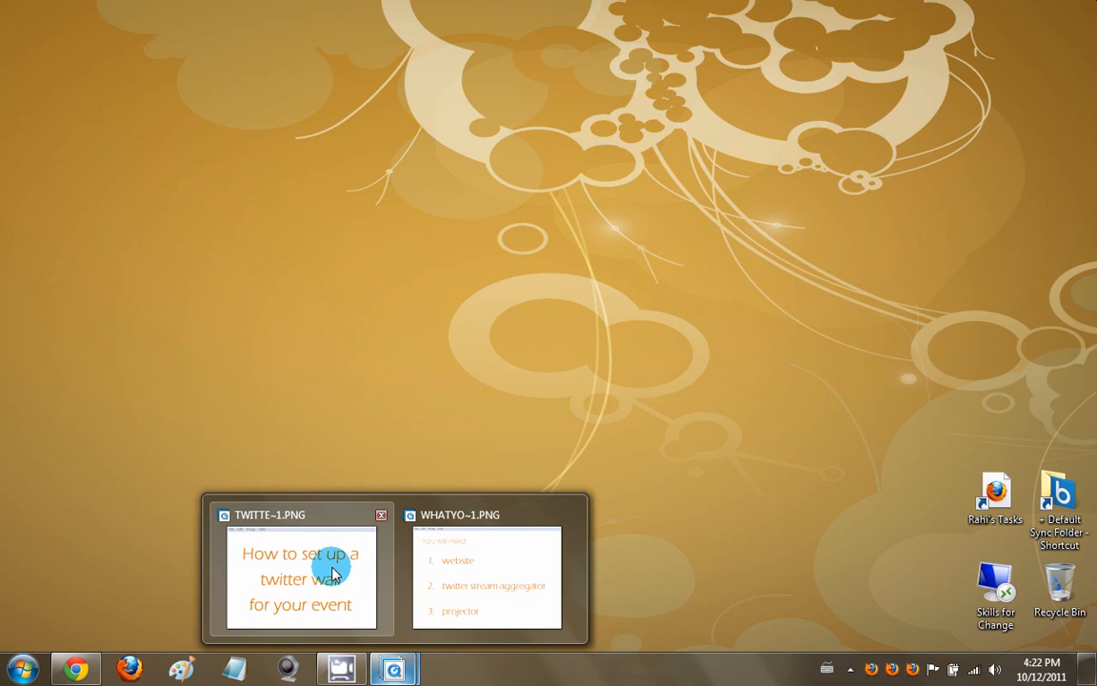
- Show the title slide 'How to set up a twitter wall for your event' in the image viewer
click(301, 576)
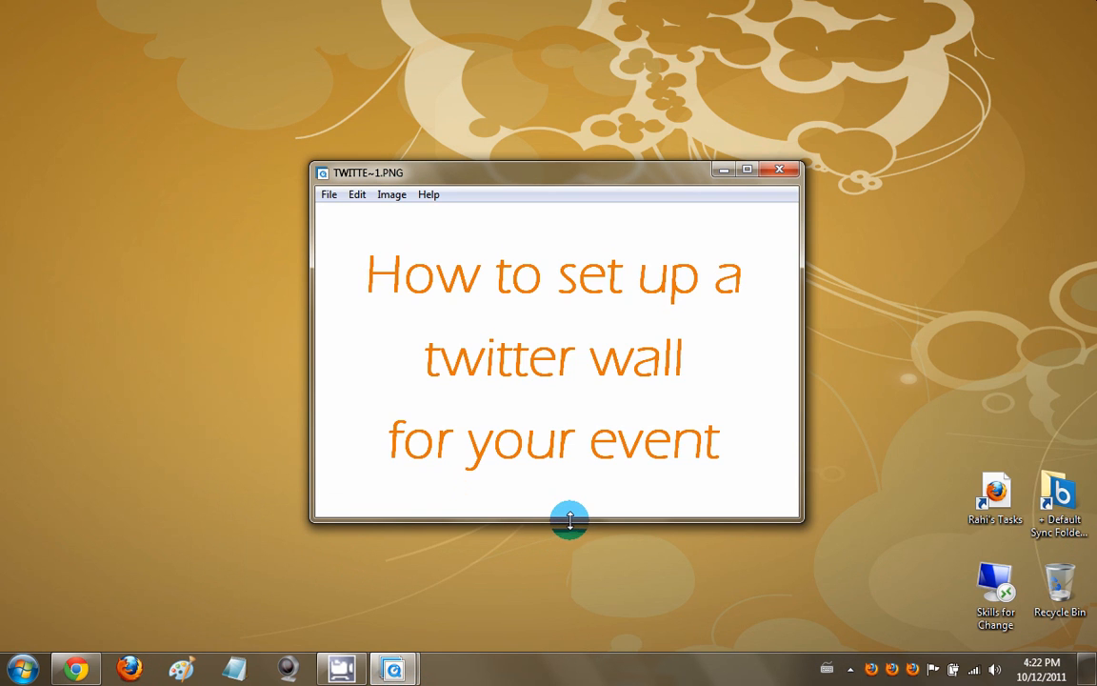
mouse_move(556, 522)
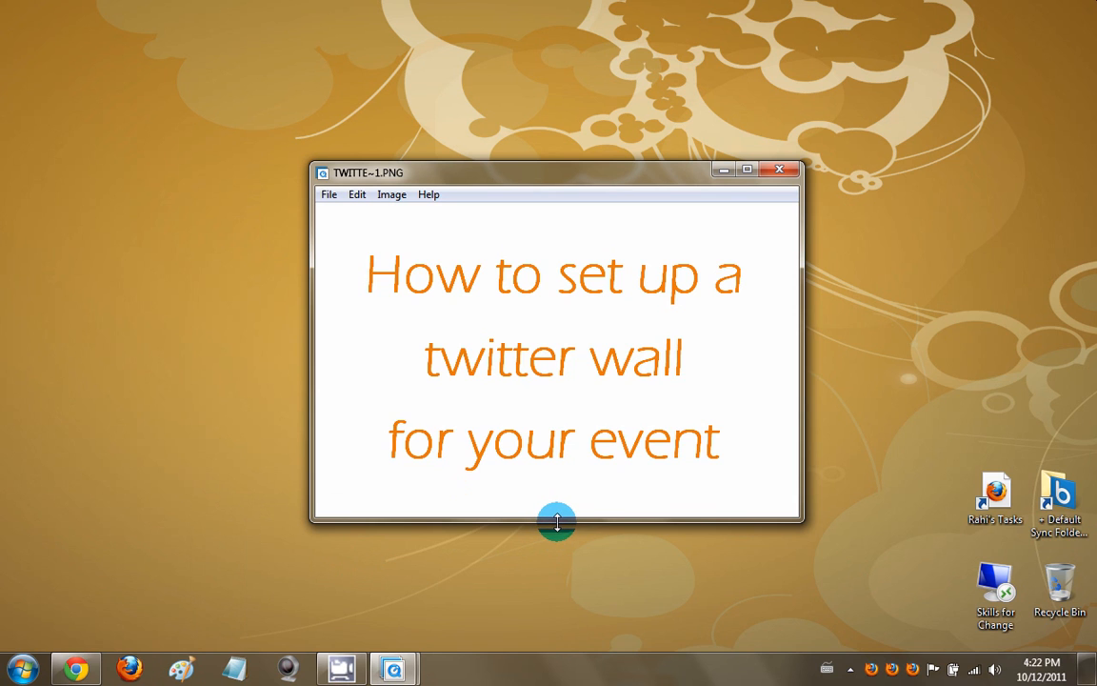